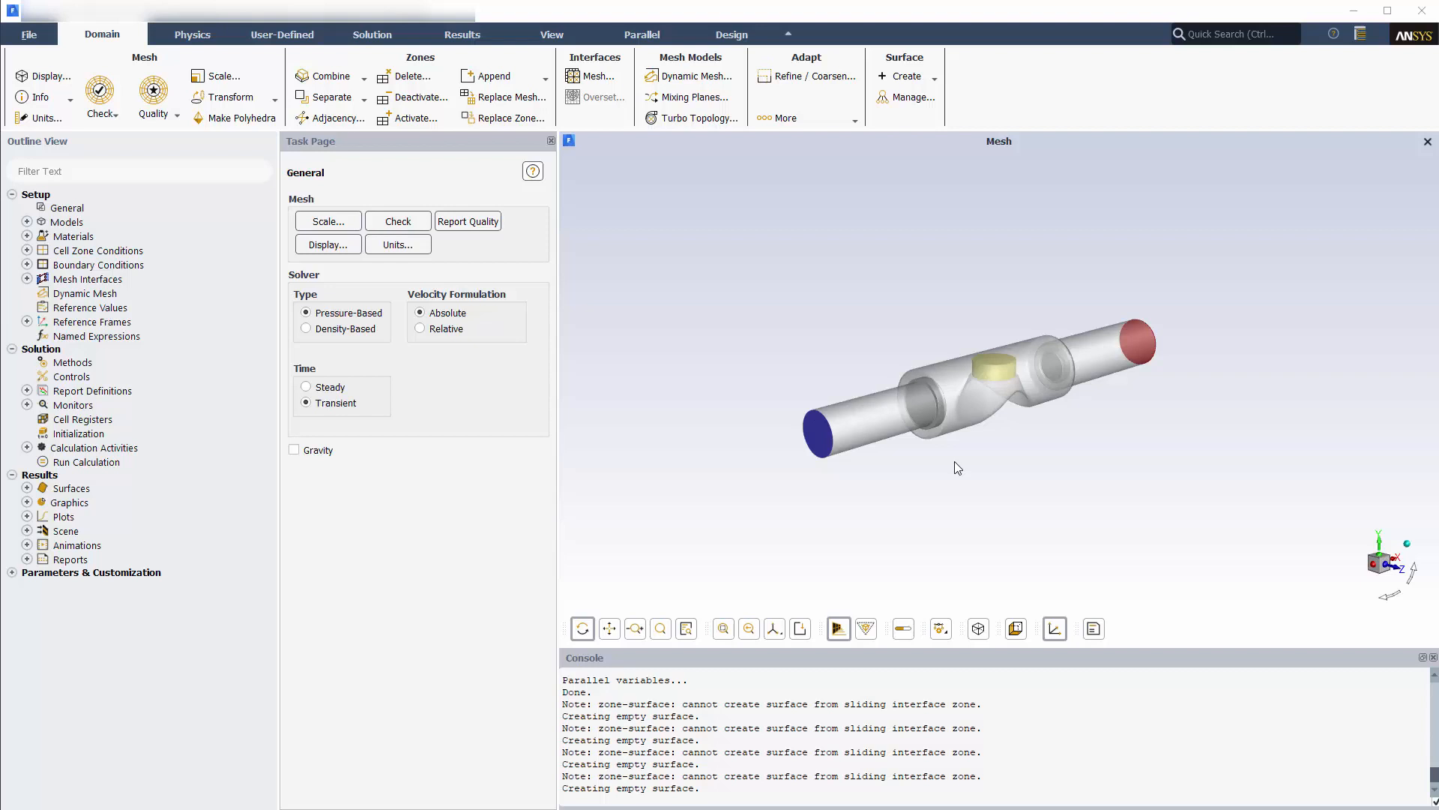
{"action": "mouse_move", "coordinate": [993, 461]}
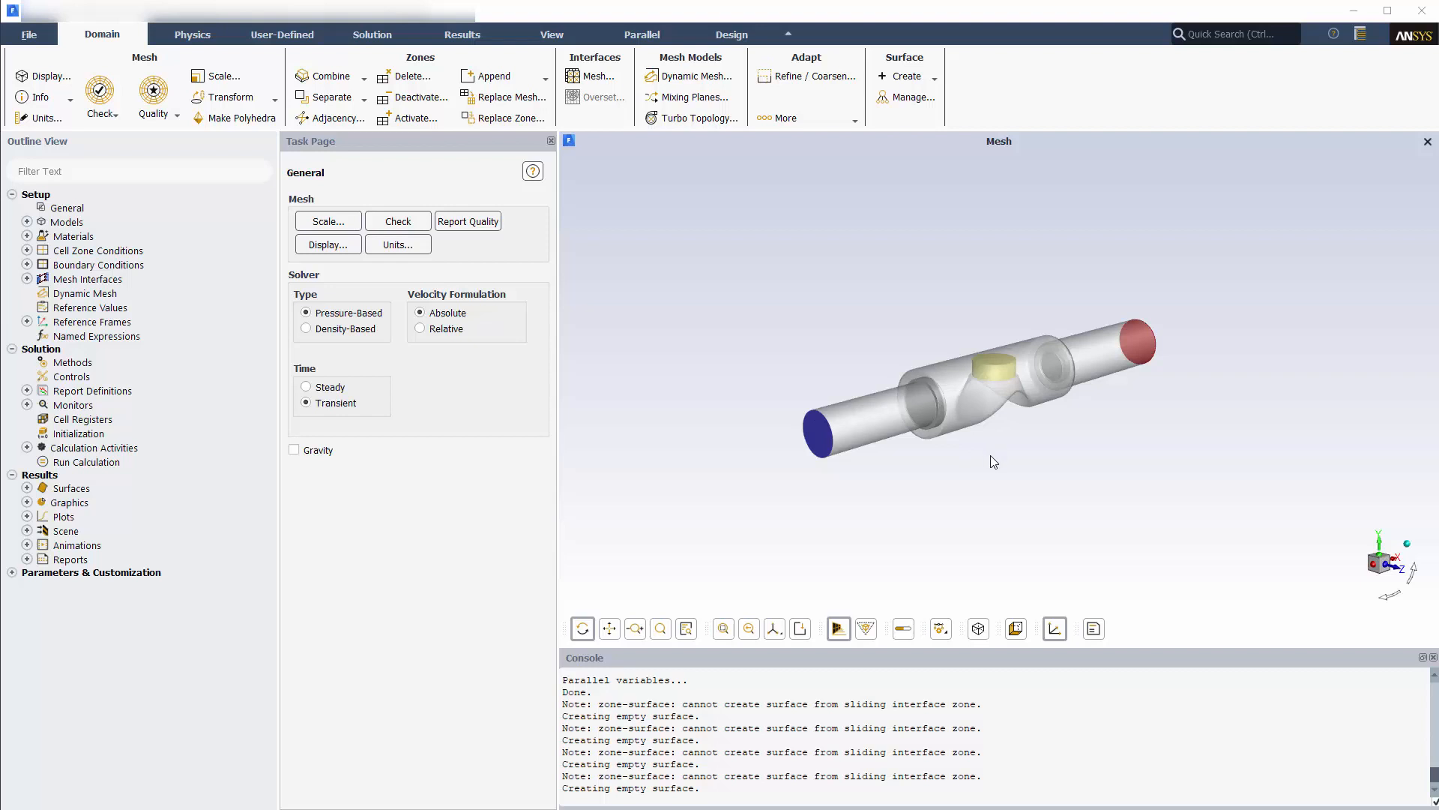
{"action": "mouse_move", "coordinate": [1032, 475]}
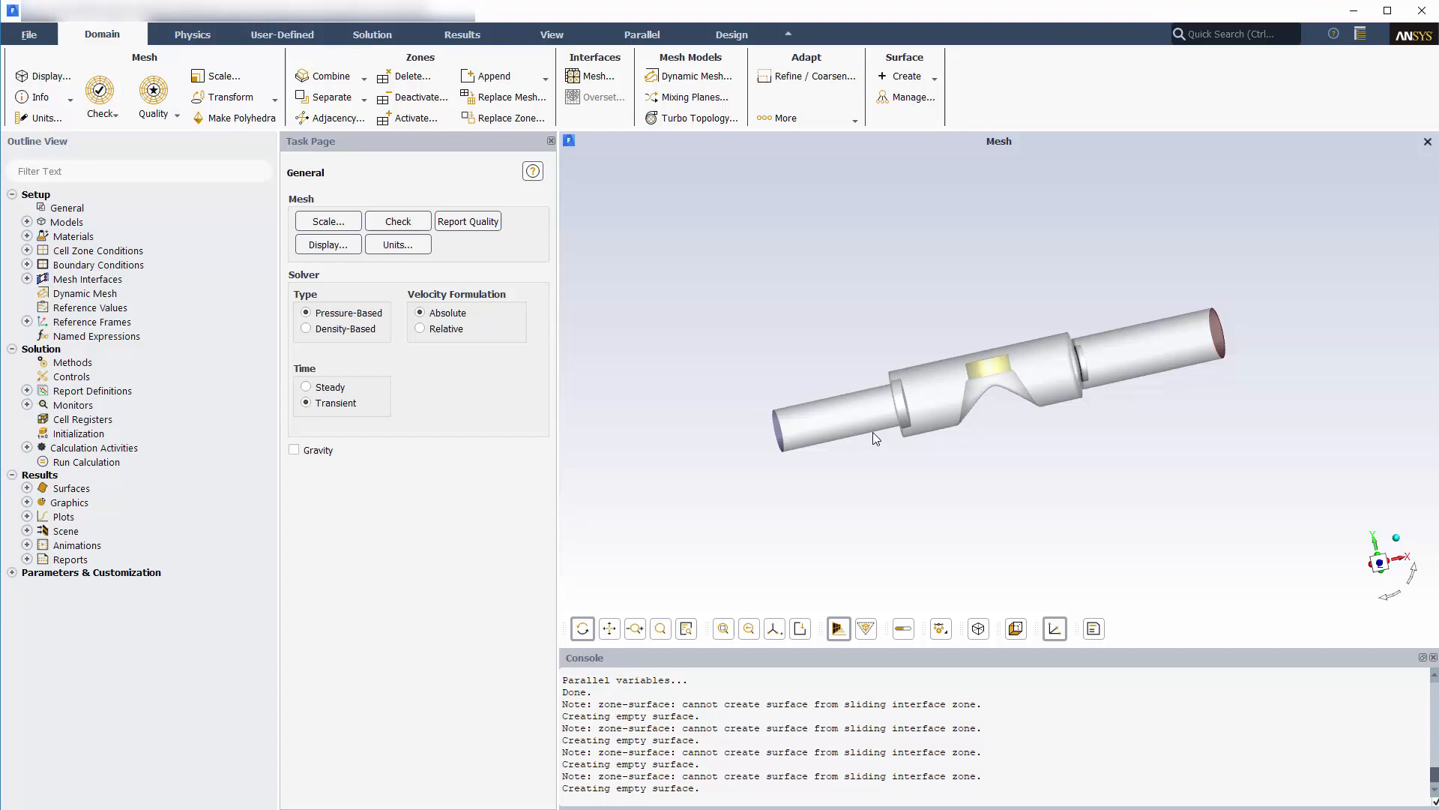
{"action": "mouse_move", "coordinate": [44, 75]}
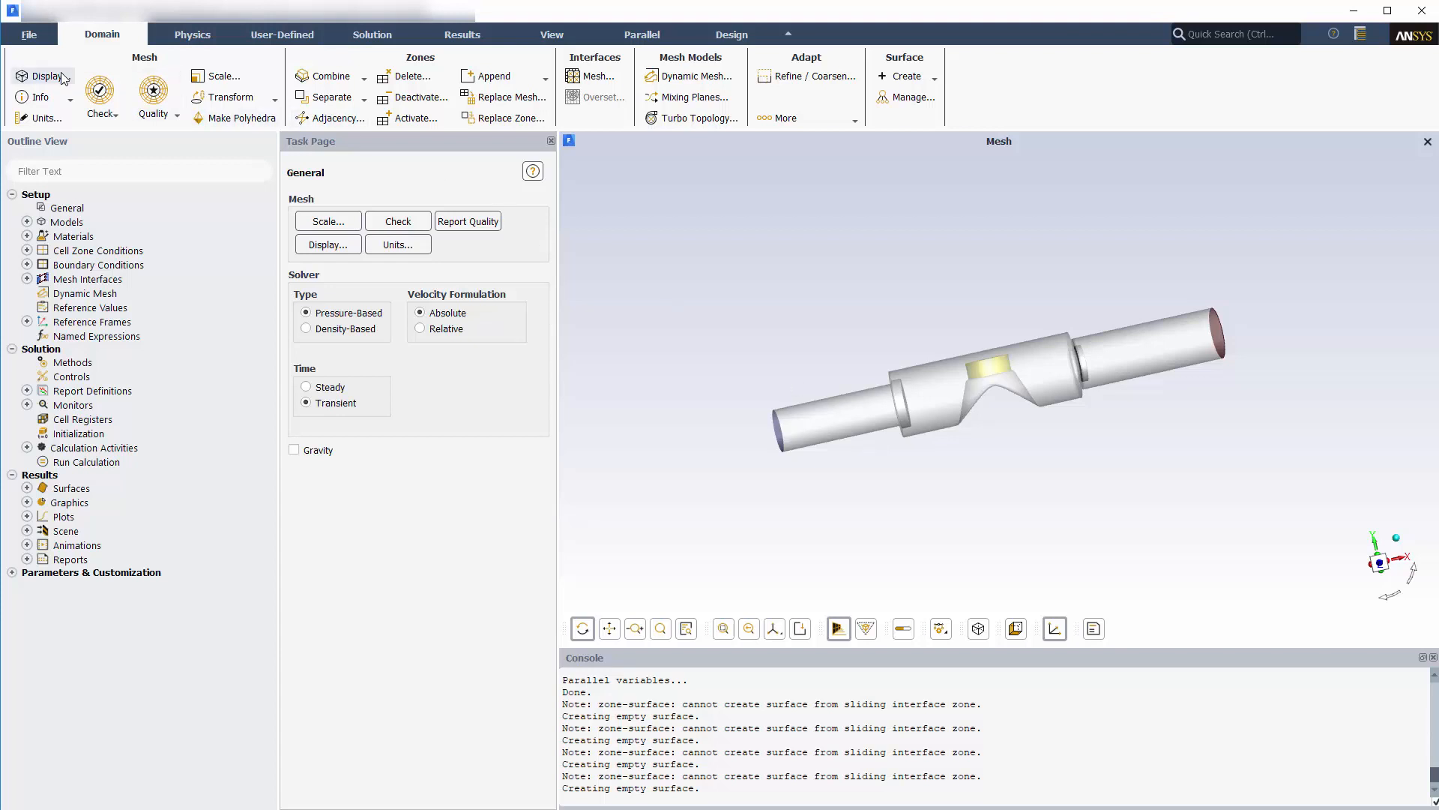
- Show the surface mesh of the pump's wall faces through Mesh Display
{"action": "left_click", "coordinate": [327, 244]}
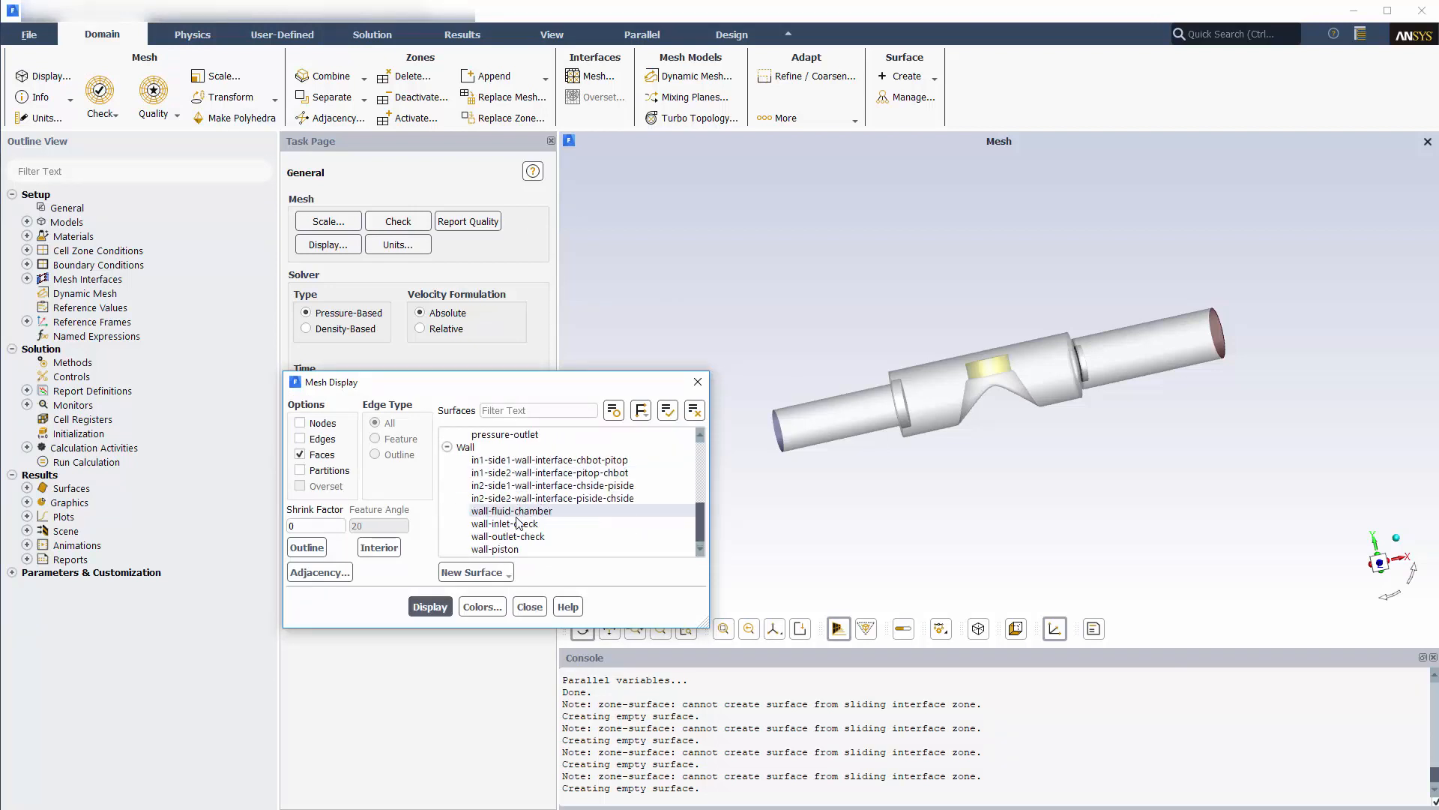
{"action": "left_click", "coordinate": [465, 447]}
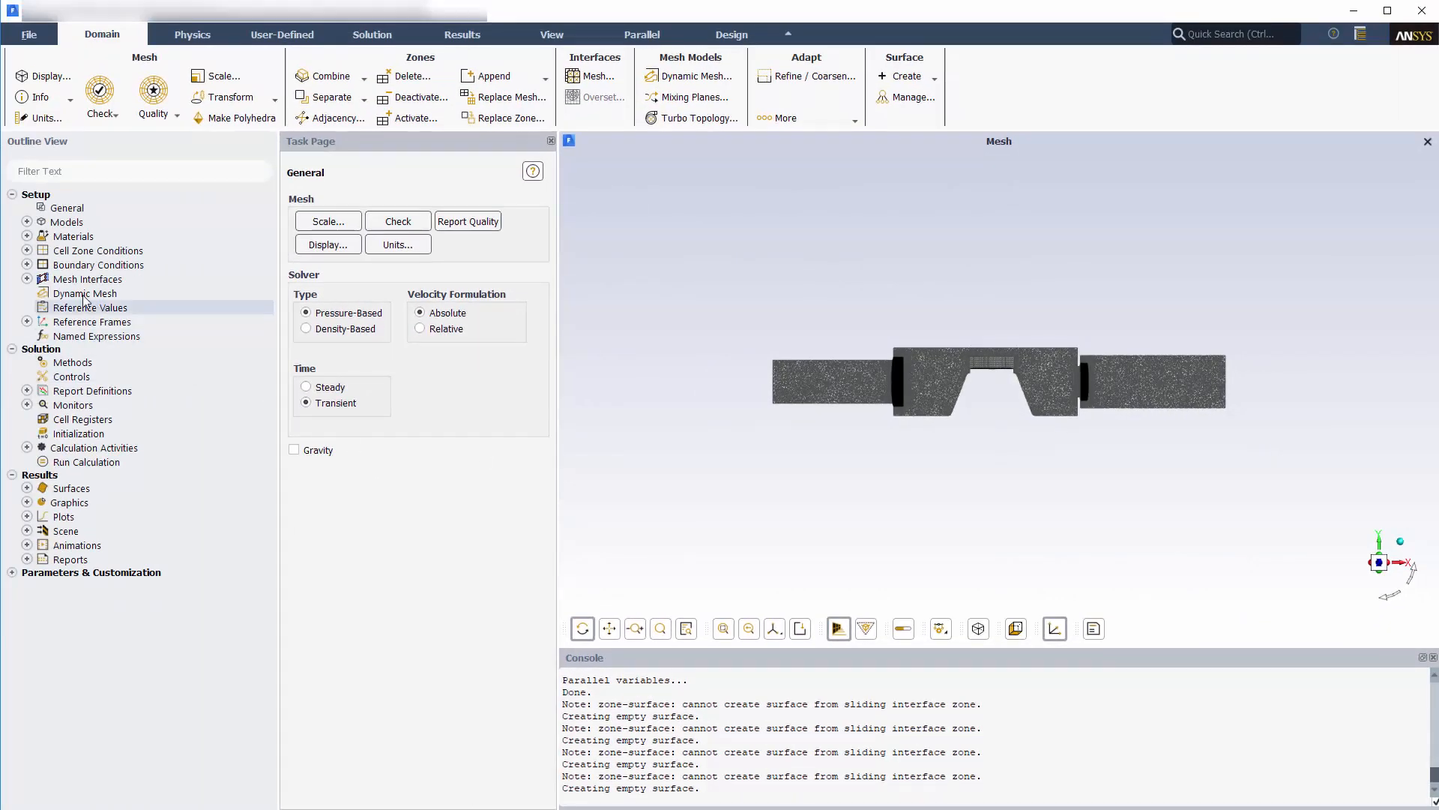
- Enable dynamic mesh with smoothing, layering and remeshing, and make layering ratio based
{"action": "left_click", "coordinate": [84, 292]}
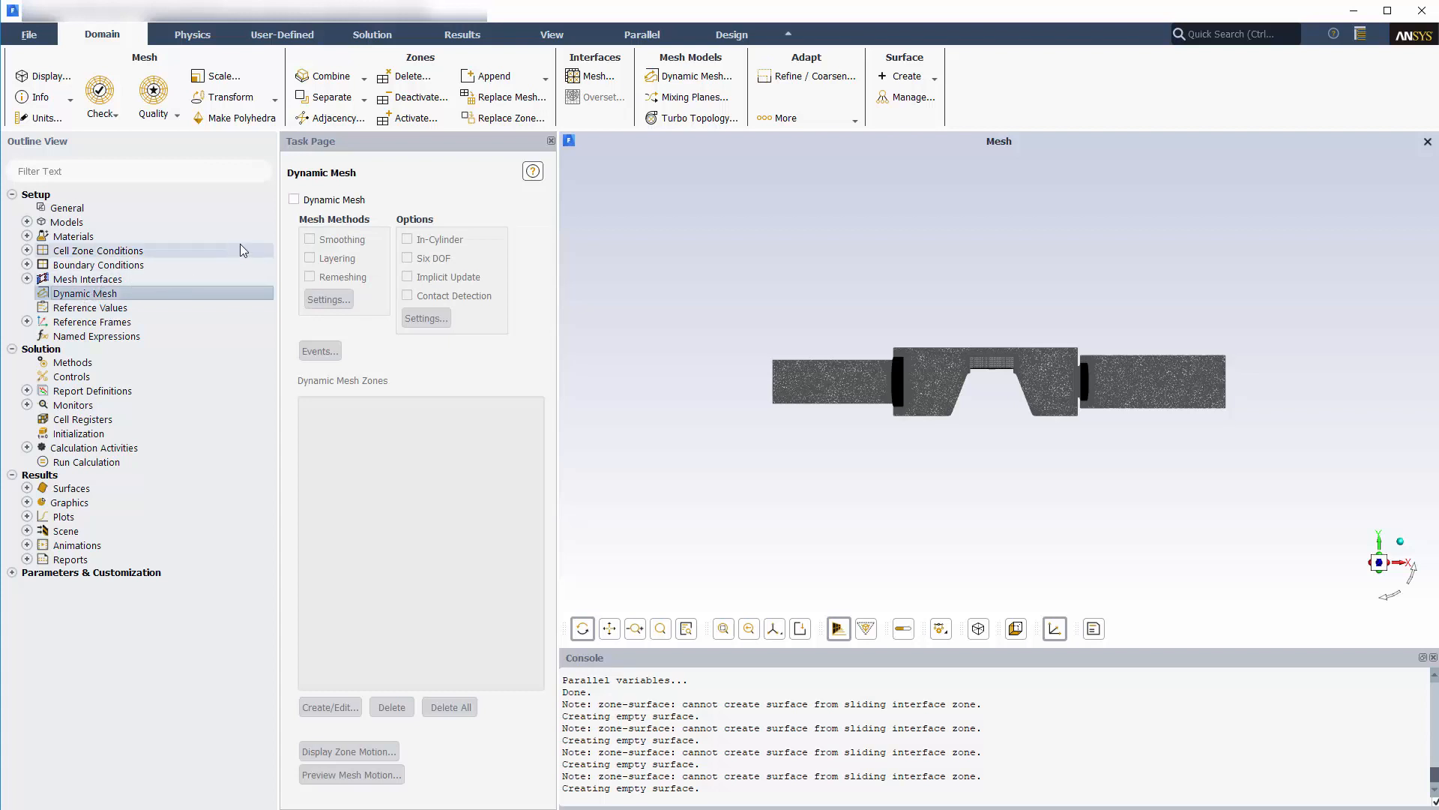
{"action": "left_click", "coordinate": [294, 199]}
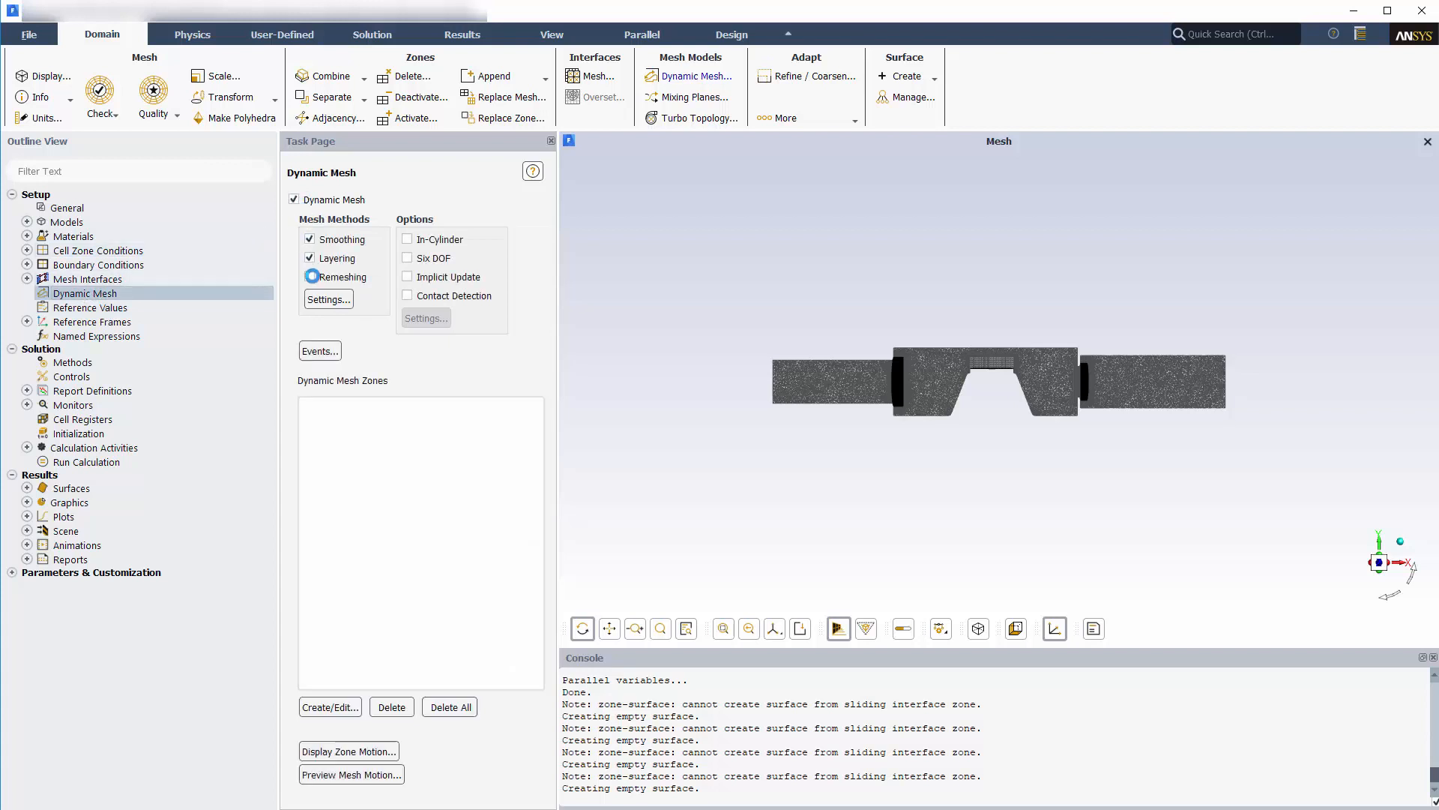
{"action": "left_click", "coordinate": [328, 298]}
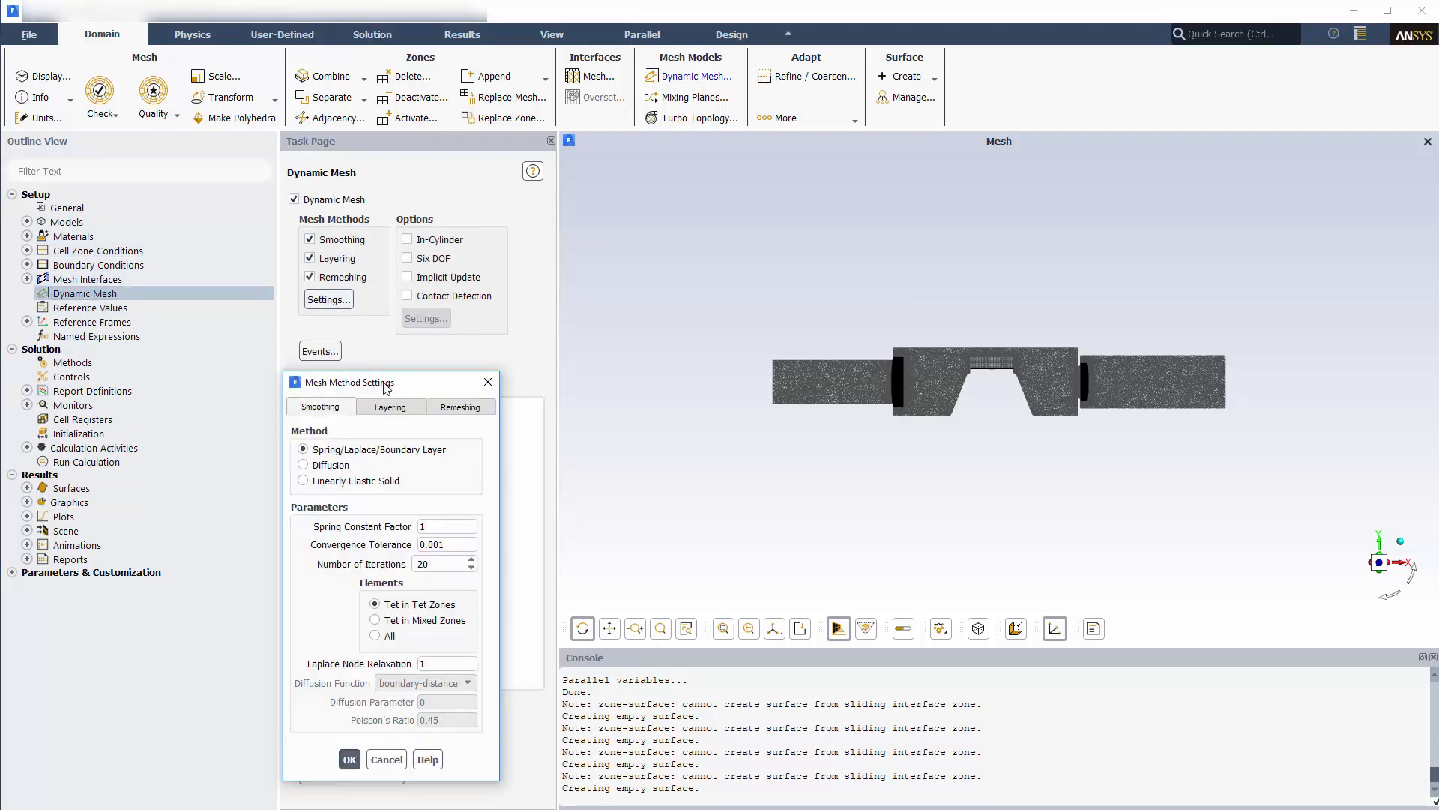
{"action": "left_click", "coordinate": [389, 406]}
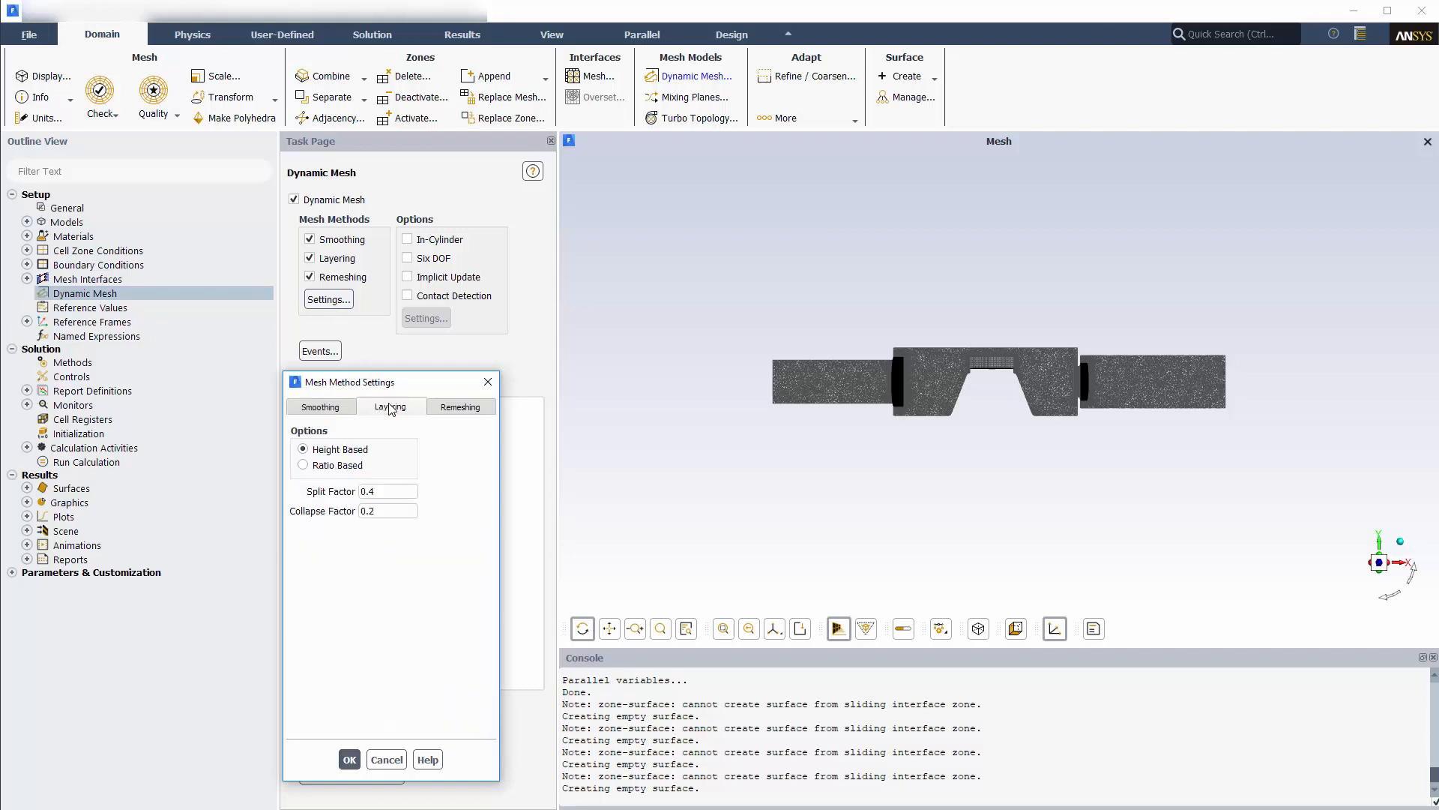
{"action": "left_click", "coordinate": [303, 465]}
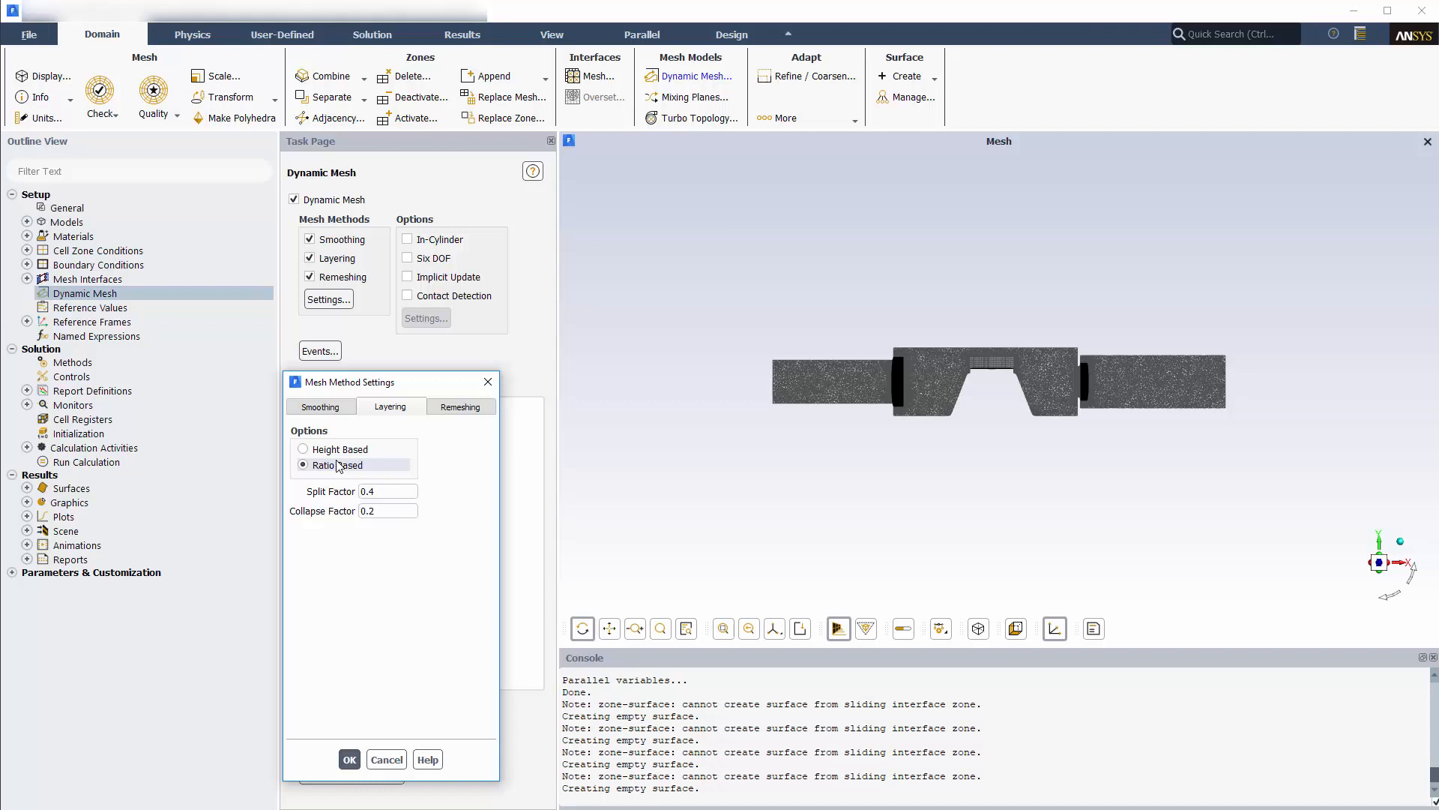
{"action": "left_click", "coordinate": [460, 406]}
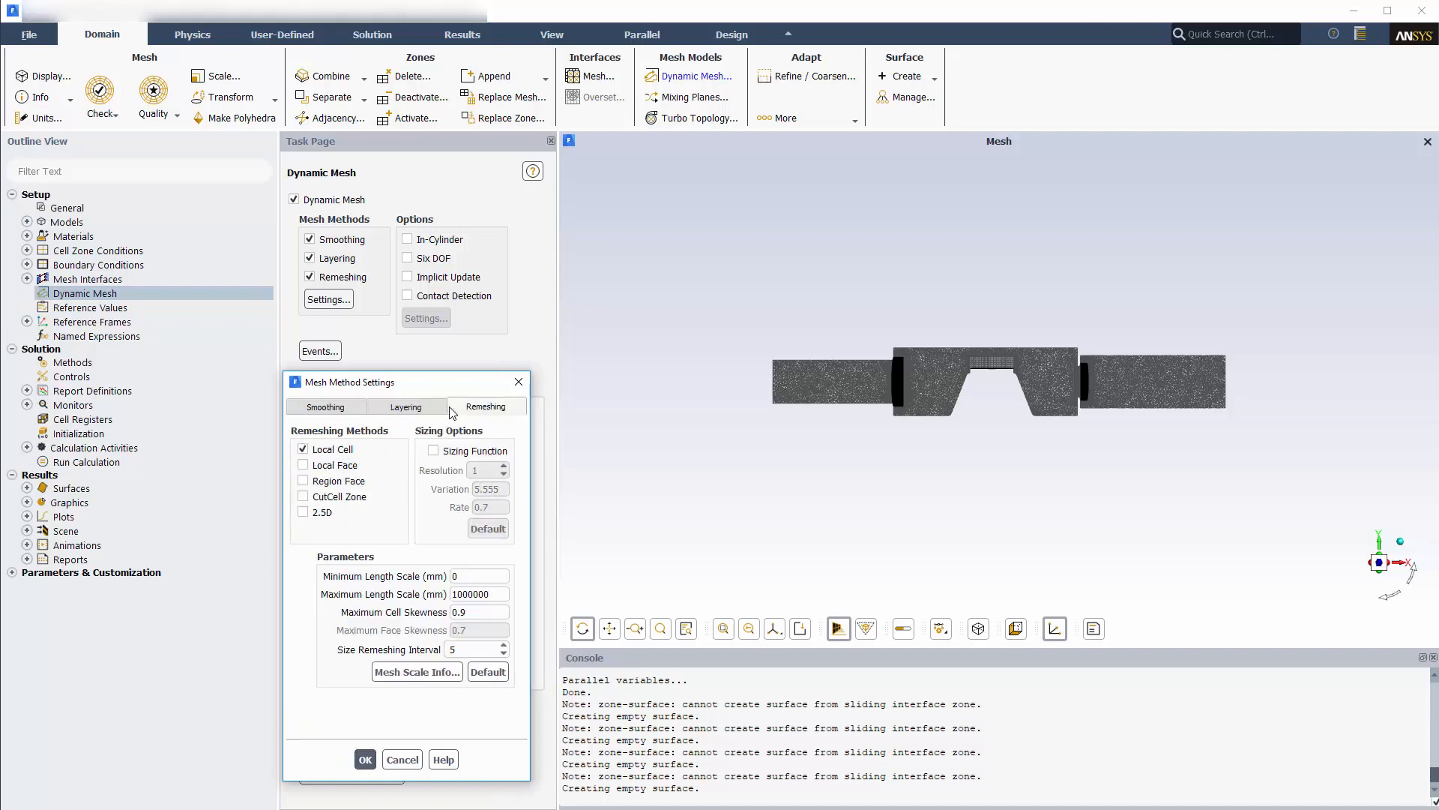
- Set local cell and face remeshing with length scales 0.15–1.2 mm and skewness 0.95, and apply
{"action": "left_click", "coordinate": [304, 464]}
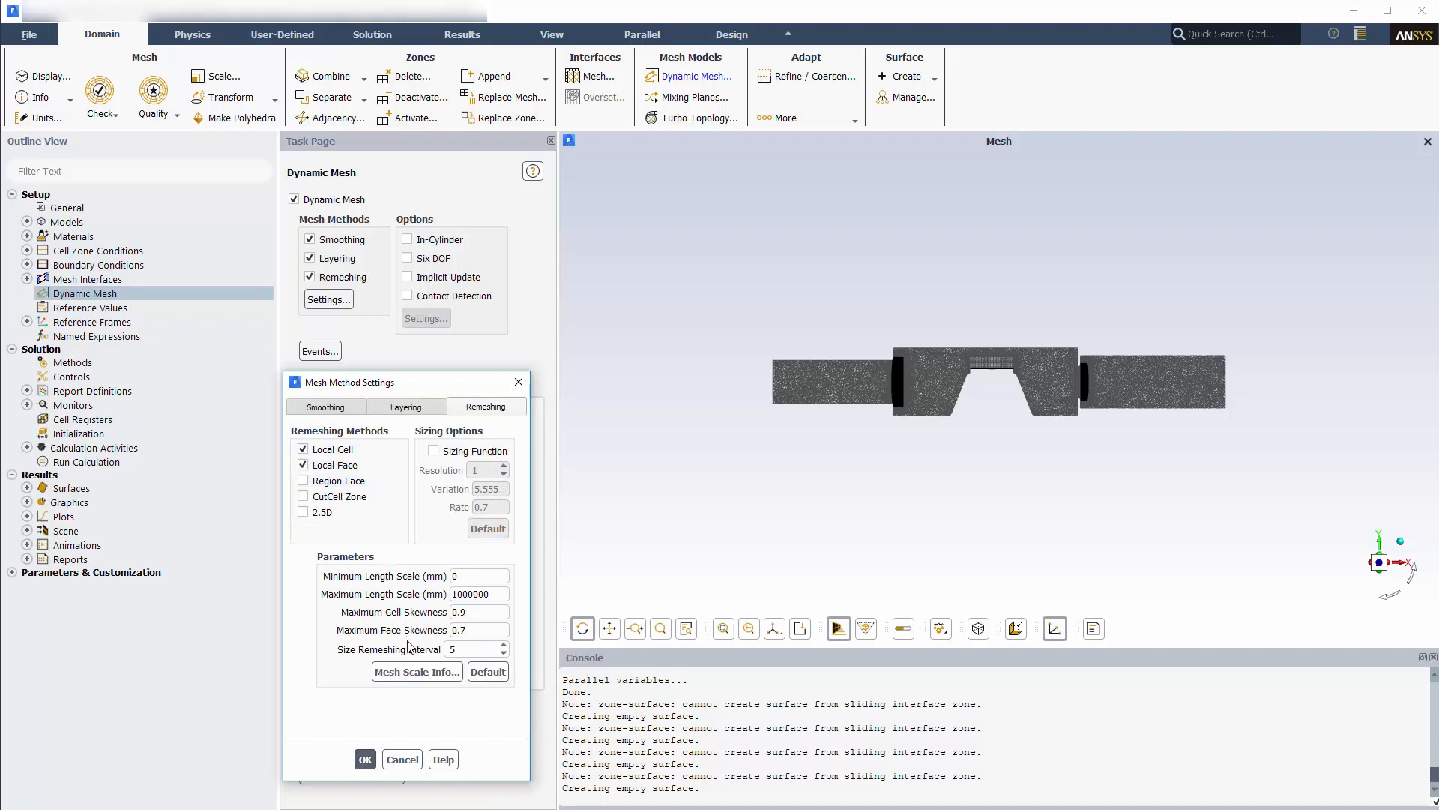
{"action": "left_click", "coordinate": [417, 672]}
{"action": "type", "text": "1"}
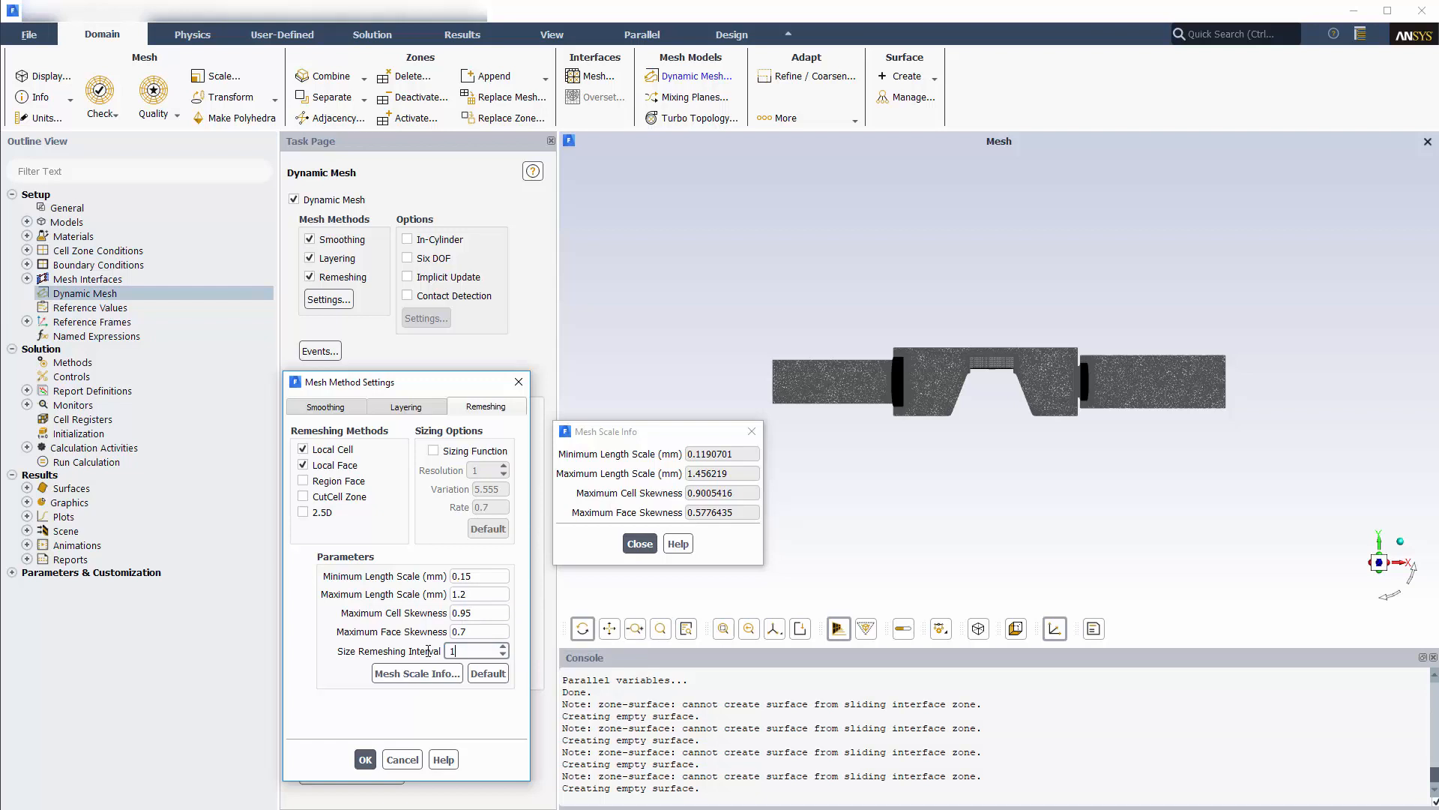
{"action": "left_click", "coordinate": [639, 542]}
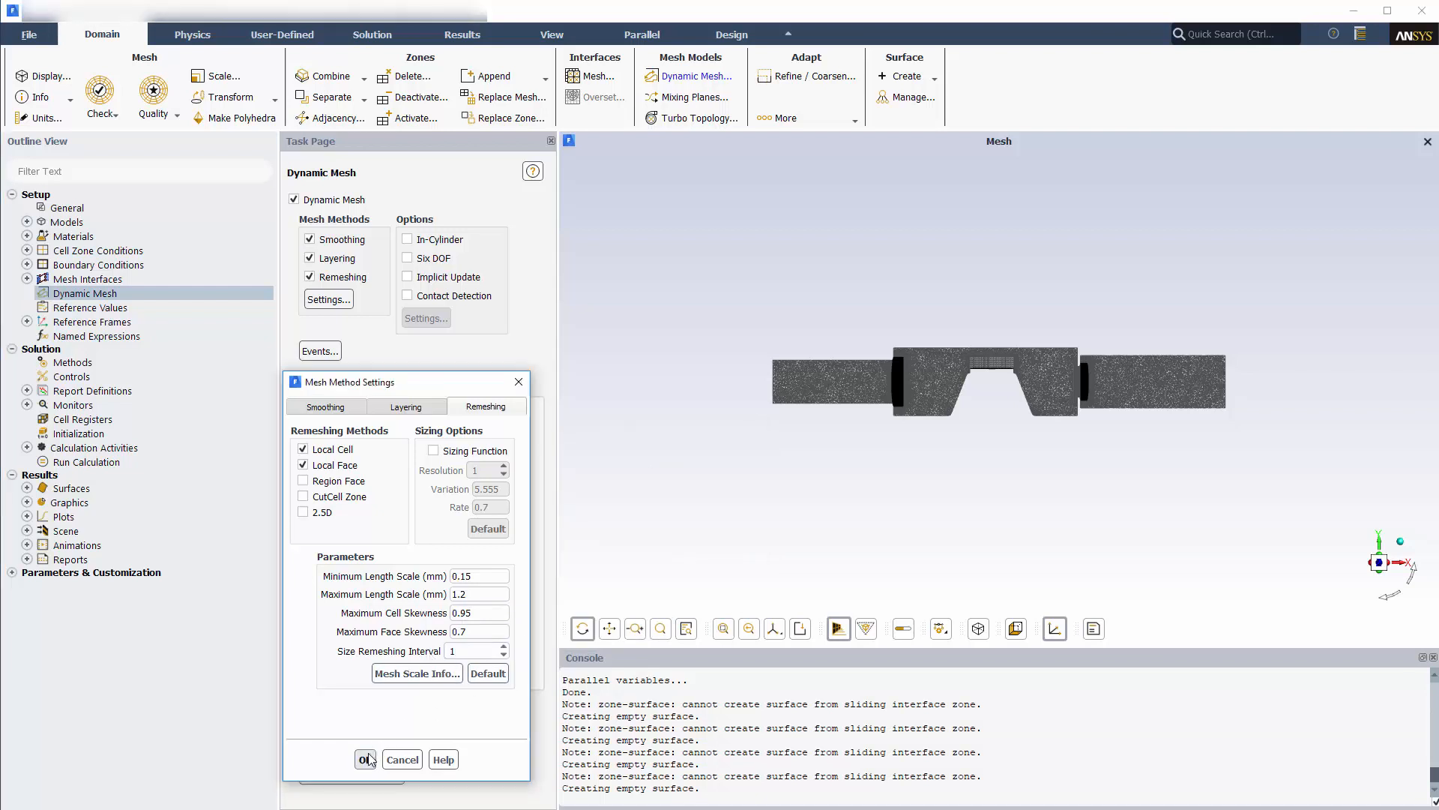
{"action": "left_click", "coordinate": [365, 759]}
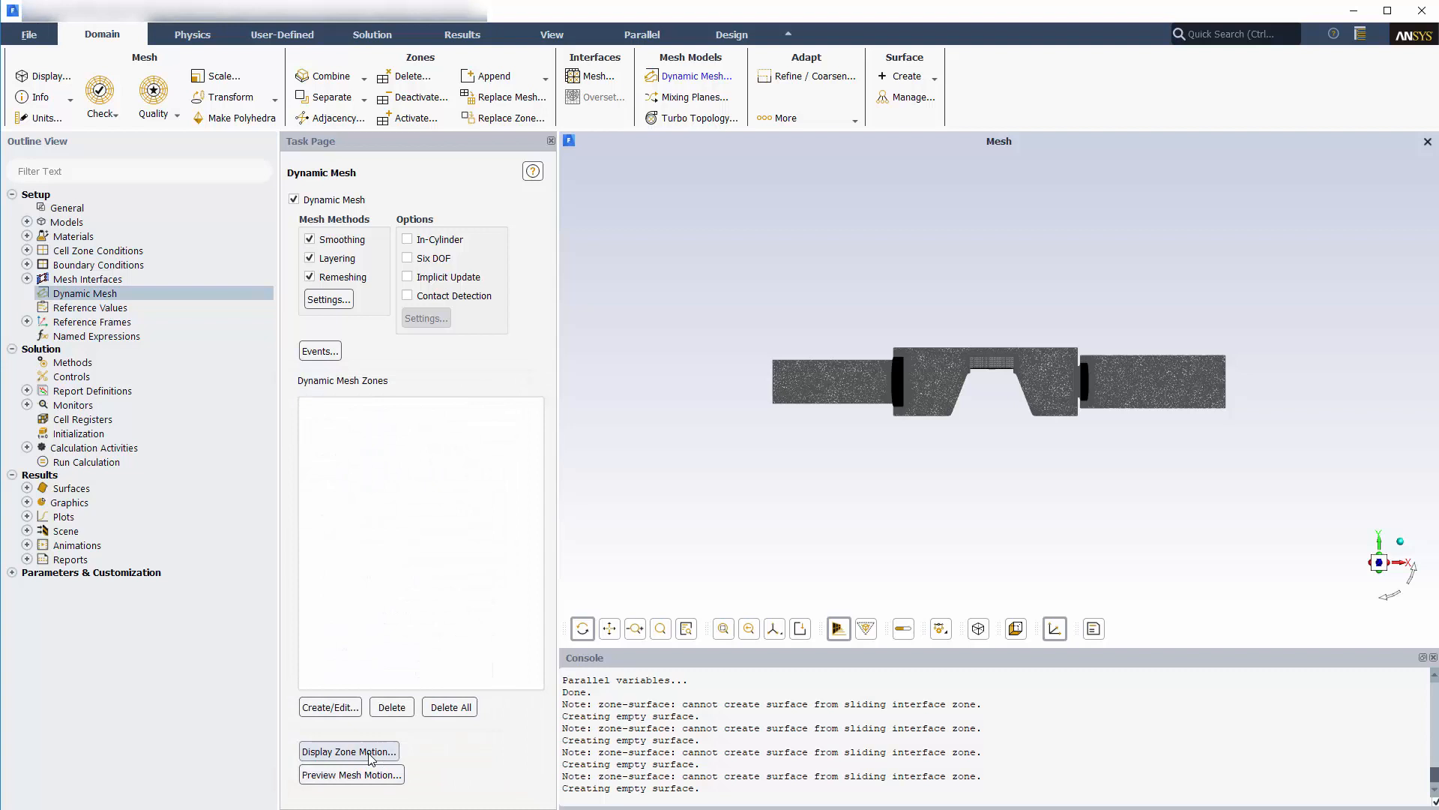
- Turn on Six DOF and start a profile named inlet-check-motion with mass 0.03028 kg
{"action": "left_click", "coordinate": [408, 258]}
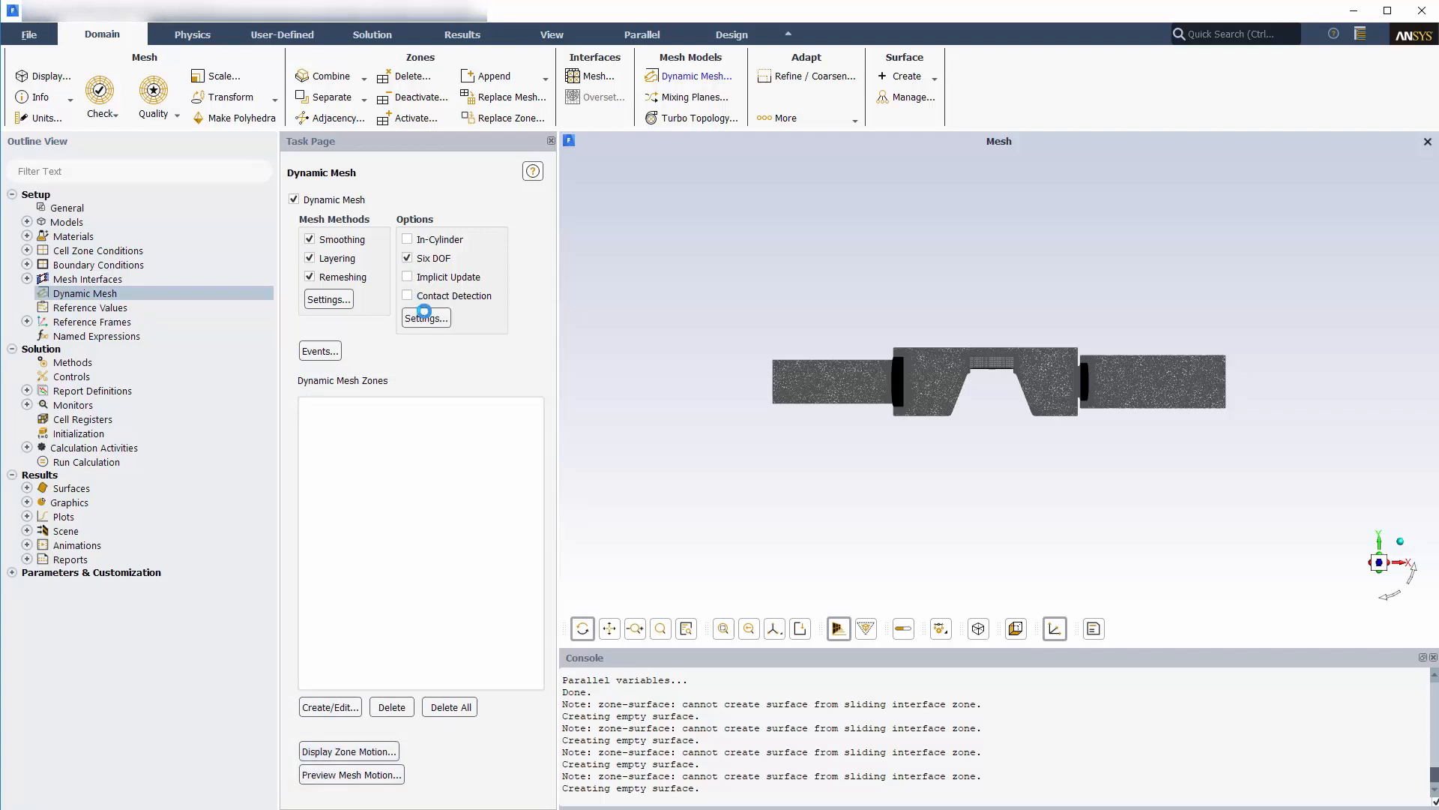
{"action": "left_click", "coordinate": [424, 318]}
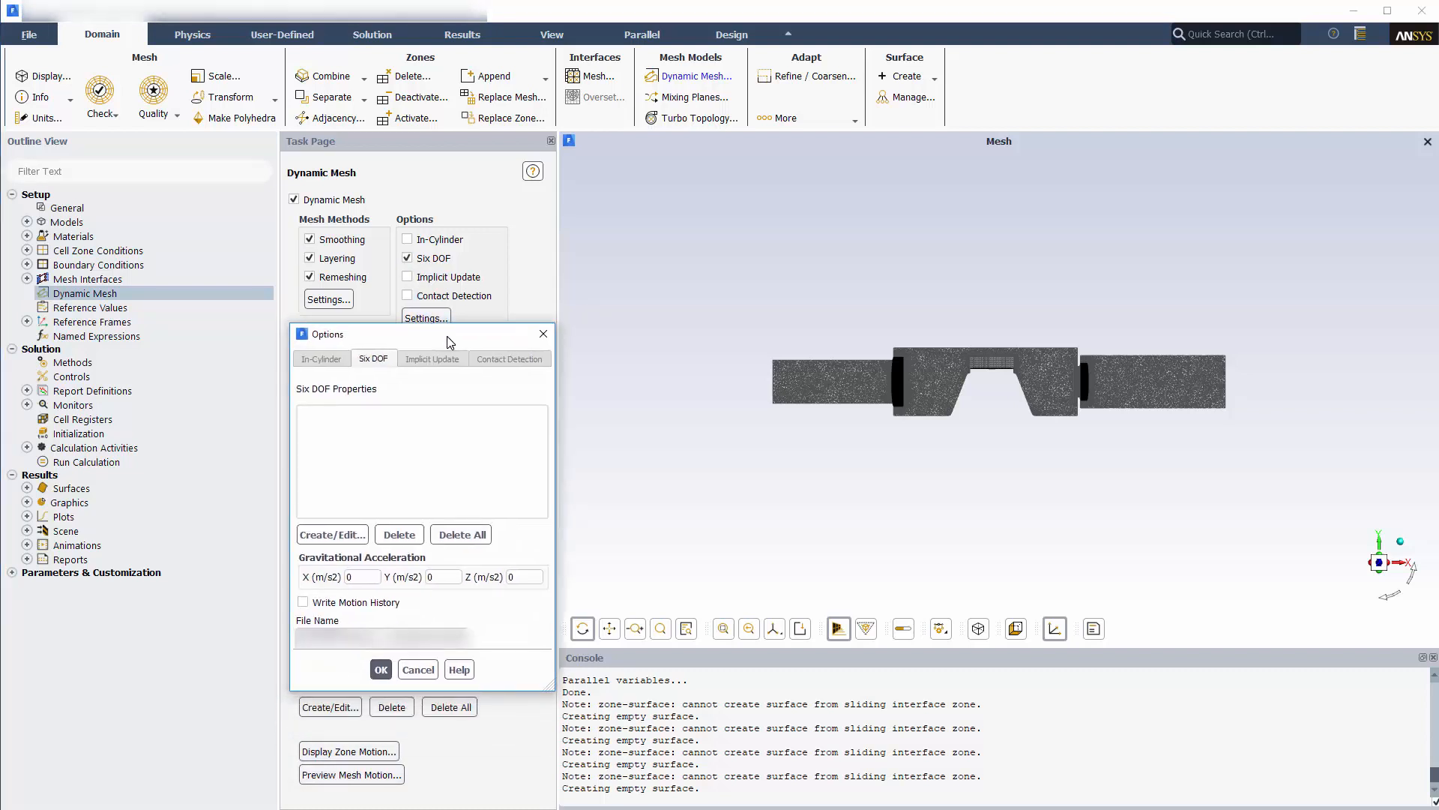
{"action": "left_click", "coordinate": [333, 534]}
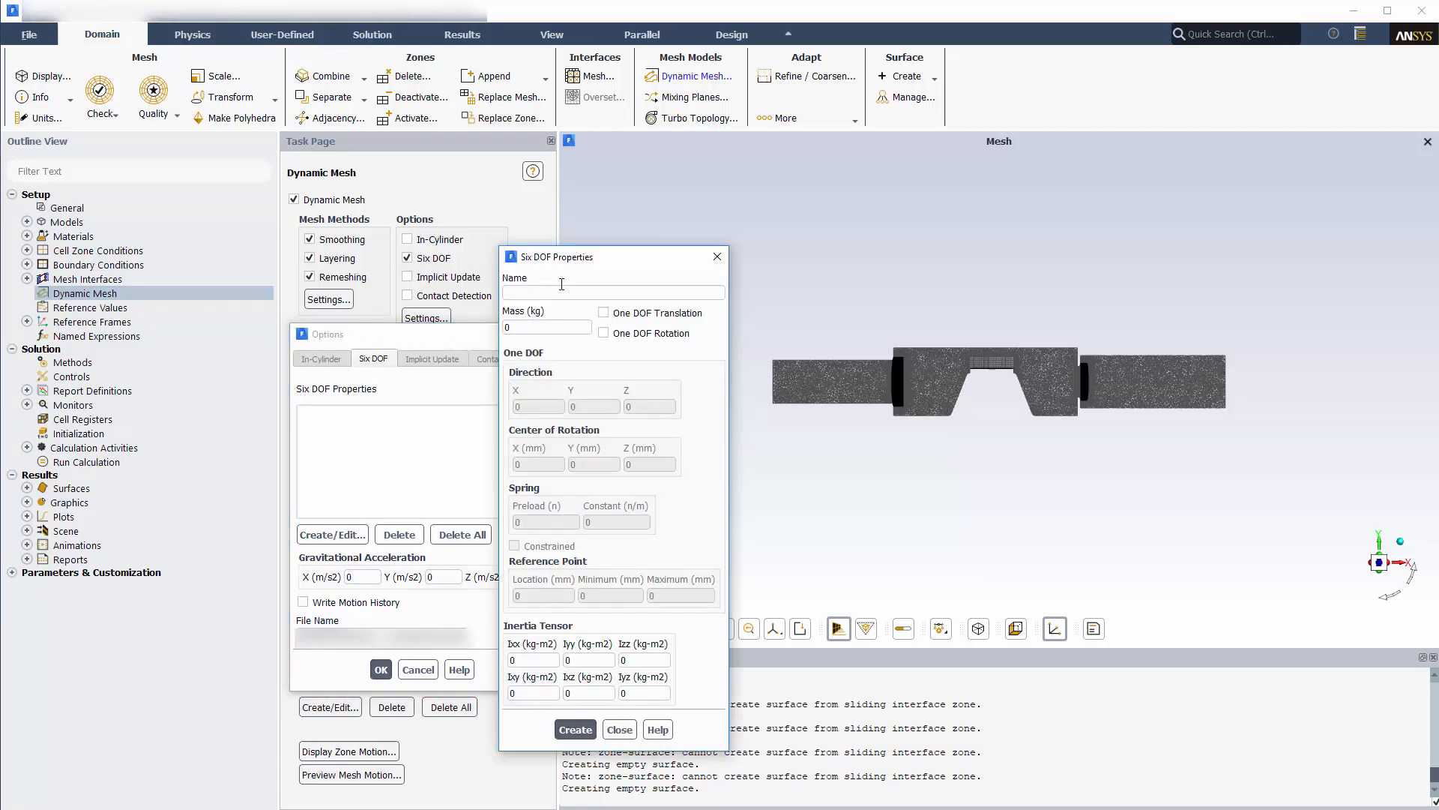
{"action": "left_click", "coordinate": [612, 292]}
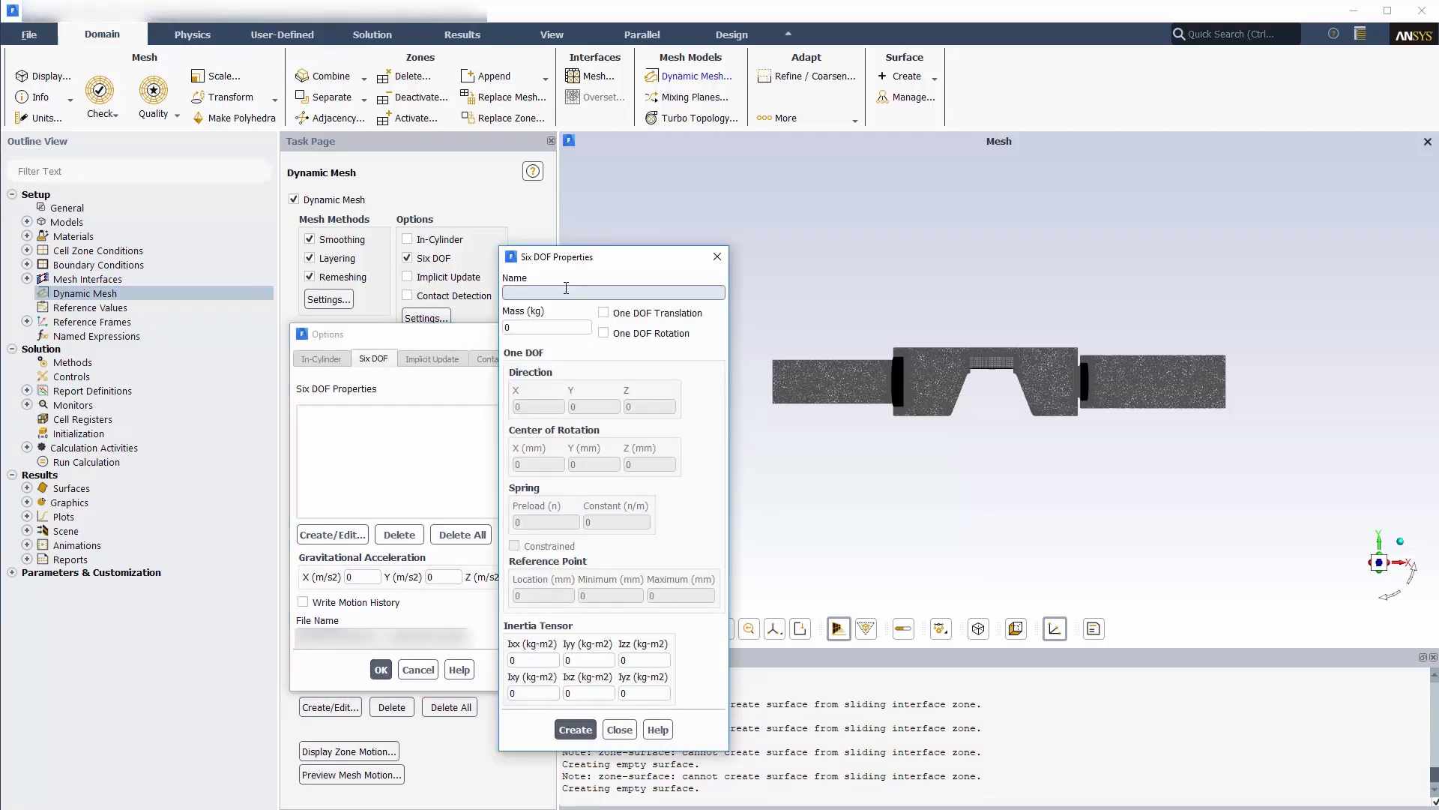
{"action": "type", "text": "inlet-check"}
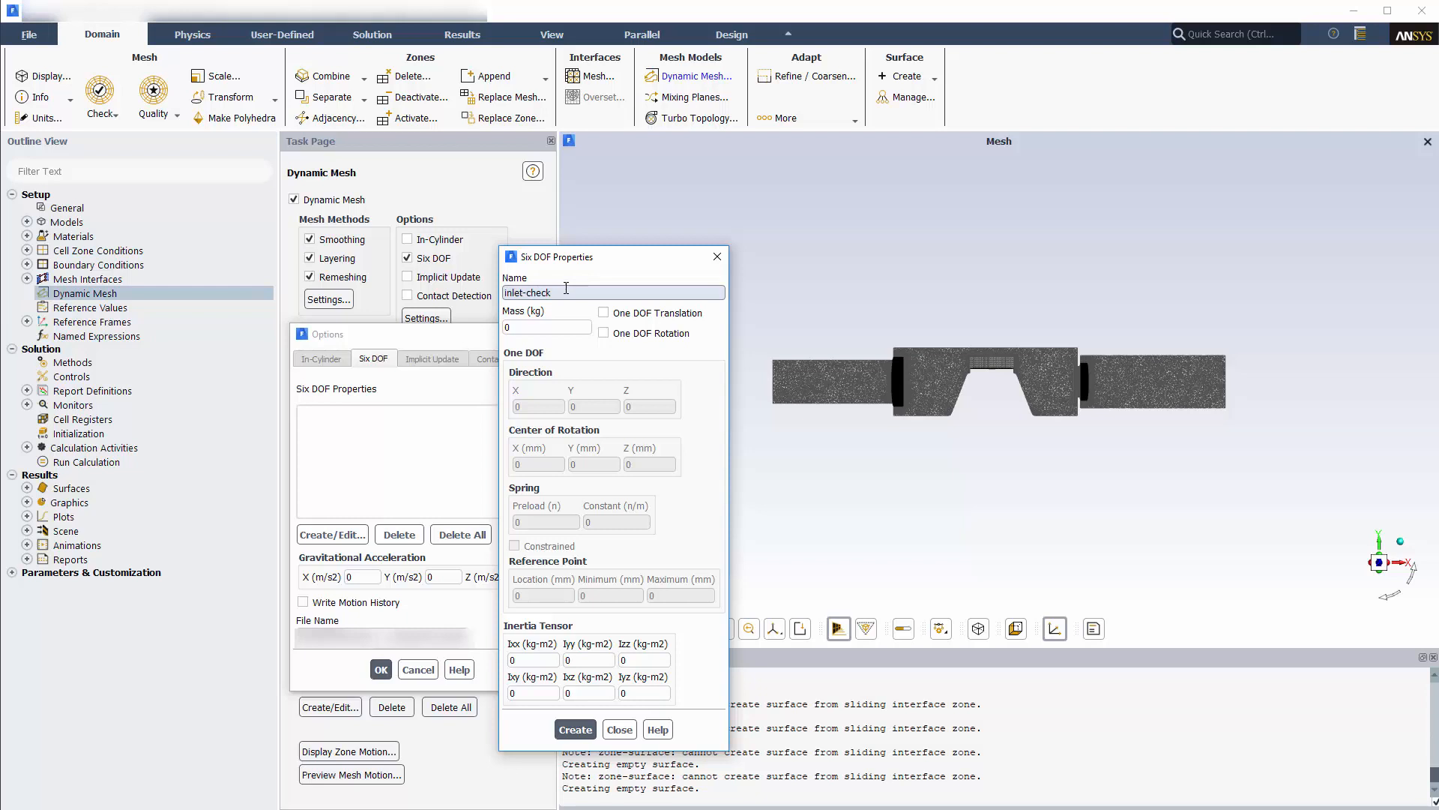
{"action": "type", "text": "-motion"}
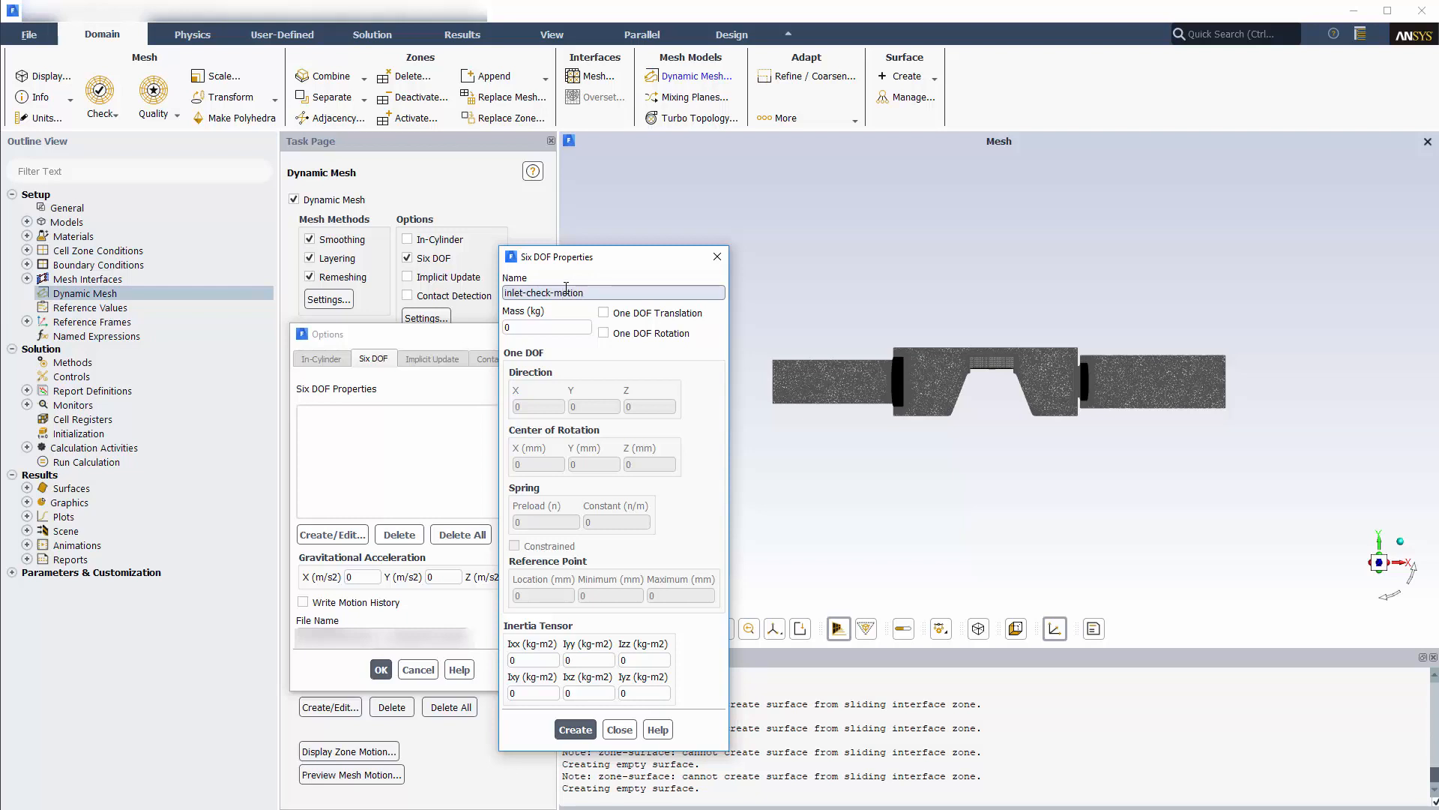
{"action": "left_click", "coordinate": [546, 327]}
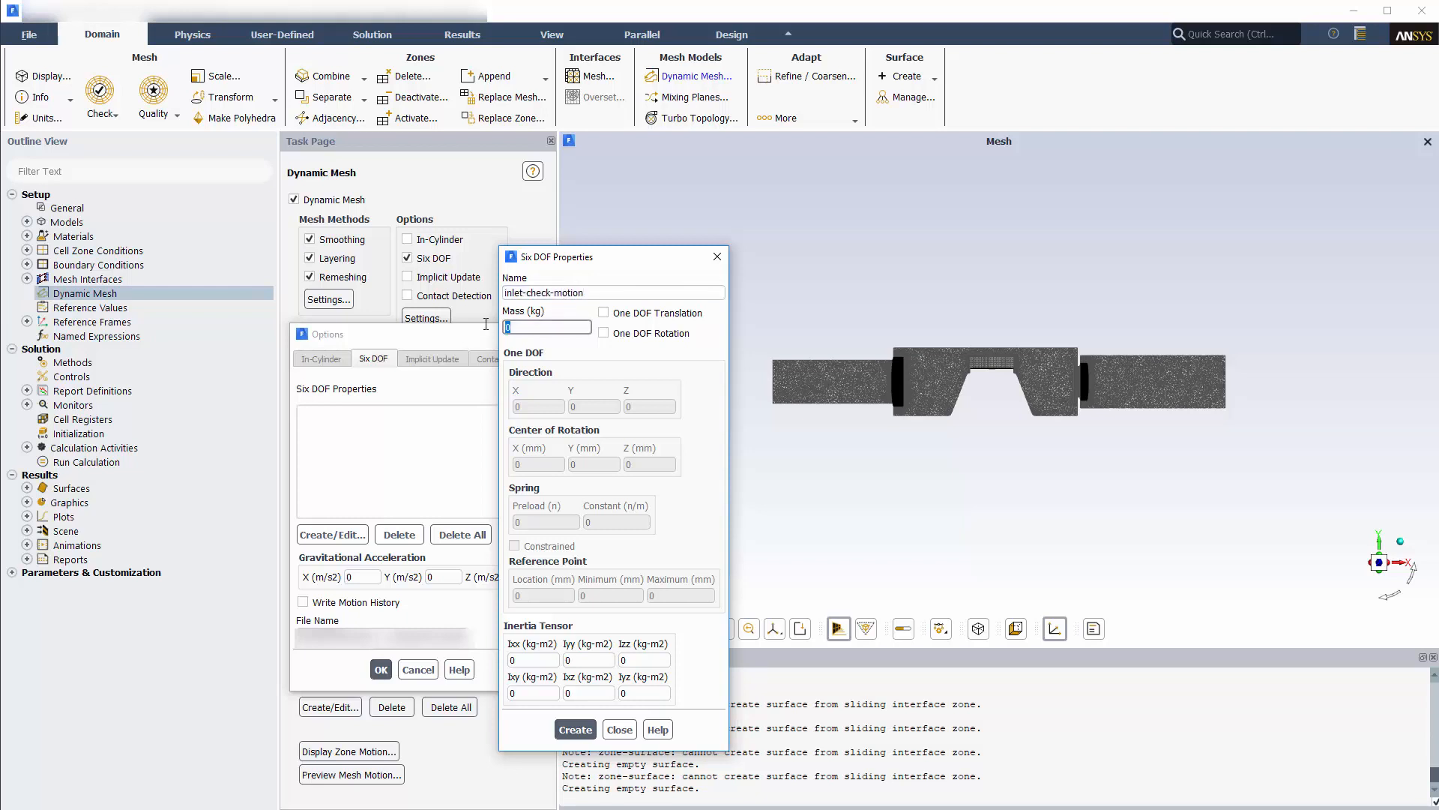
{"action": "type", "text": "0.03028"}
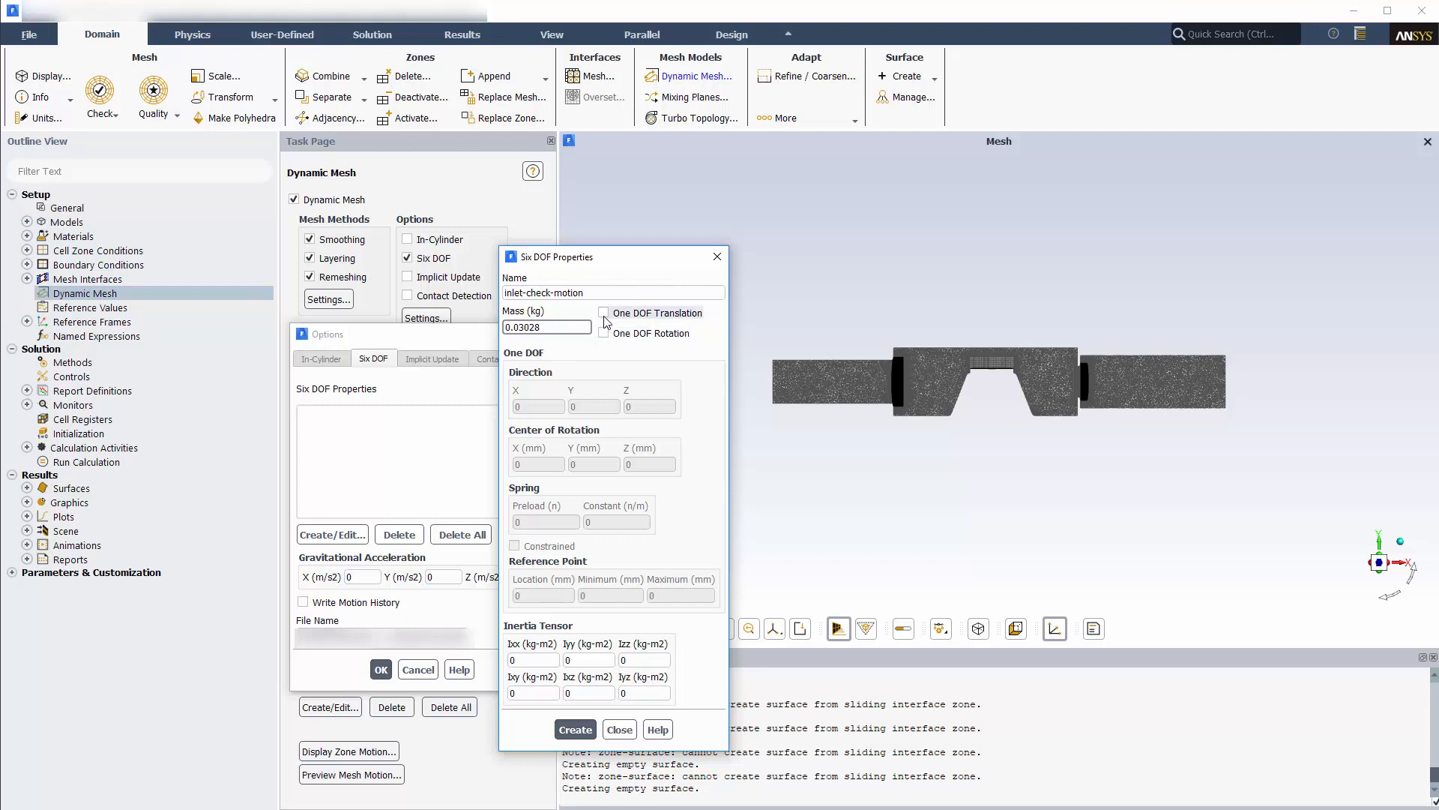
- Make it one-DOF X translation with a 2700 N/m spring, constrained travel limits, and save it
{"action": "left_click", "coordinate": [603, 311]}
{"action": "type", "text": "1"}
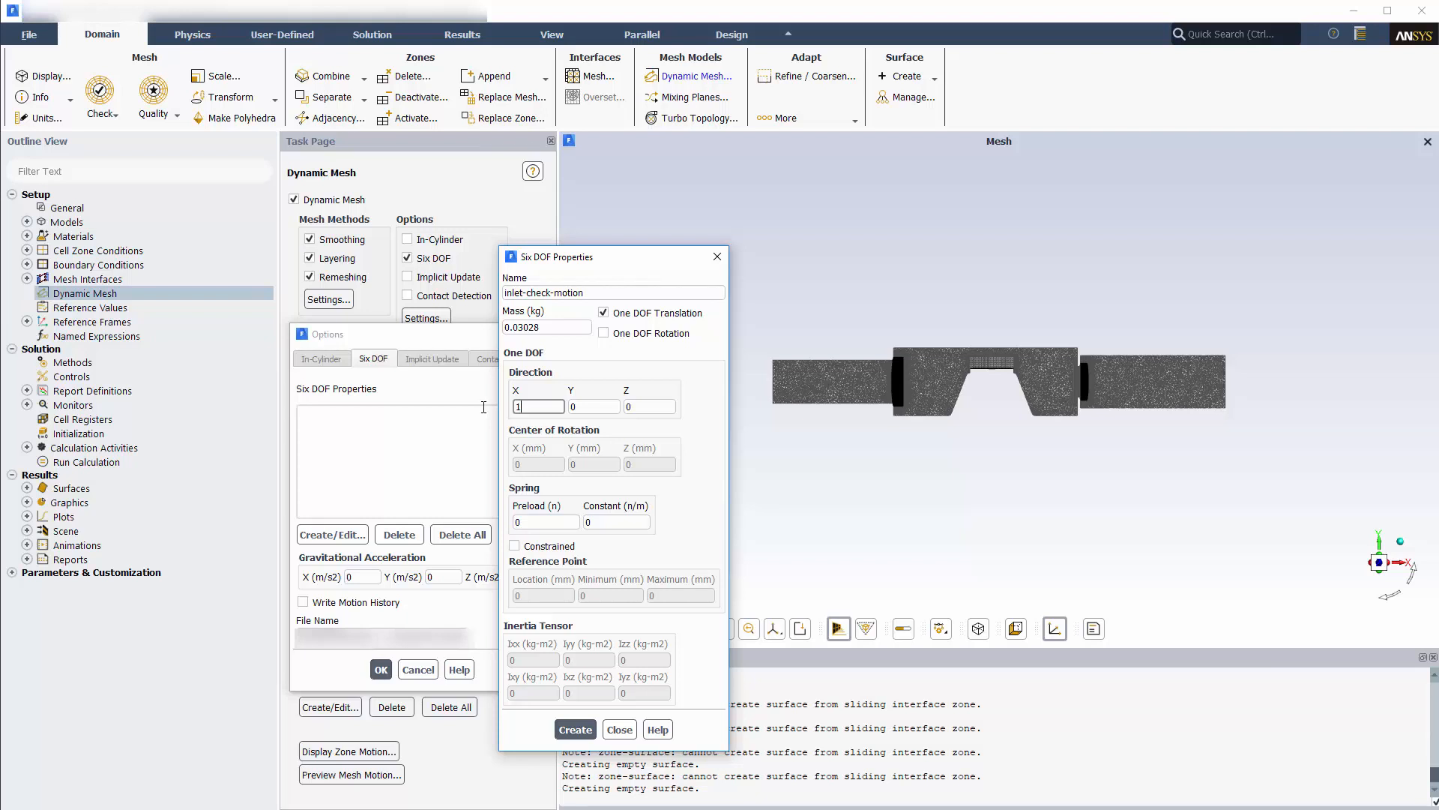
{"action": "left_click", "coordinate": [615, 520]}
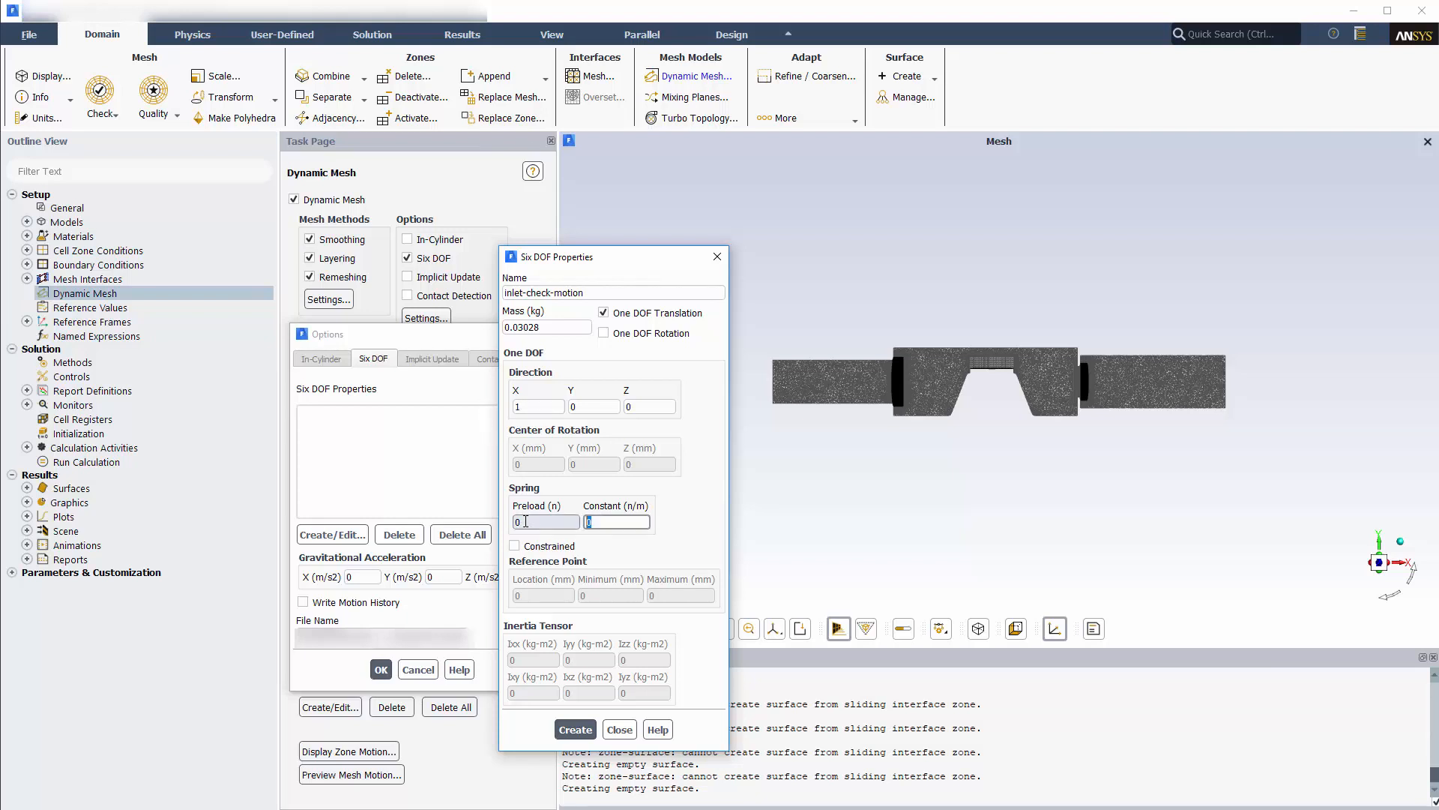
{"action": "type", "text": "2700"}
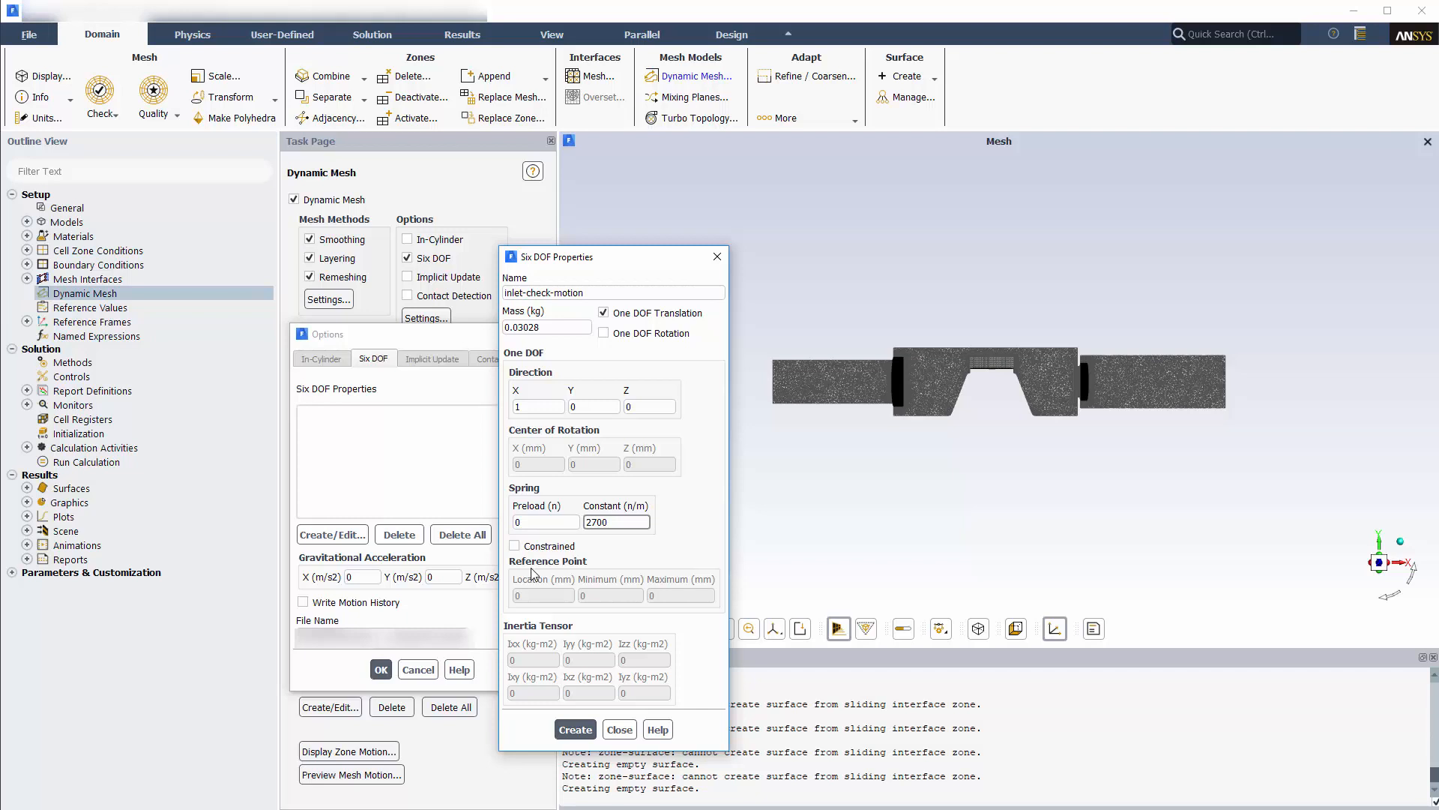
{"action": "left_click", "coordinate": [515, 545]}
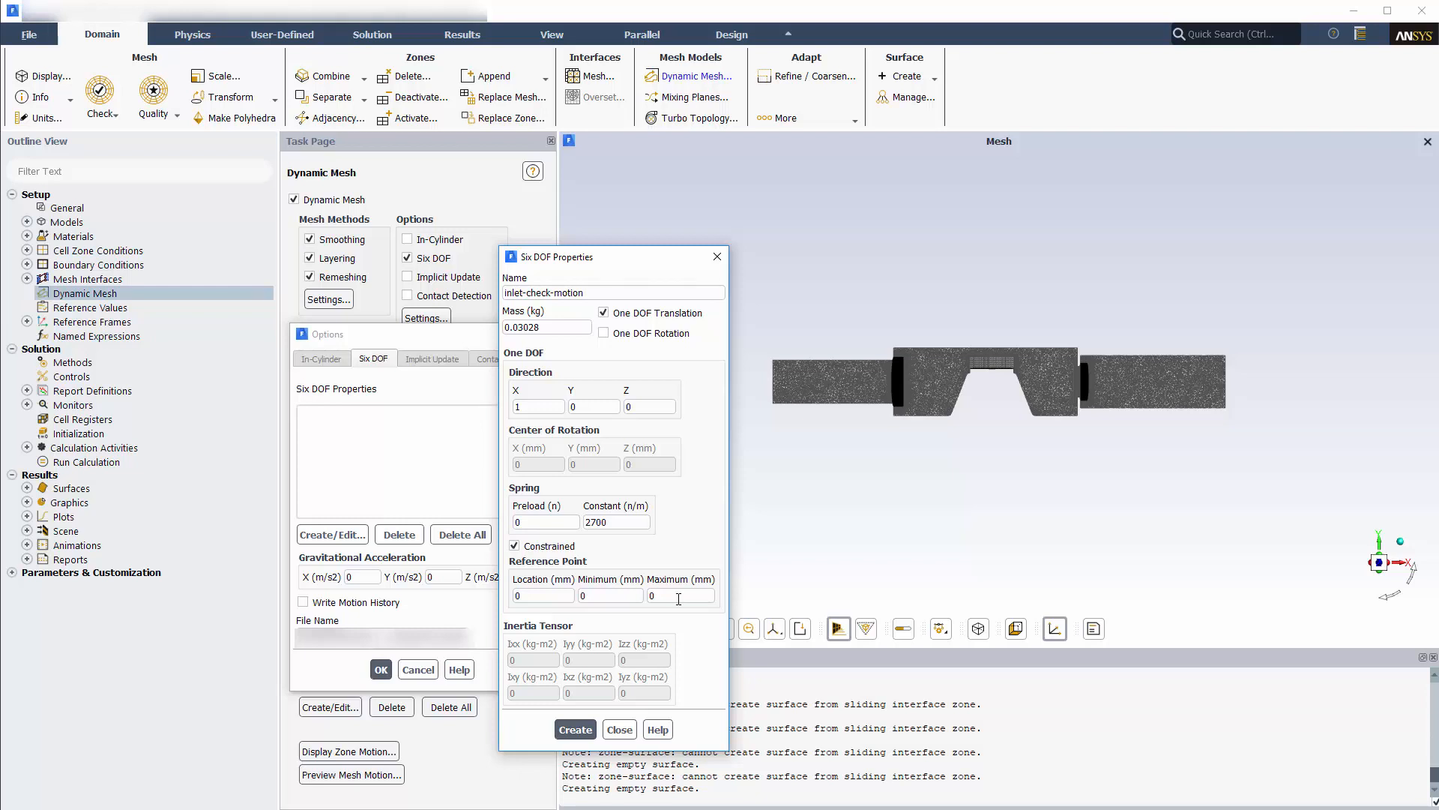
{"action": "left_click", "coordinate": [681, 595]}
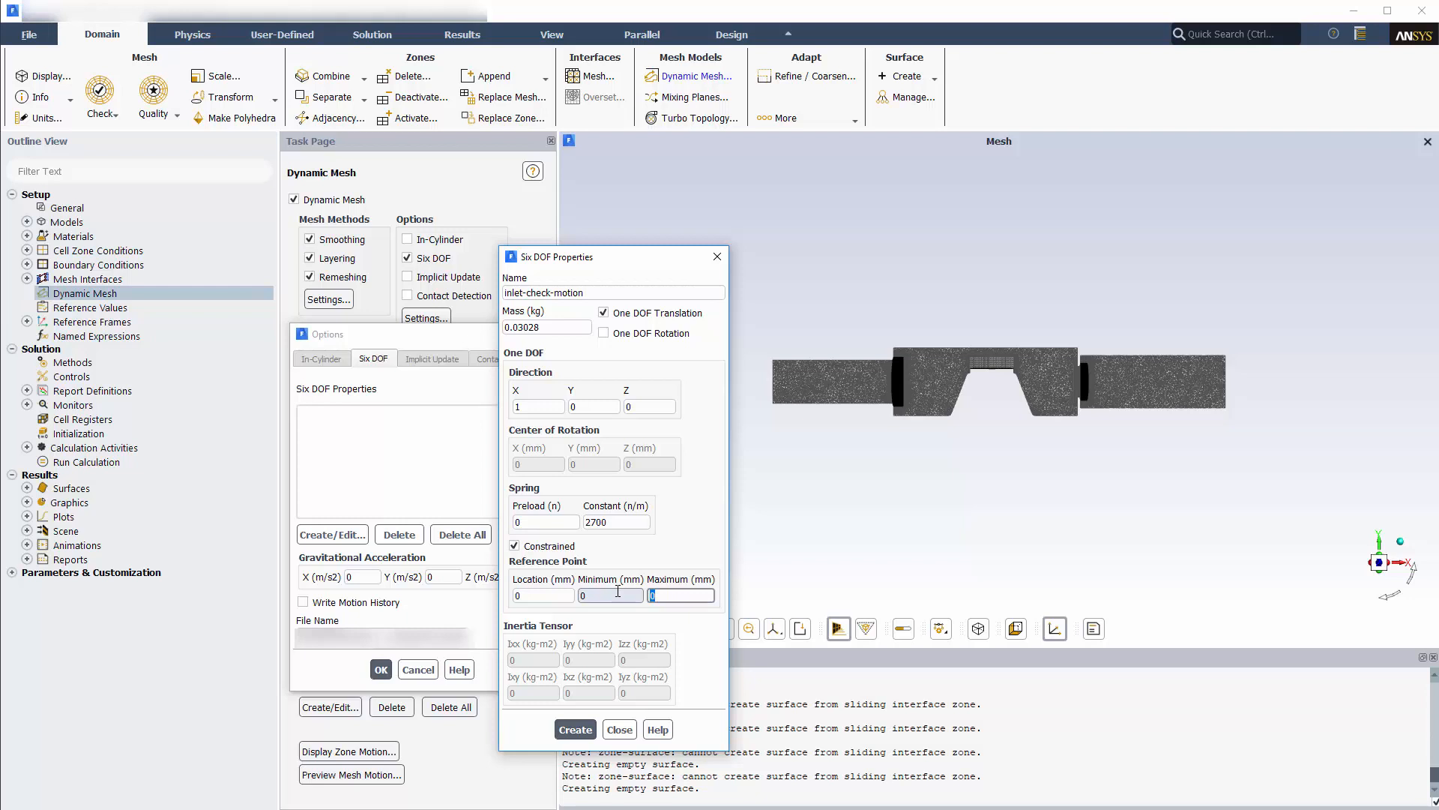
{"action": "left_click", "coordinate": [575, 728]}
{"action": "type", "text": "out"}
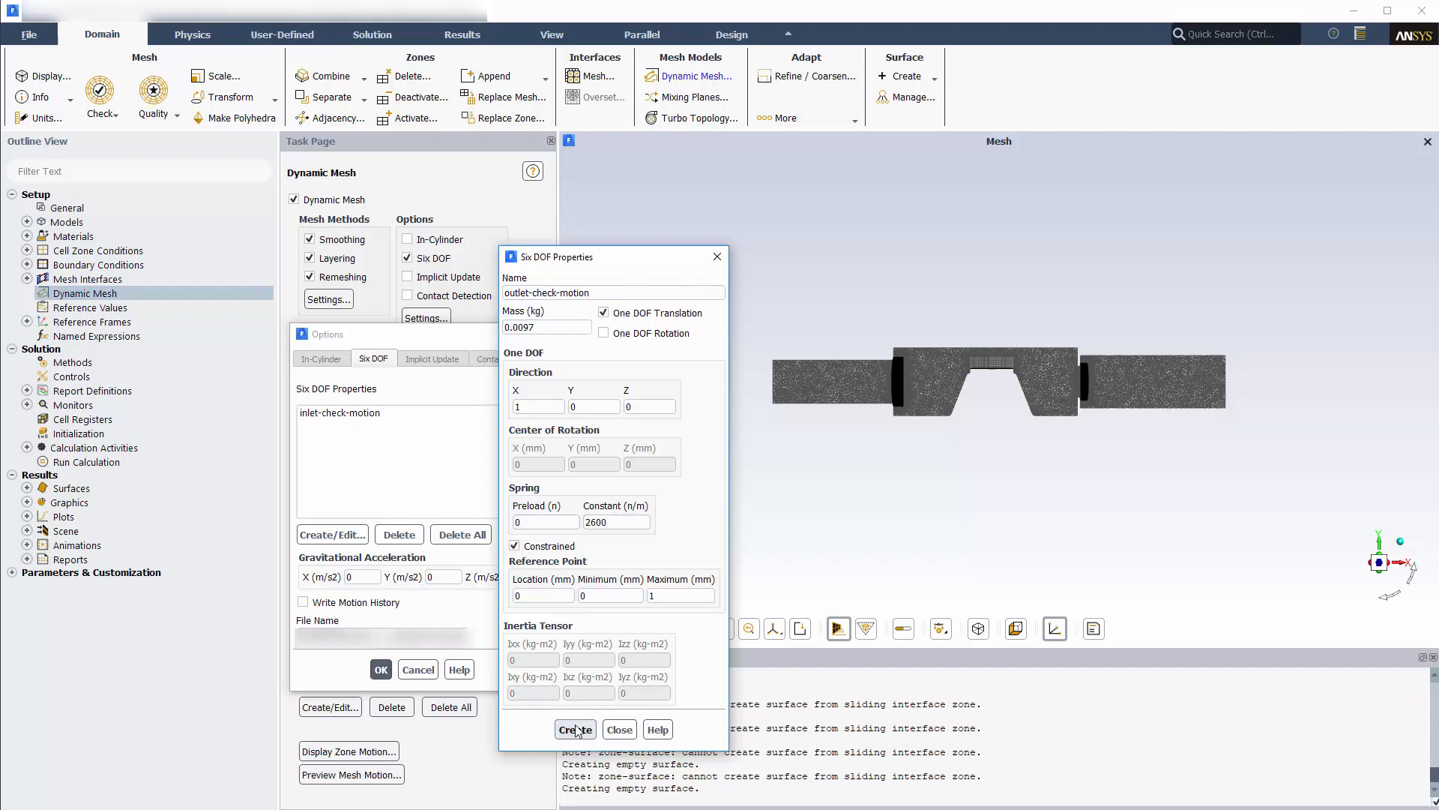
- Save outlet-check-motion with mass 0.0097 kg and 2600 N/m spring, then confirm the six DOF options
{"action": "left_click", "coordinate": [575, 728]}
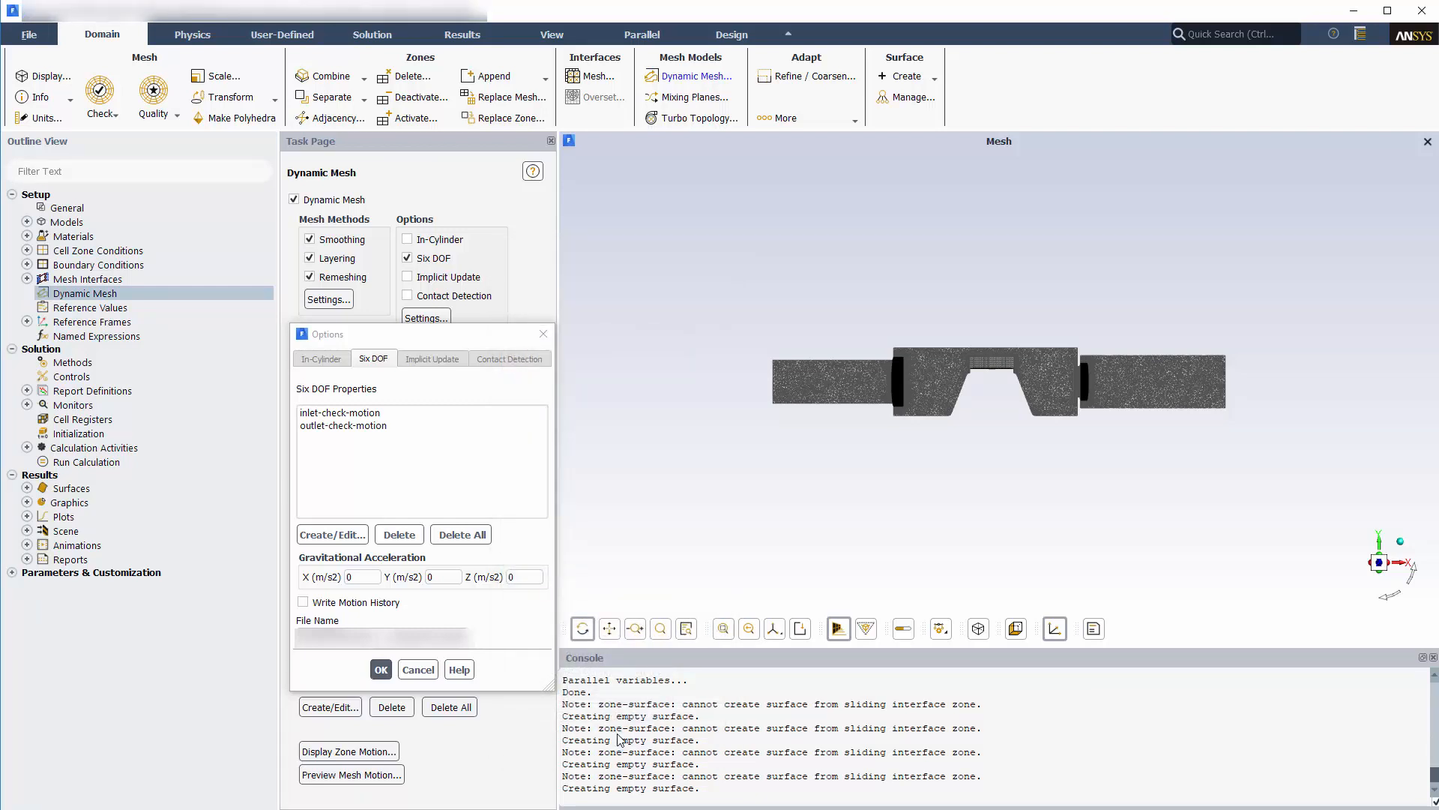
{"action": "left_click", "coordinate": [303, 603]}
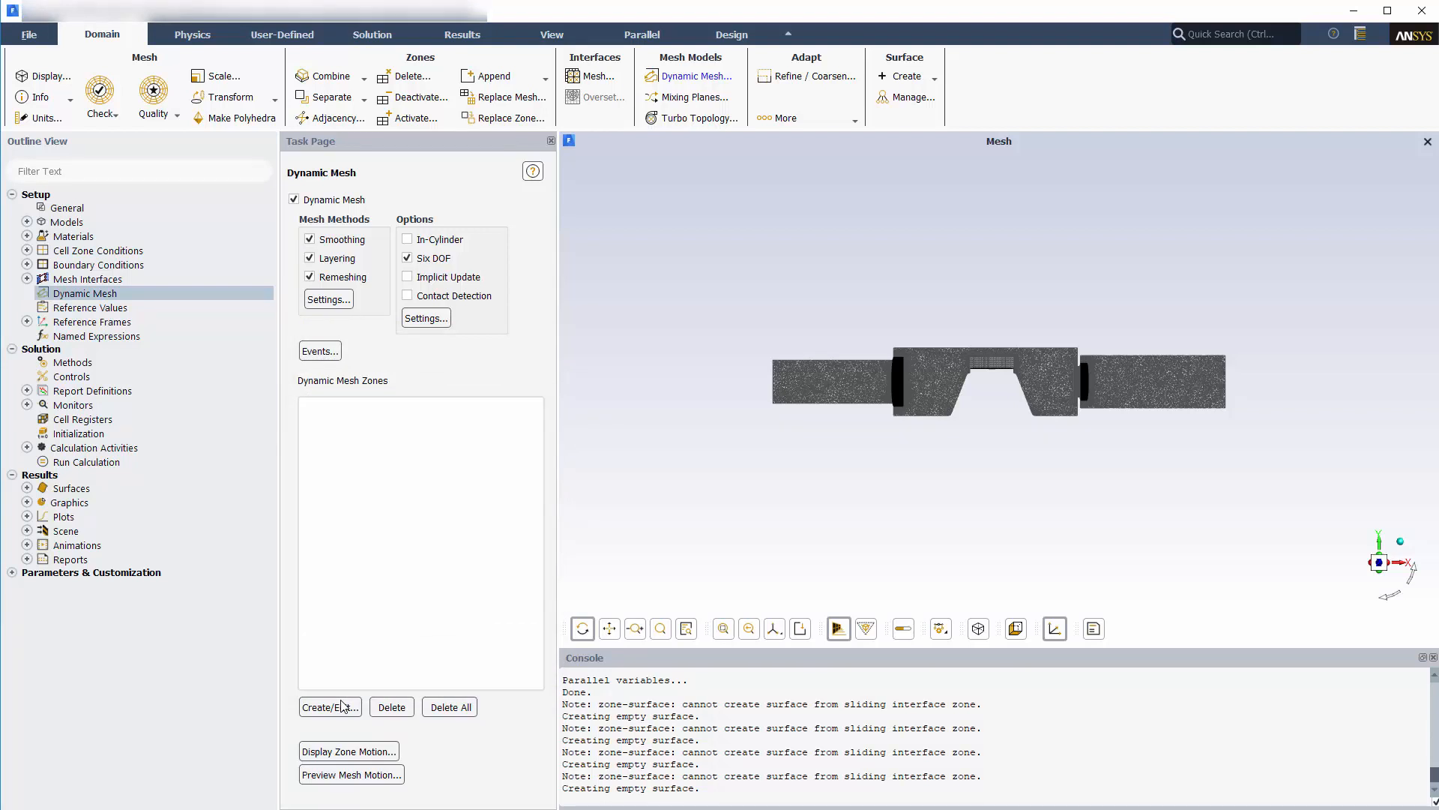
- Create wall-piston as a rigid body driven by piston::libudf with centre of gravity X 71.11, Y 4.5 mm
{"action": "left_click", "coordinate": [329, 706]}
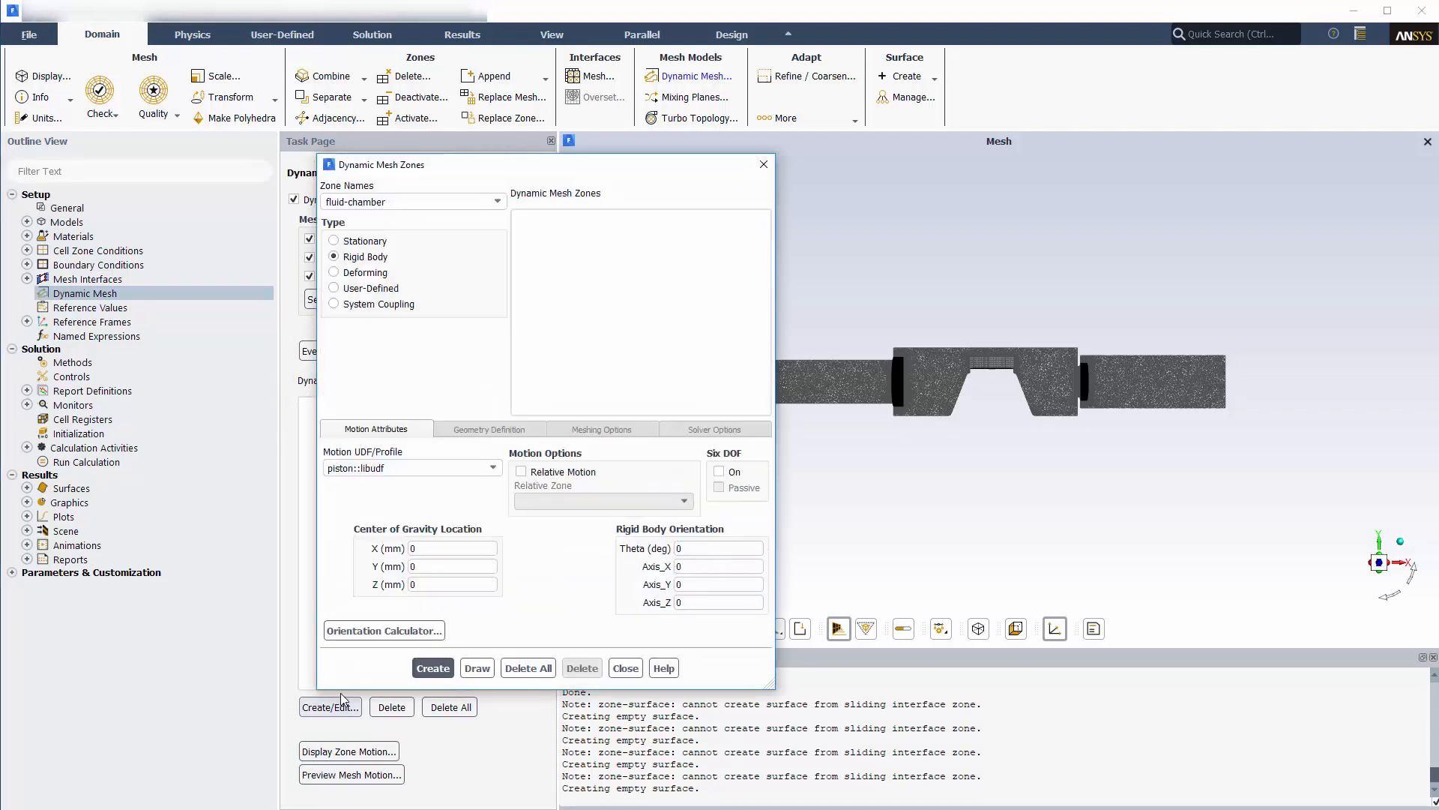
{"action": "left_click", "coordinate": [496, 201]}
{"action": "type", "text": "71"}
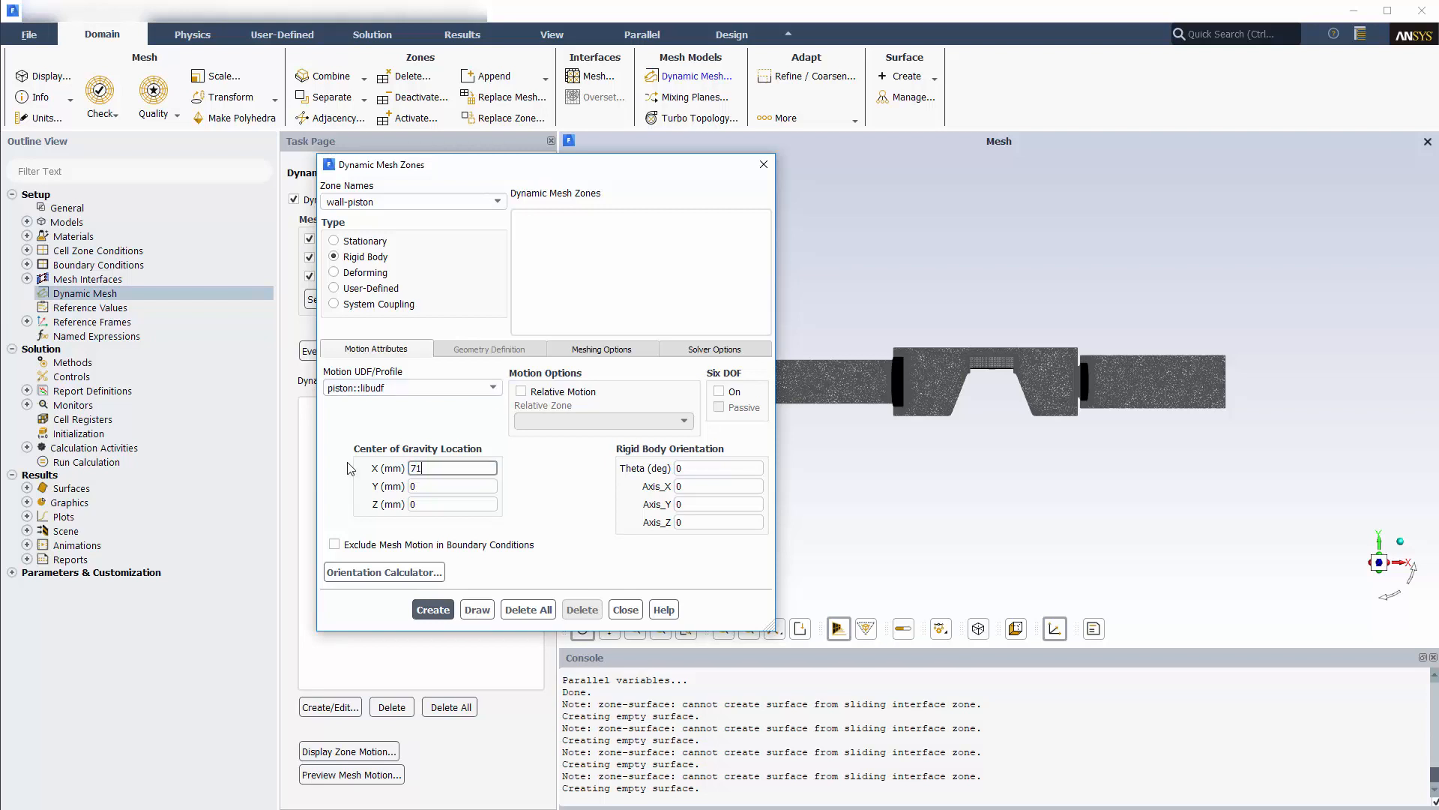
{"action": "left_click", "coordinate": [451, 486]}
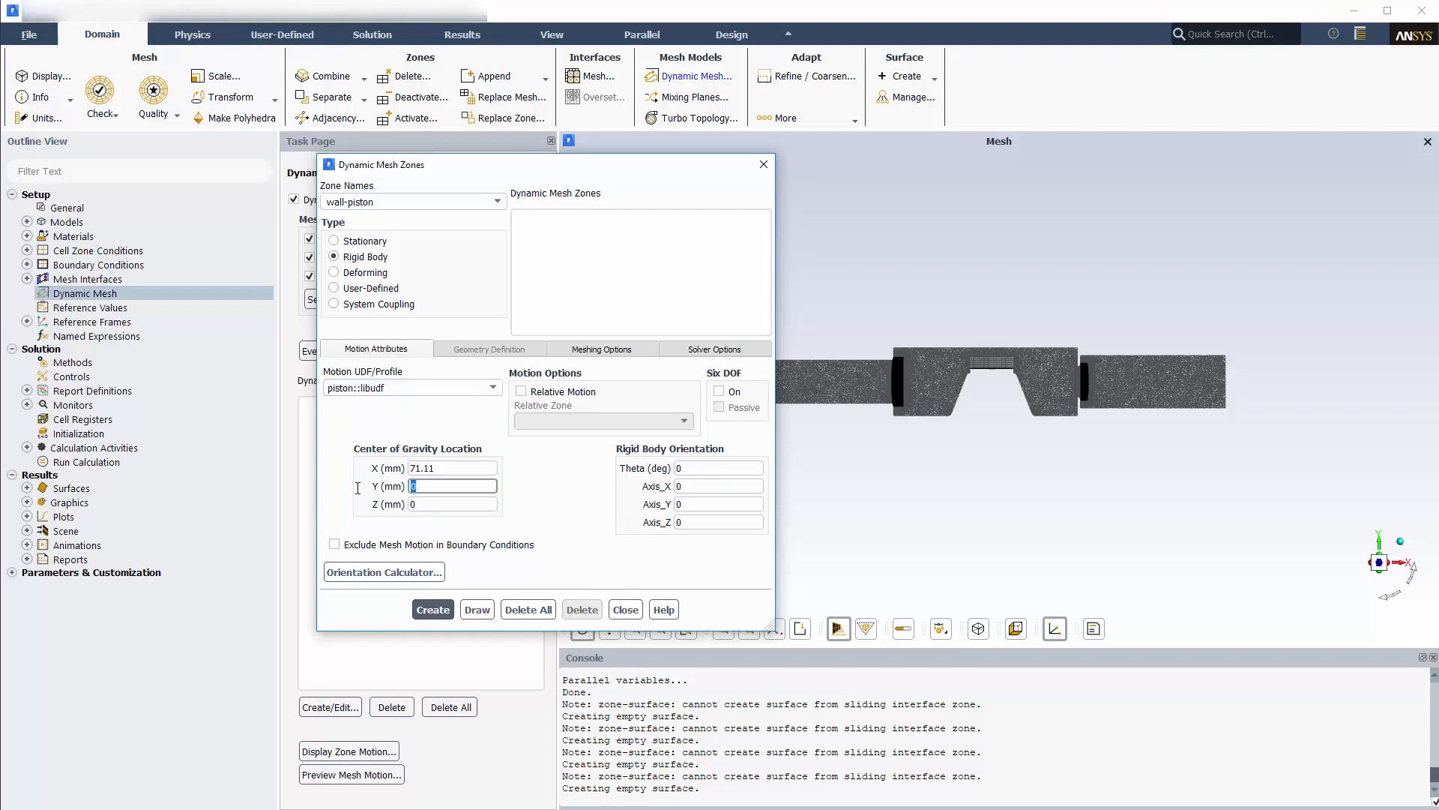
{"action": "type", "text": "4.5"}
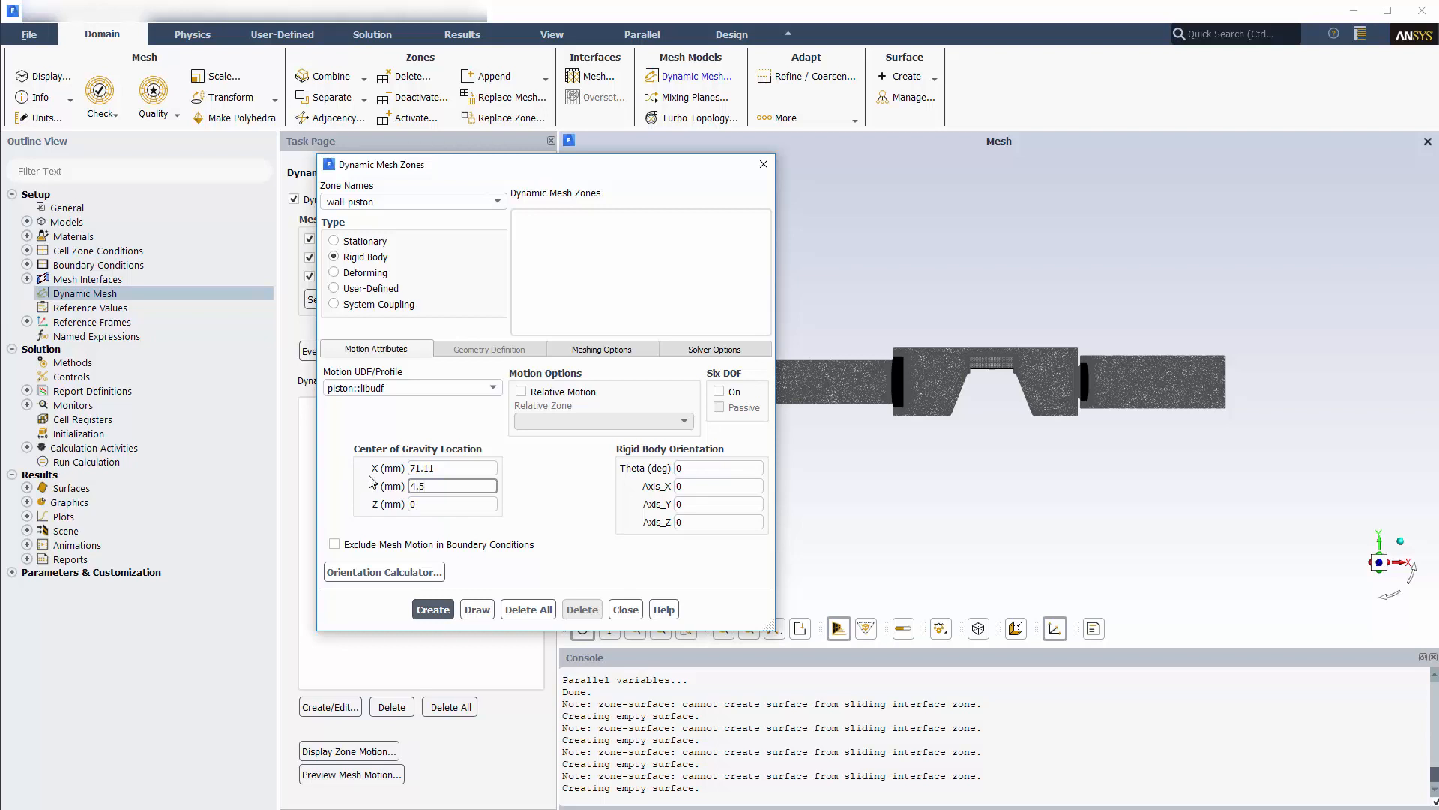
{"action": "left_click", "coordinate": [602, 349]}
{"action": "type", "text": "0."}
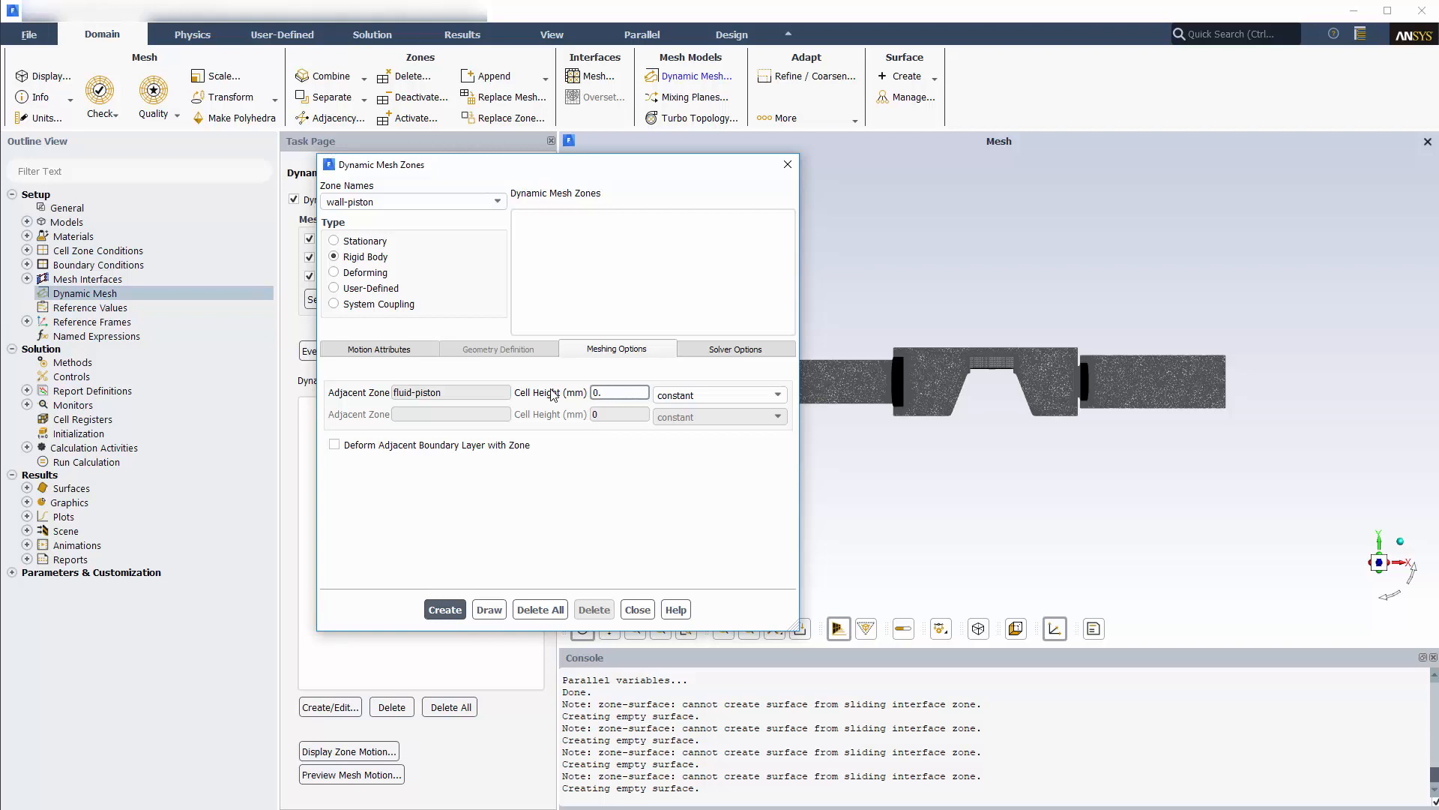
{"action": "left_click", "coordinate": [379, 348]}
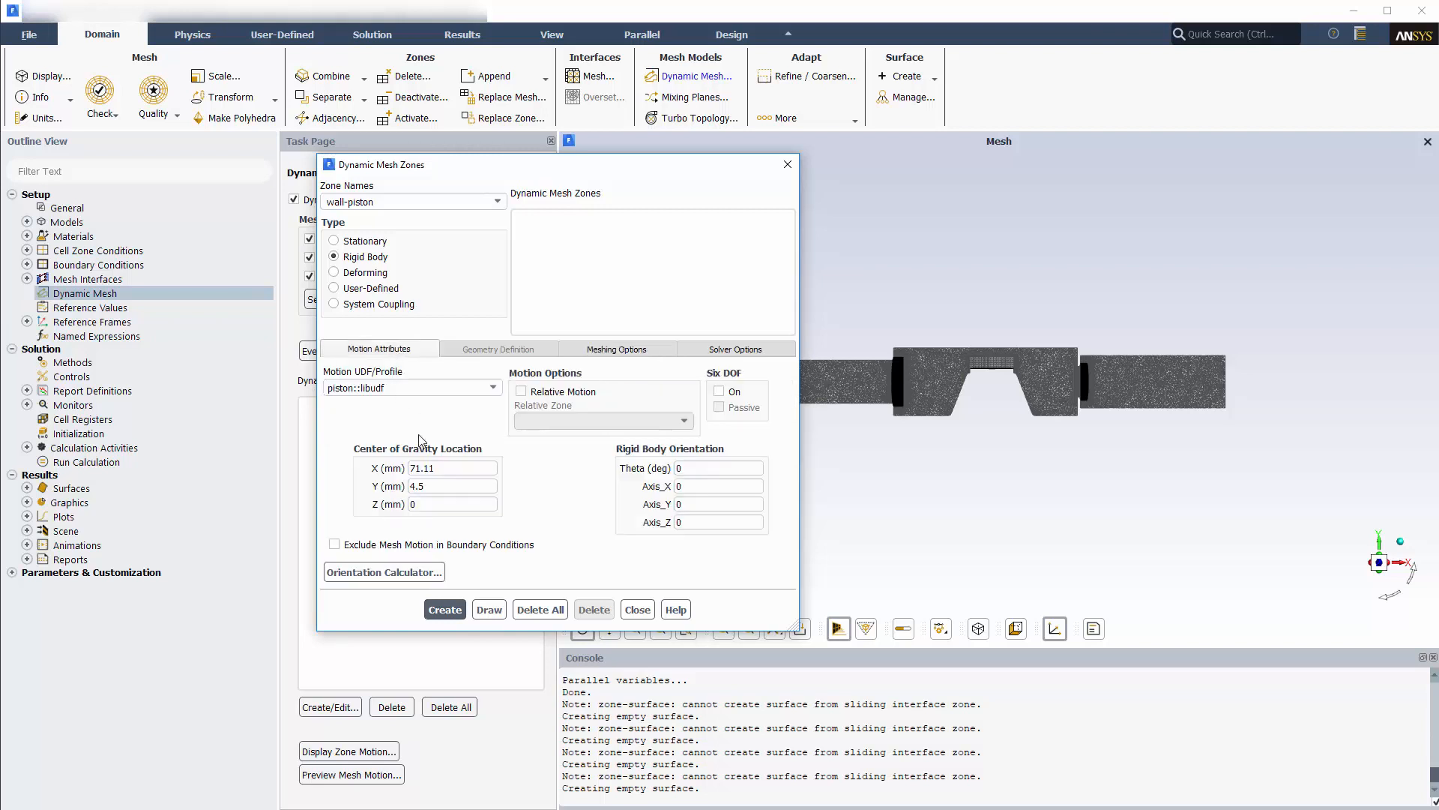
{"action": "left_click", "coordinate": [444, 608]}
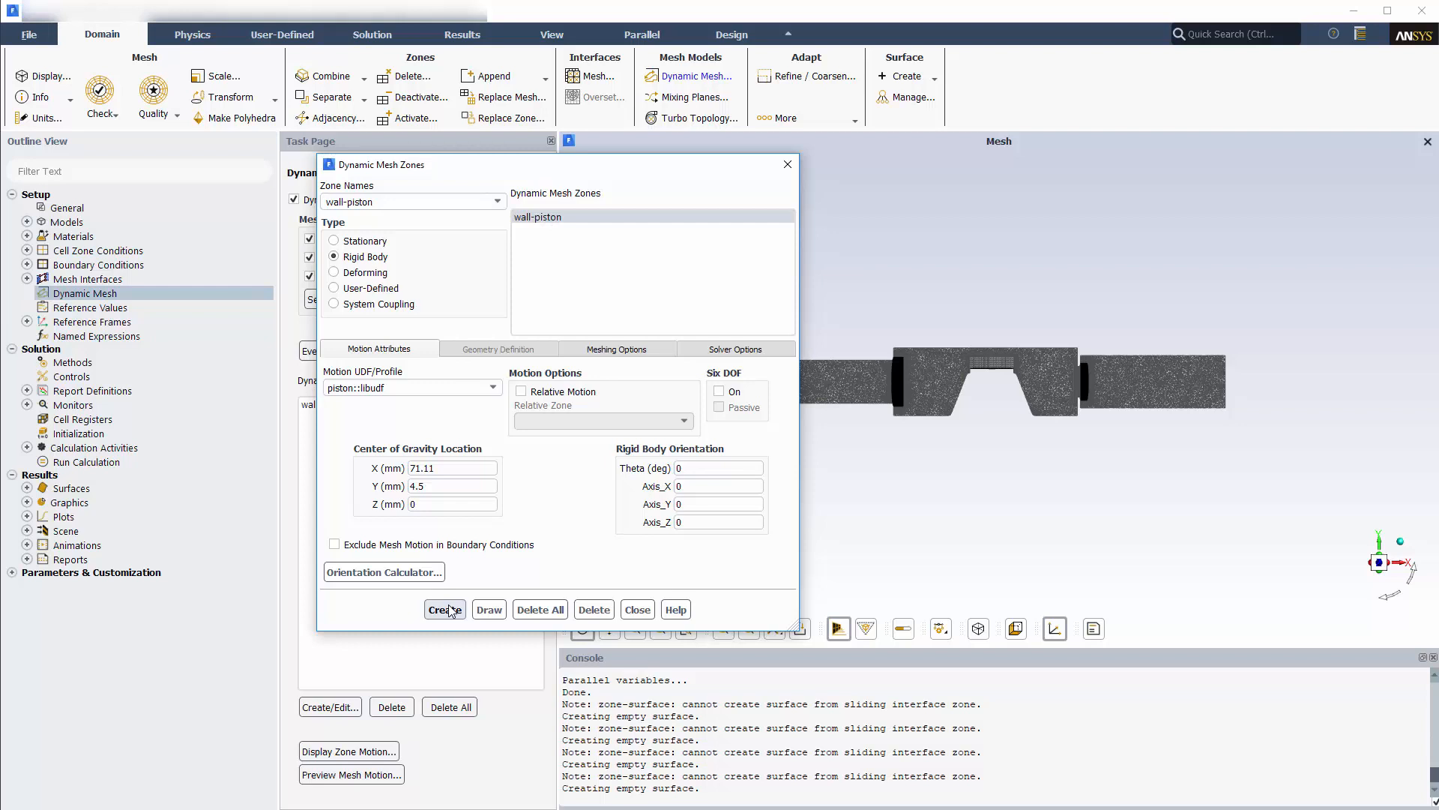
- Create wall-inlet-check as a six DOF rigid body using inlet-check-motion, centred at X 40.7, Y 0
{"action": "left_click", "coordinate": [497, 201]}
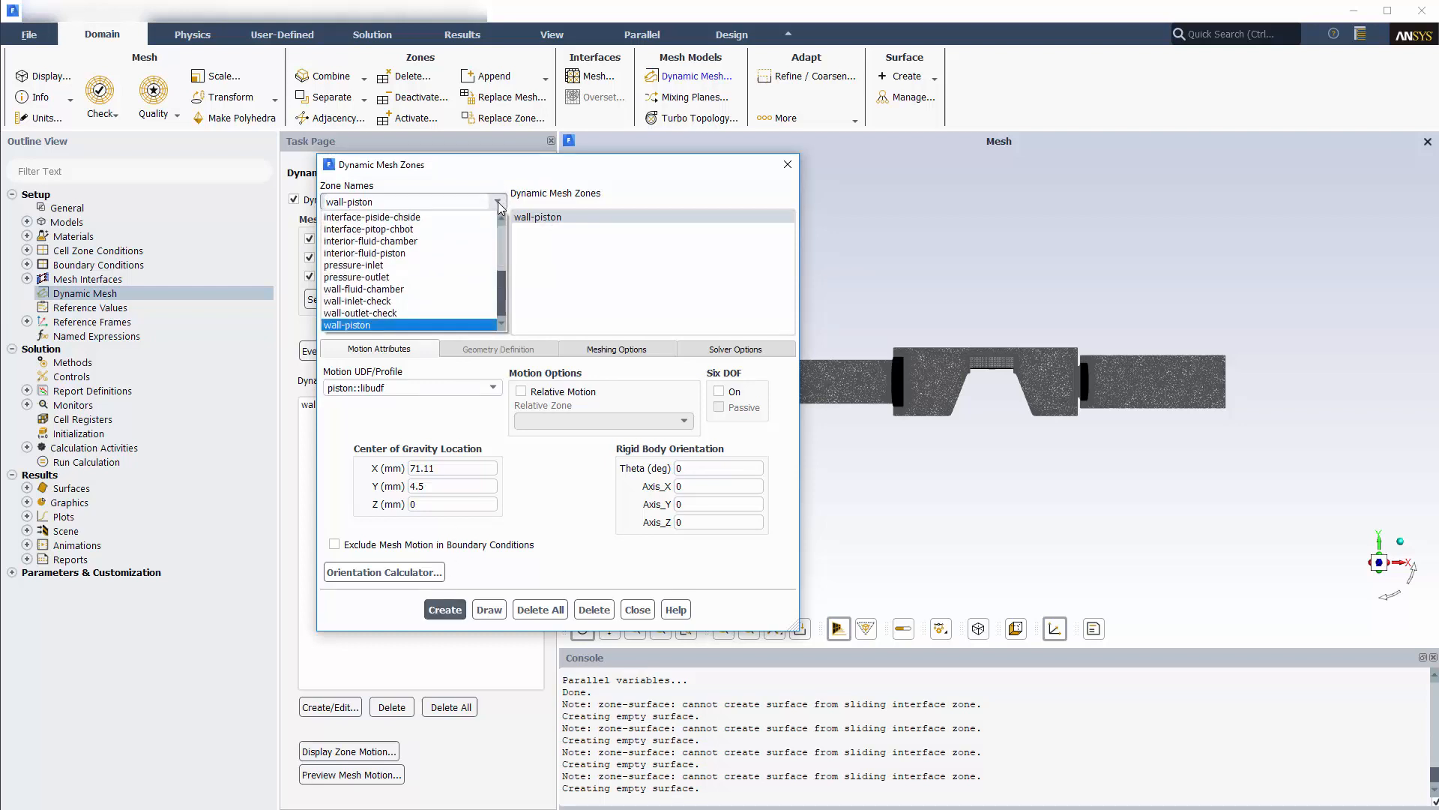
{"action": "left_click", "coordinate": [358, 302]}
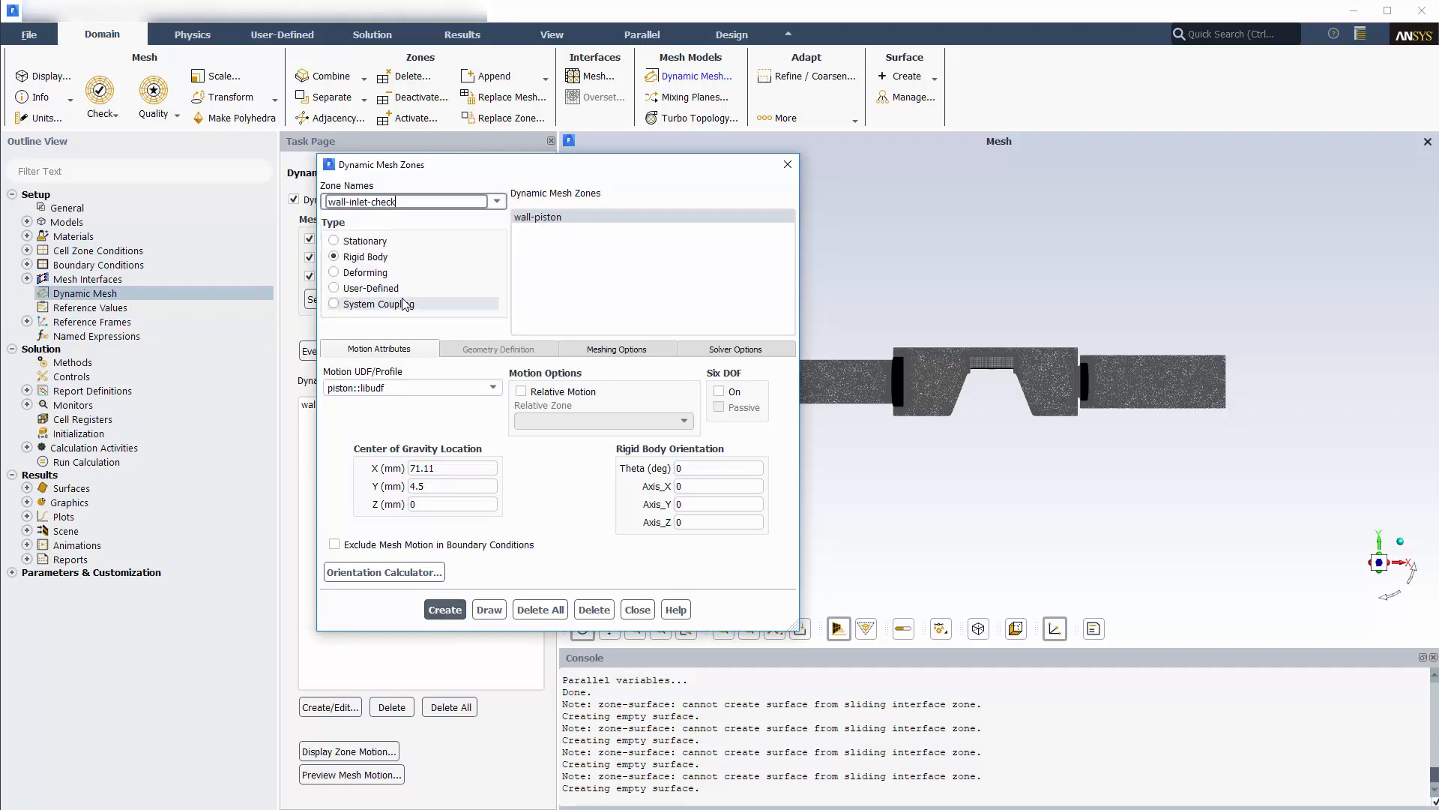
{"action": "left_click", "coordinate": [718, 392]}
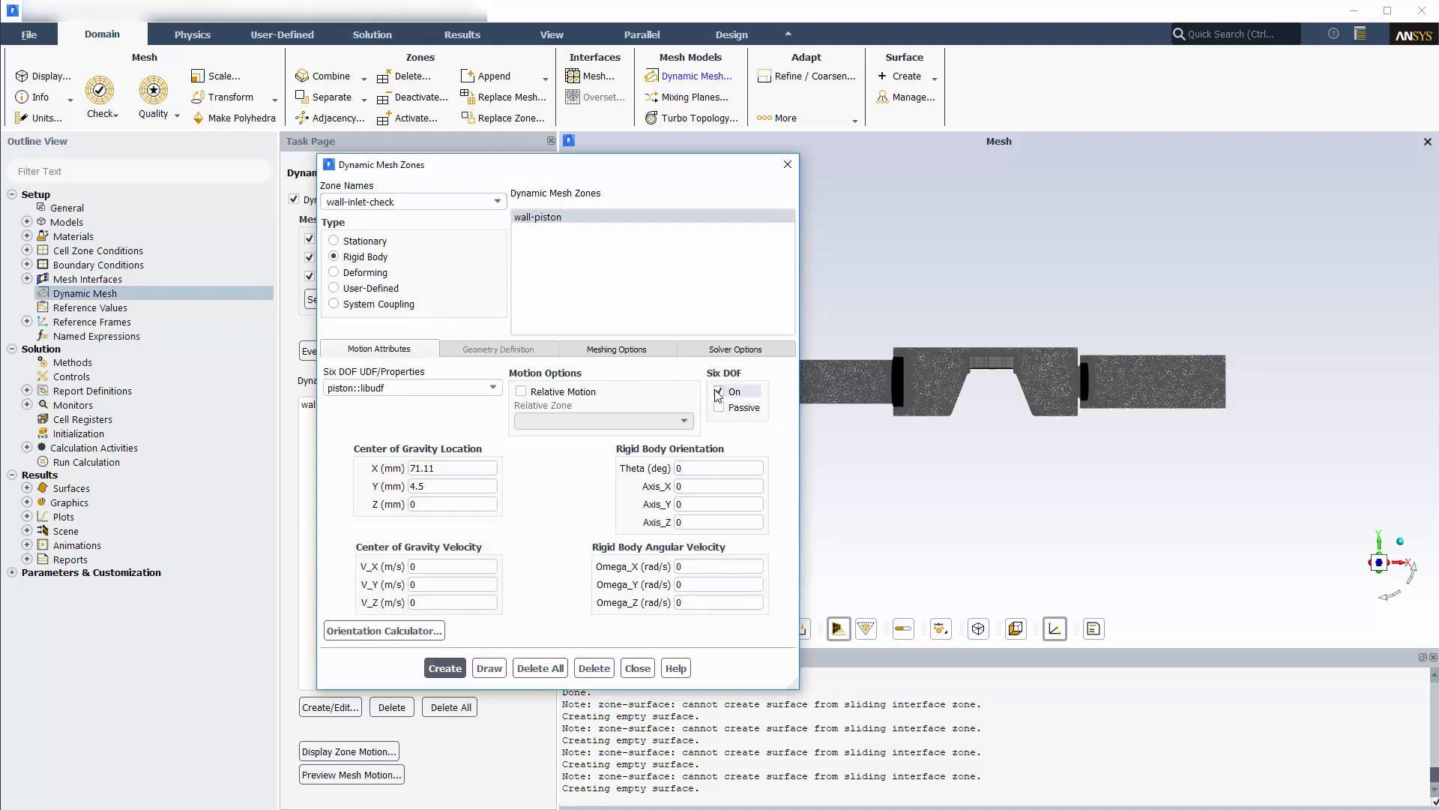
{"action": "left_click", "coordinate": [494, 387]}
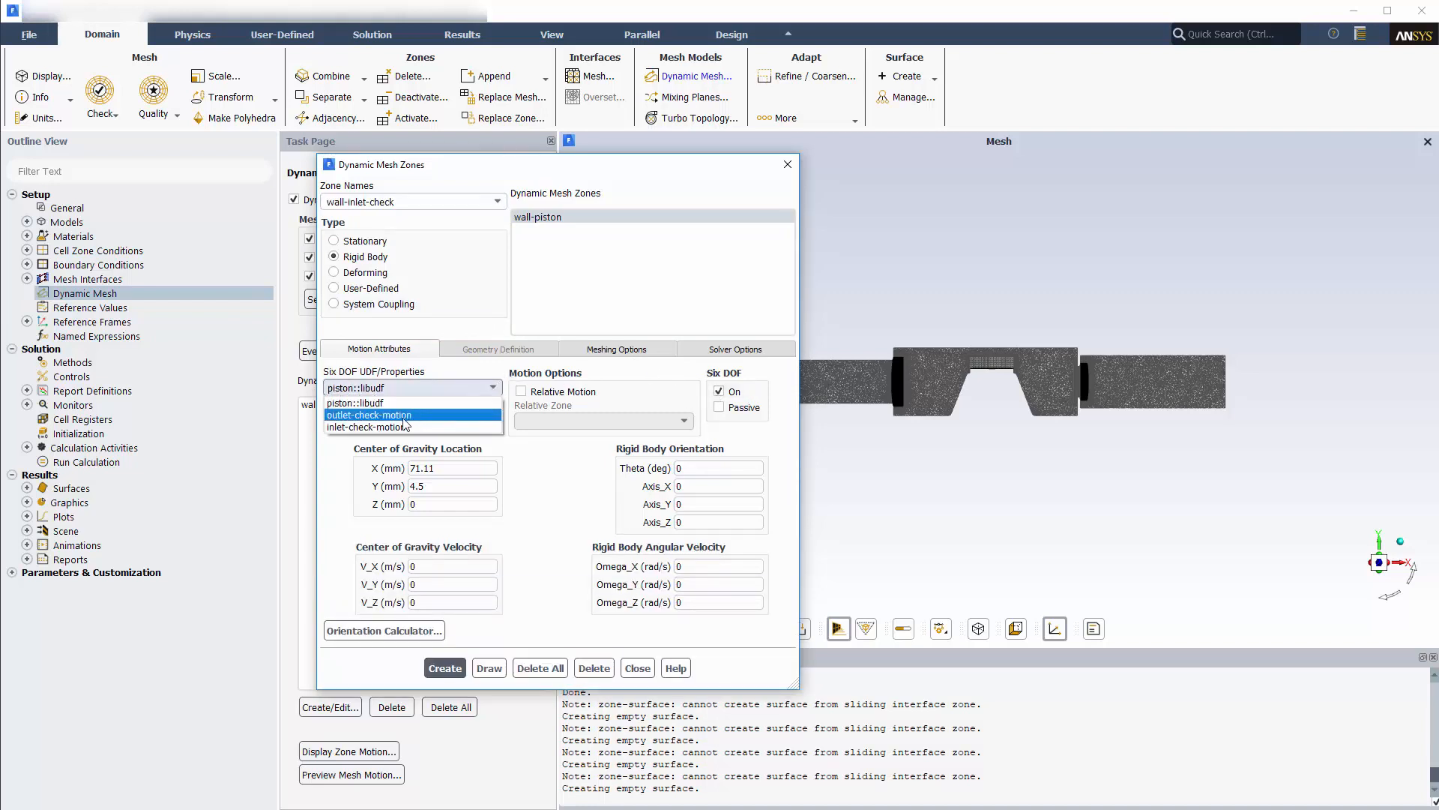
{"action": "left_click", "coordinate": [372, 428]}
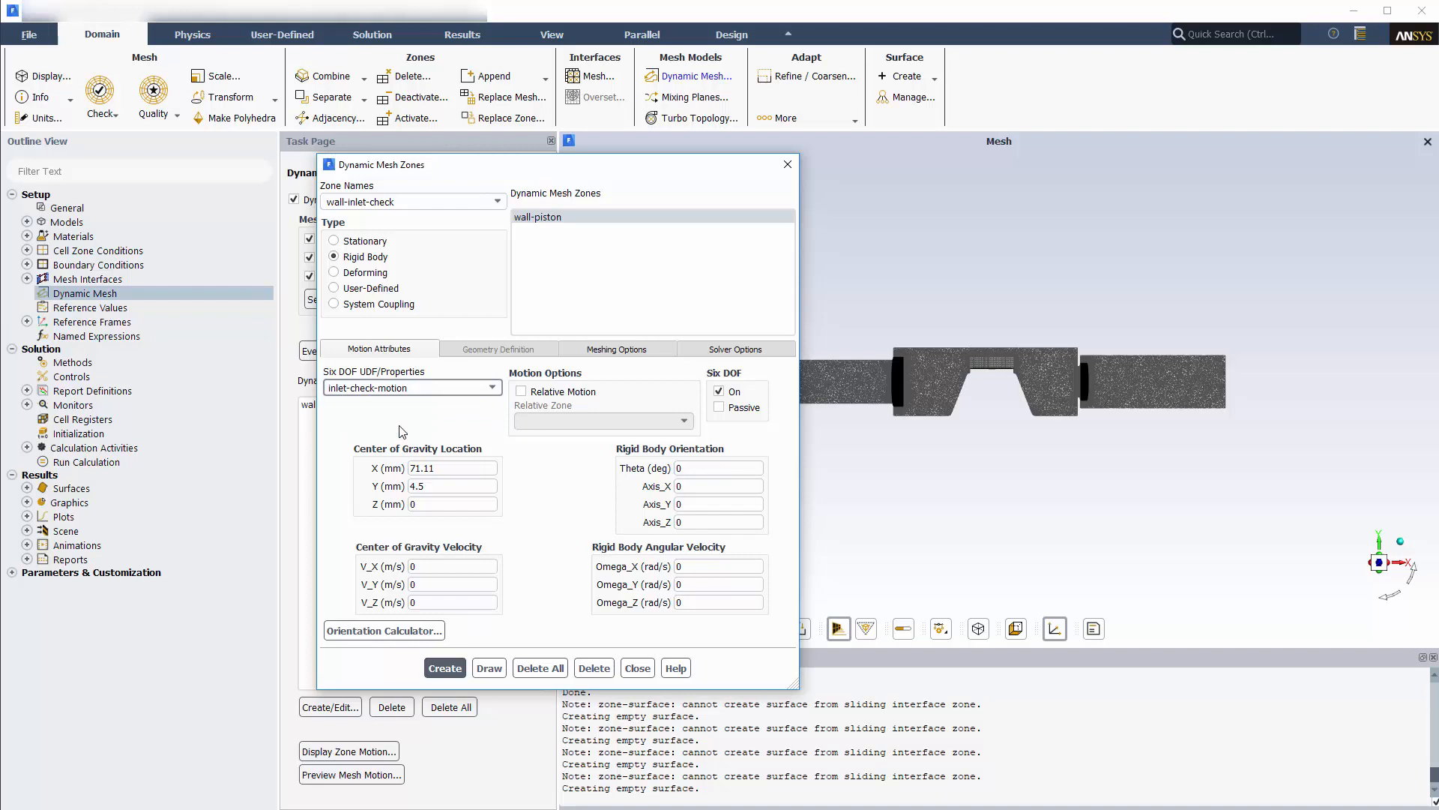
{"action": "left_click", "coordinate": [451, 467]}
{"action": "type", "text": "40.7"}
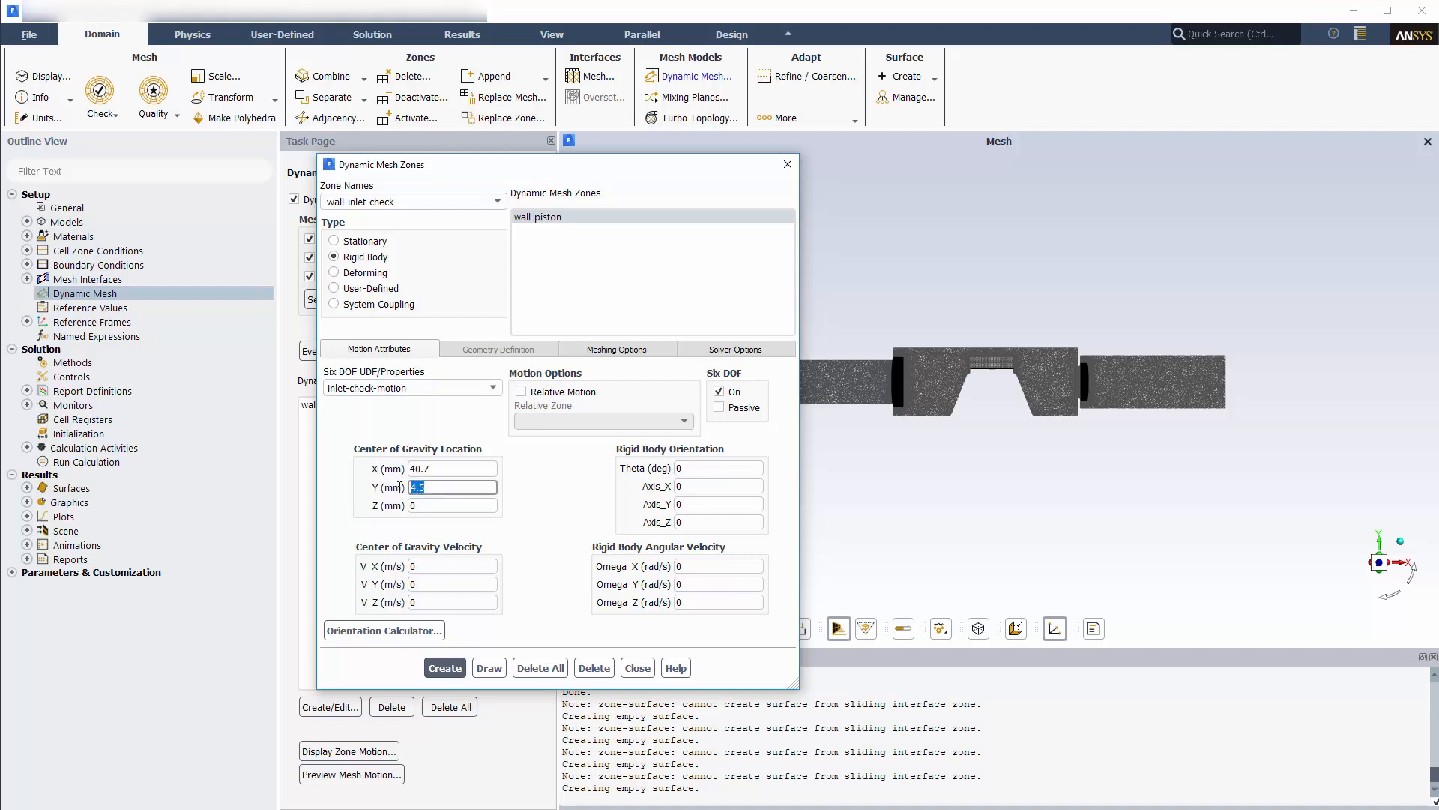
{"action": "type", "text": "0"}
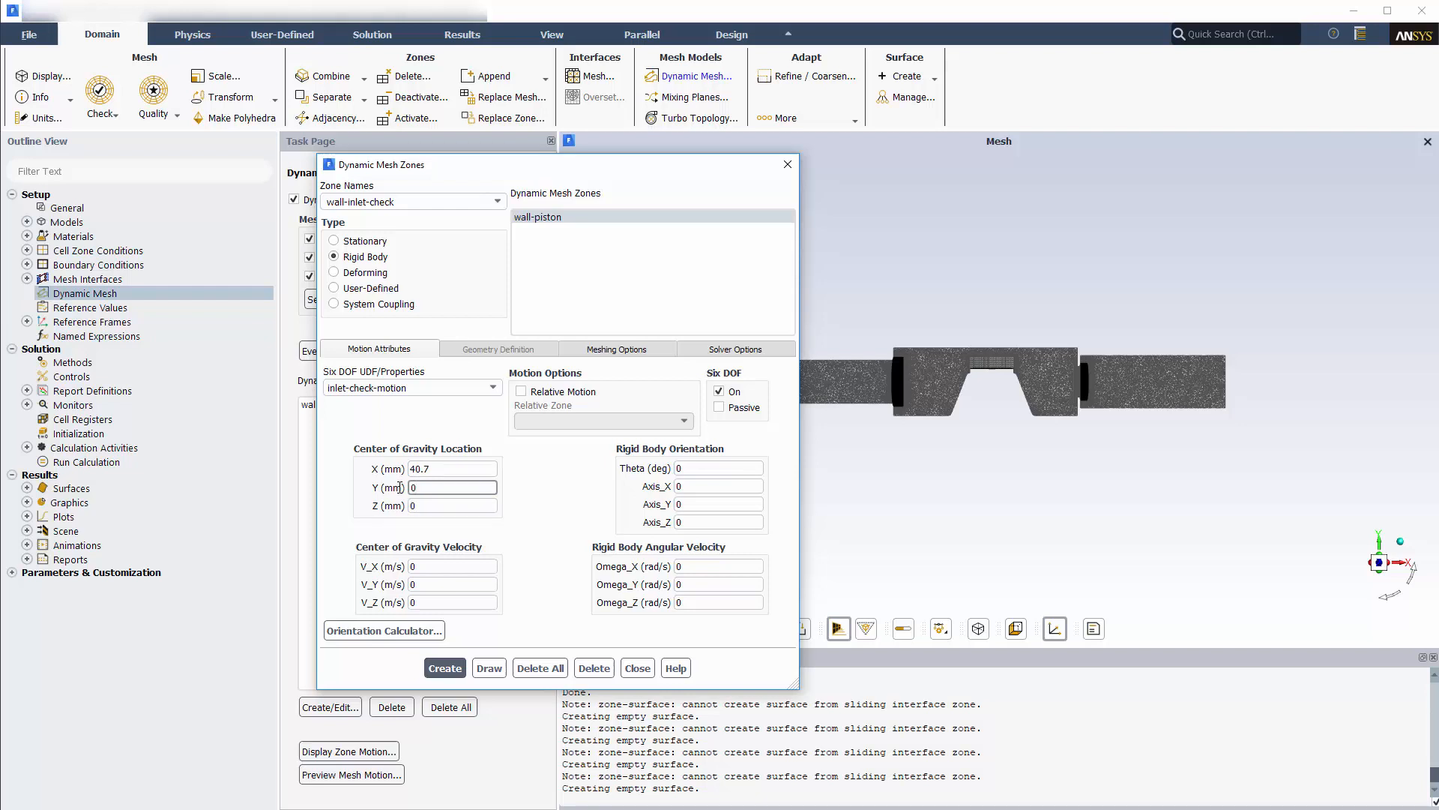
{"action": "left_click", "coordinate": [446, 667]}
{"action": "type", "text": "101.2"}
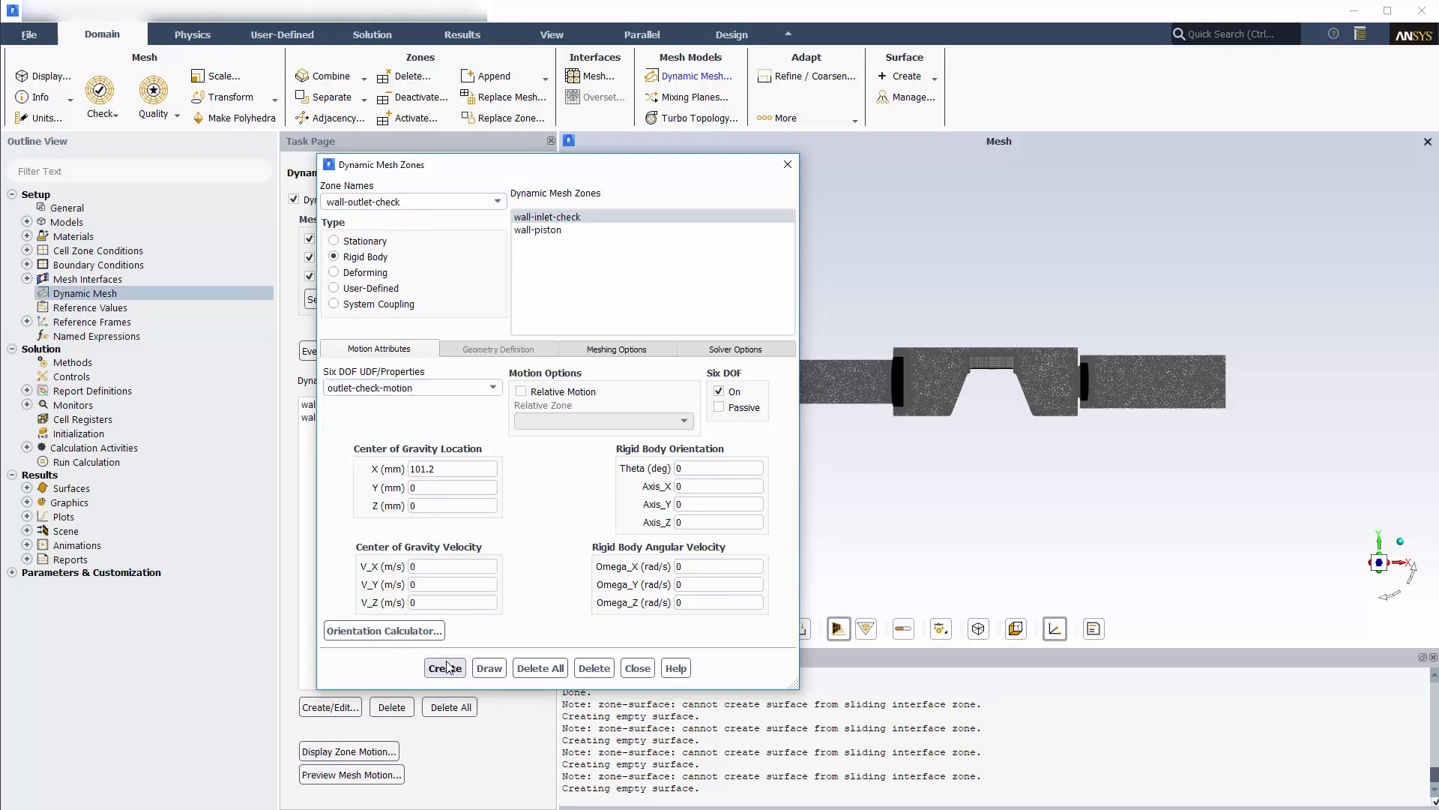
- Create wall-outlet-check as a rigid body using outlet-check-motion, centred at X 101.2
{"action": "left_click", "coordinate": [444, 667]}
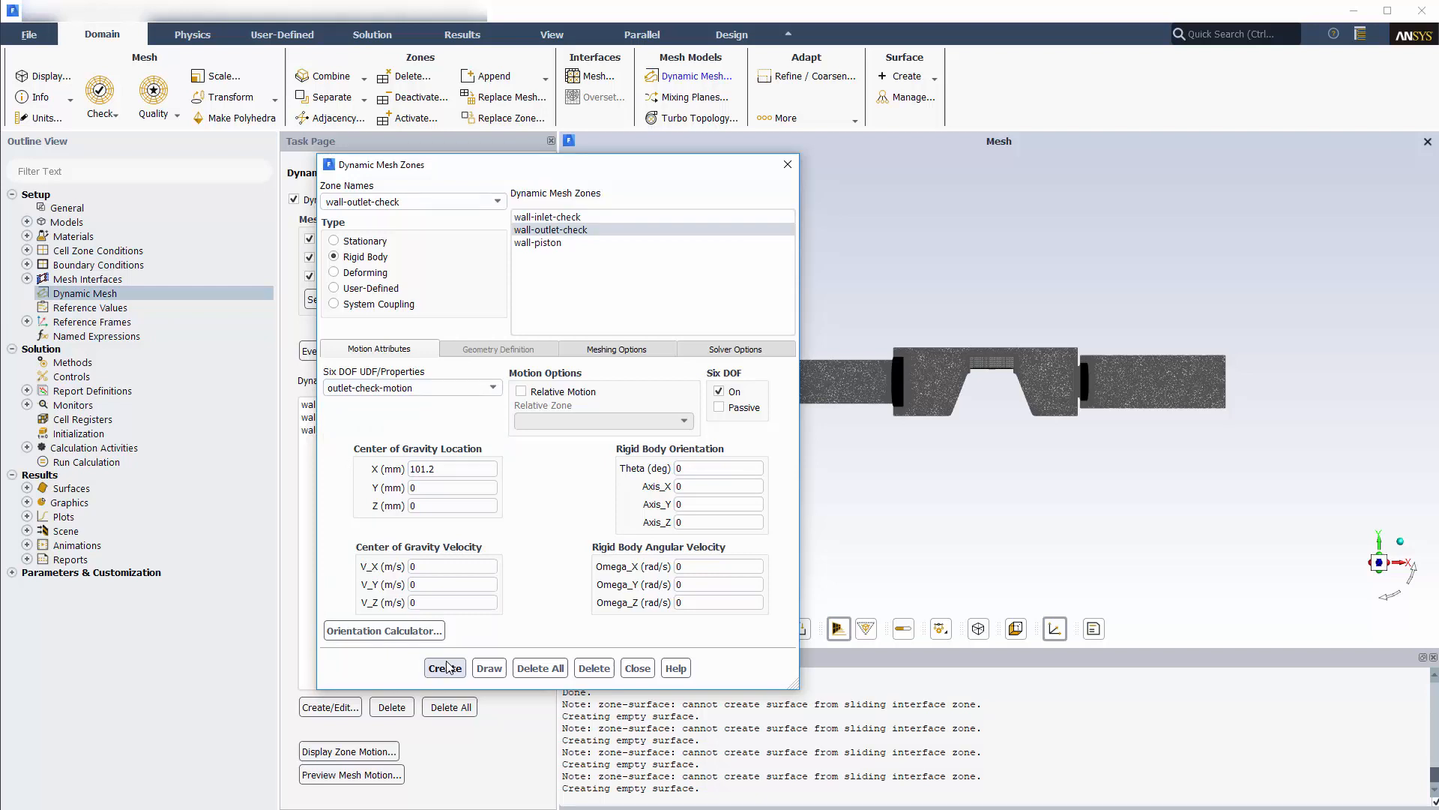
{"action": "left_click", "coordinate": [498, 201]}
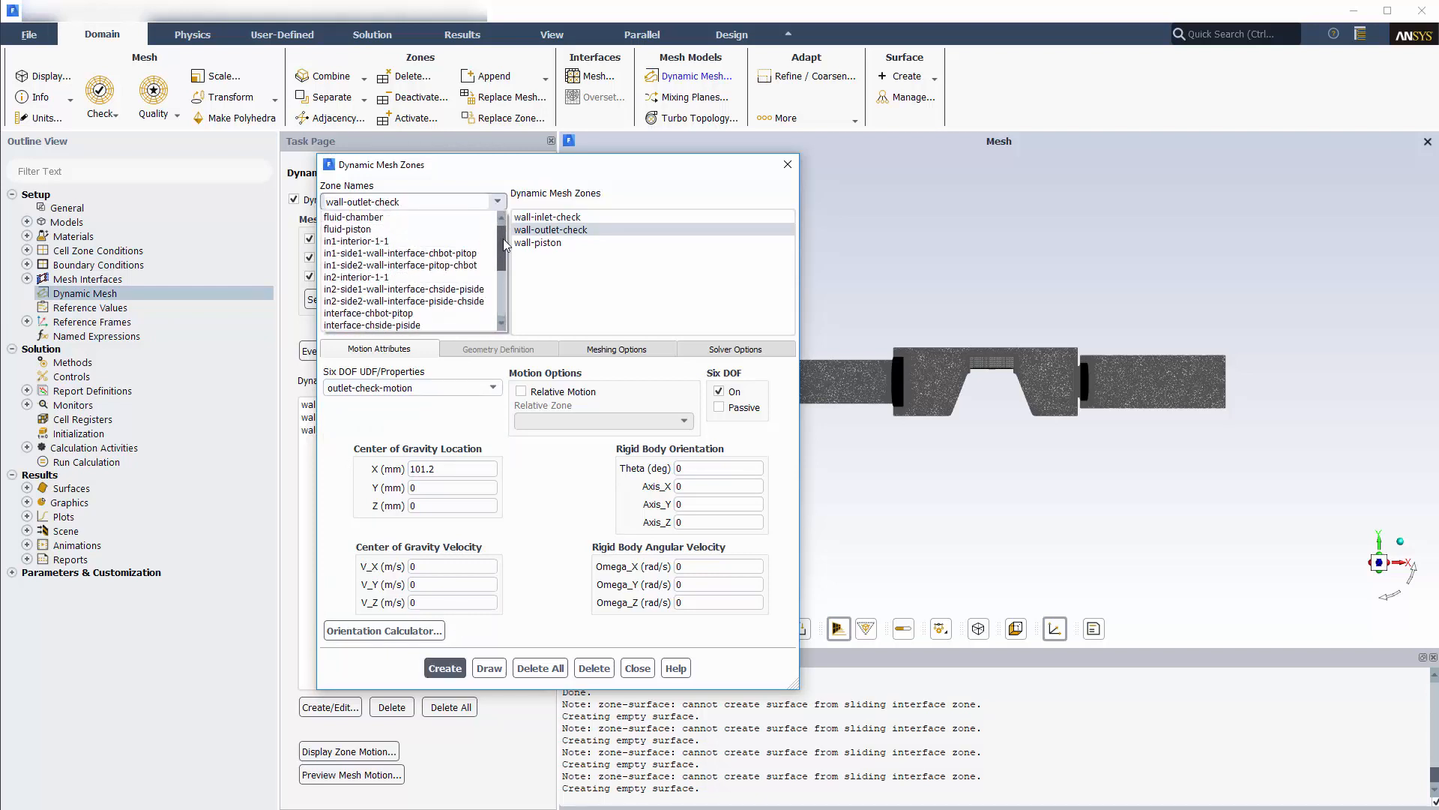
- Define fluid-chamber as deforming with zone-specific remeshing, length scales 0.15–1.1 mm, skewness 0.9
{"action": "left_click", "coordinate": [354, 216]}
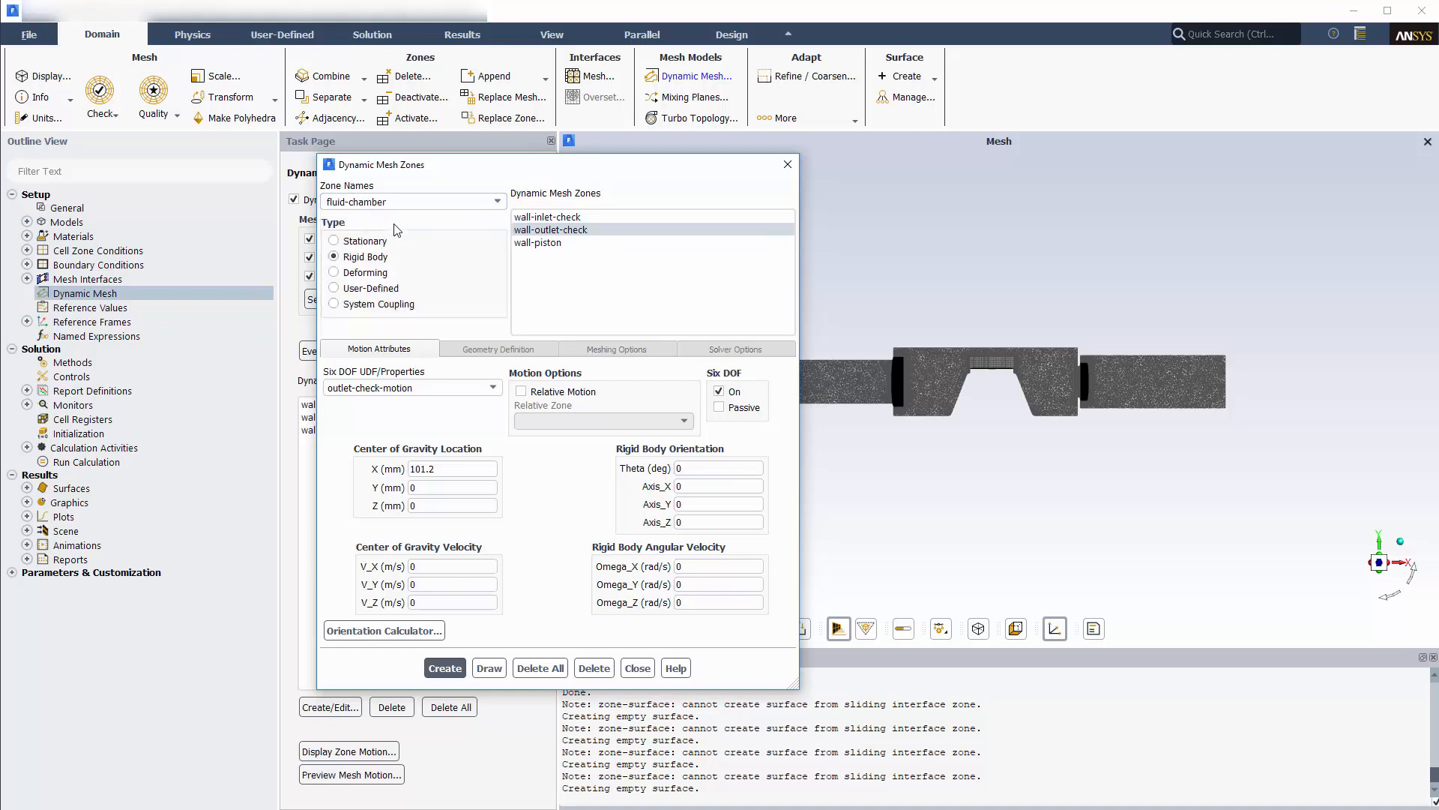
{"action": "left_click", "coordinate": [335, 273]}
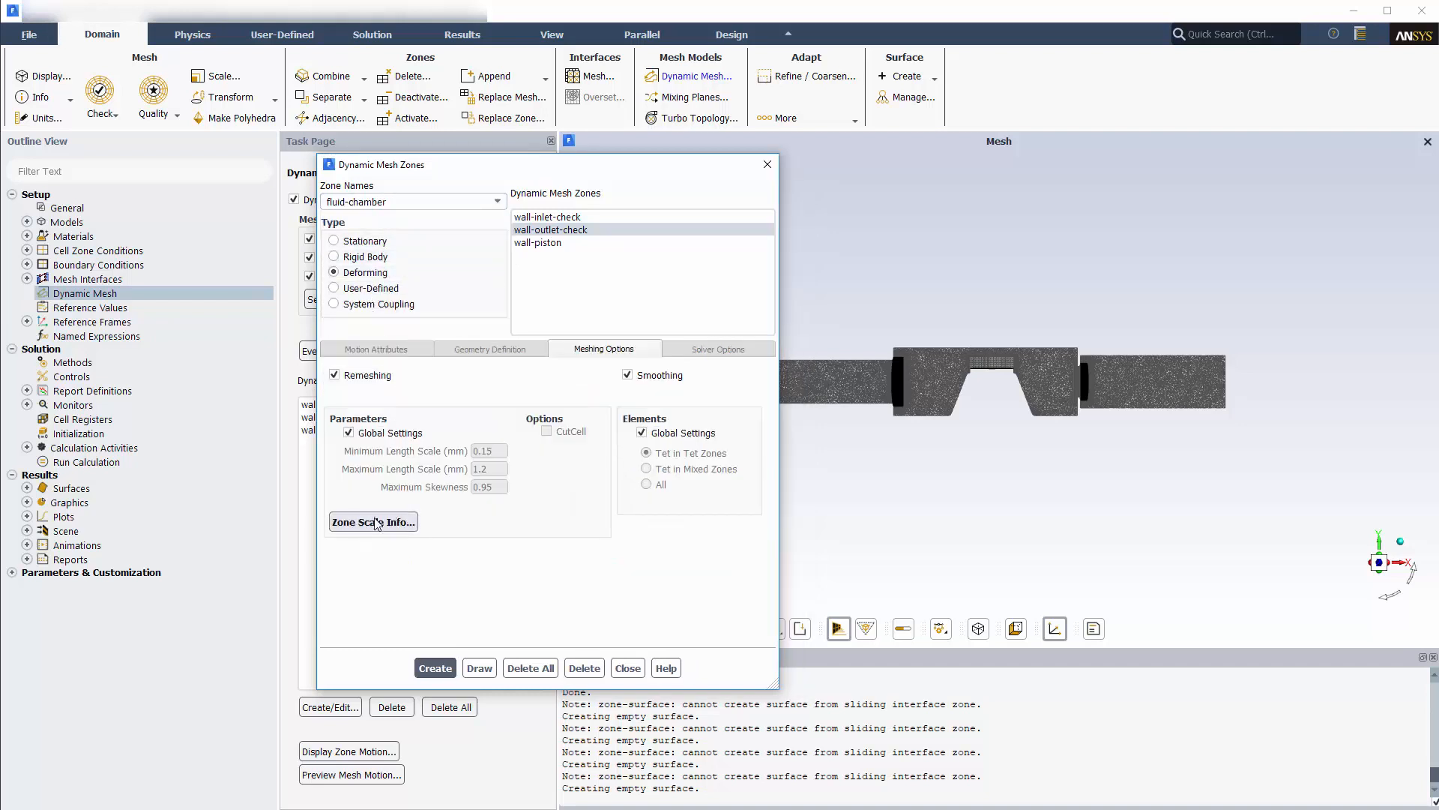
{"action": "left_click", "coordinate": [373, 522]}
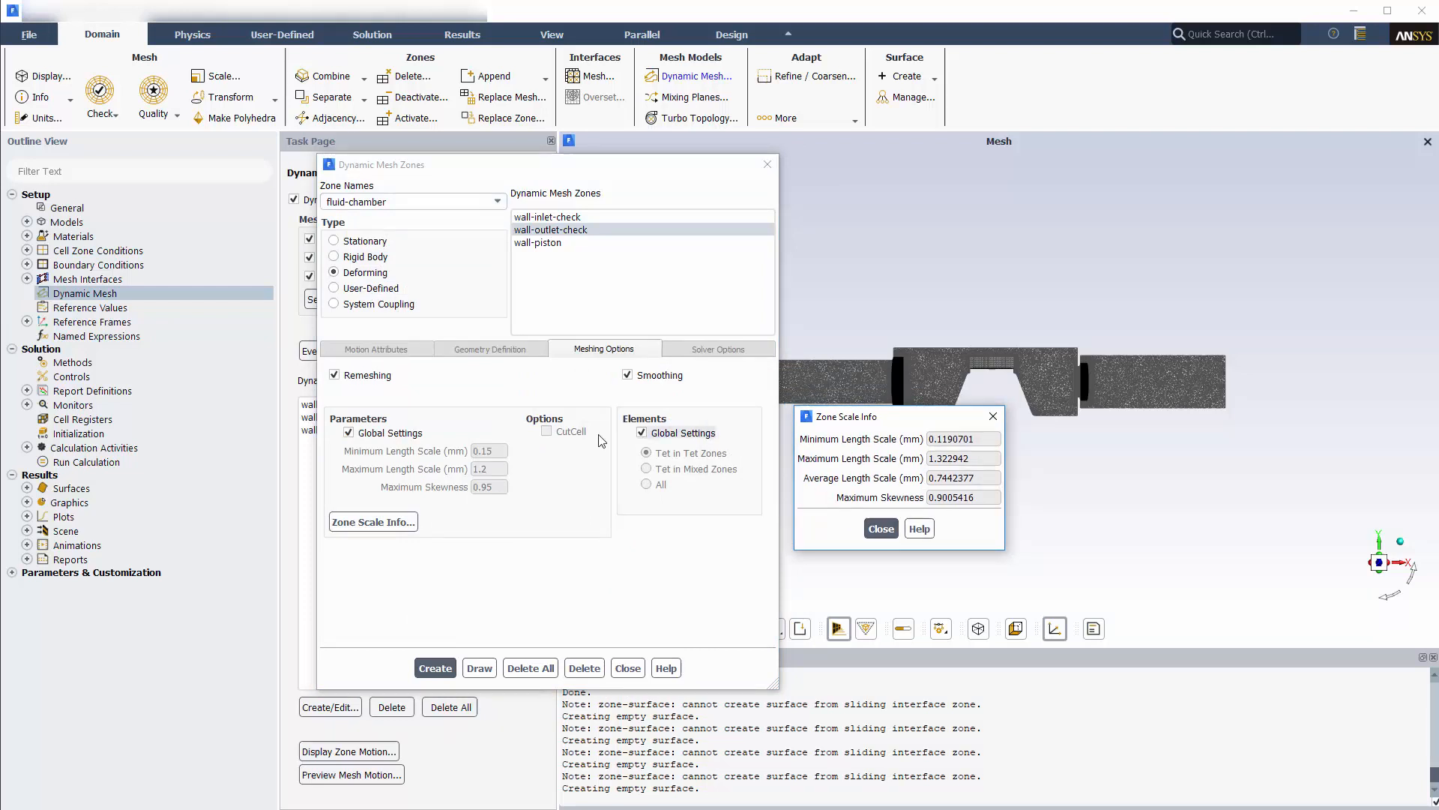
{"action": "left_click", "coordinate": [349, 432]}
{"action": "type", "text": "1.1"}
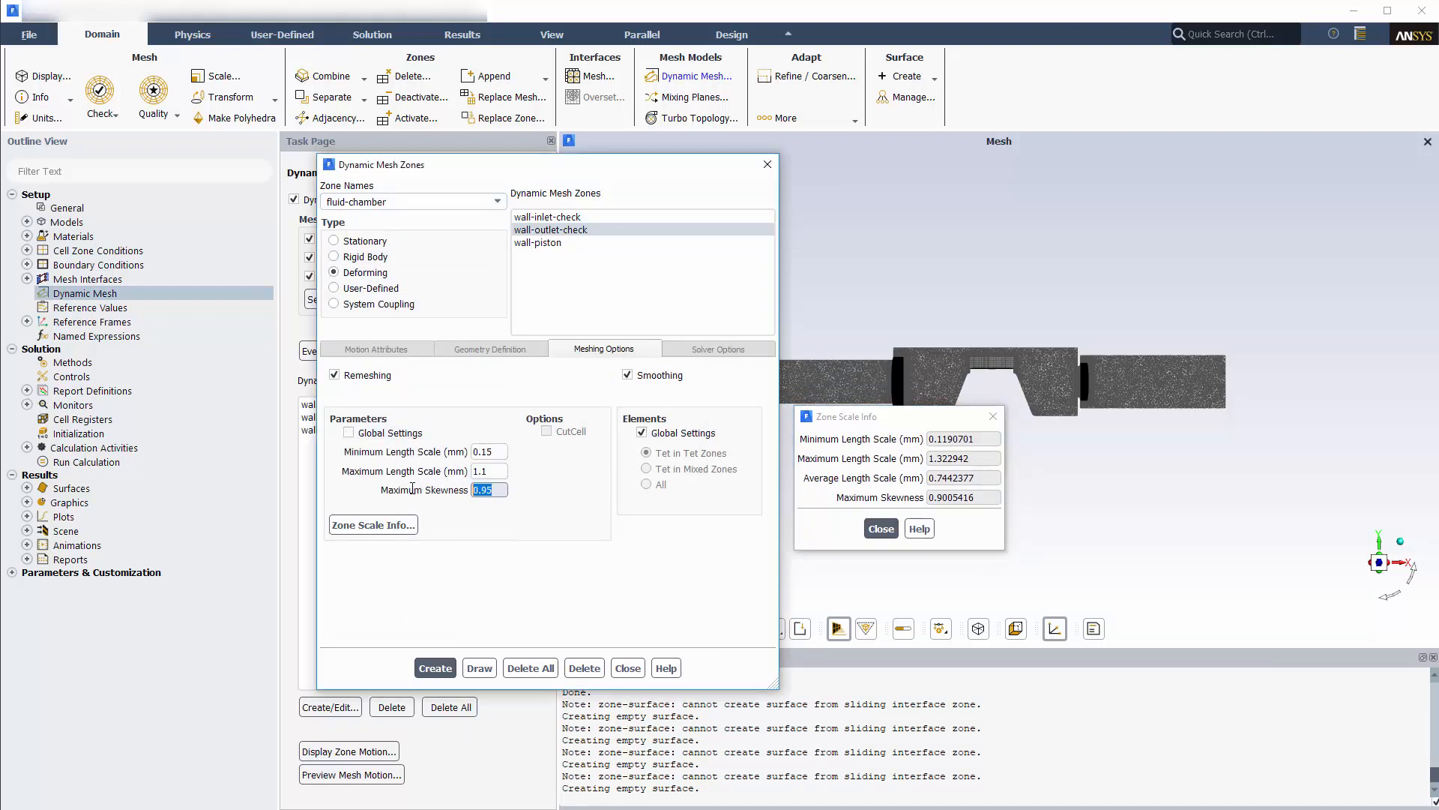
{"action": "type", "text": "0.9"}
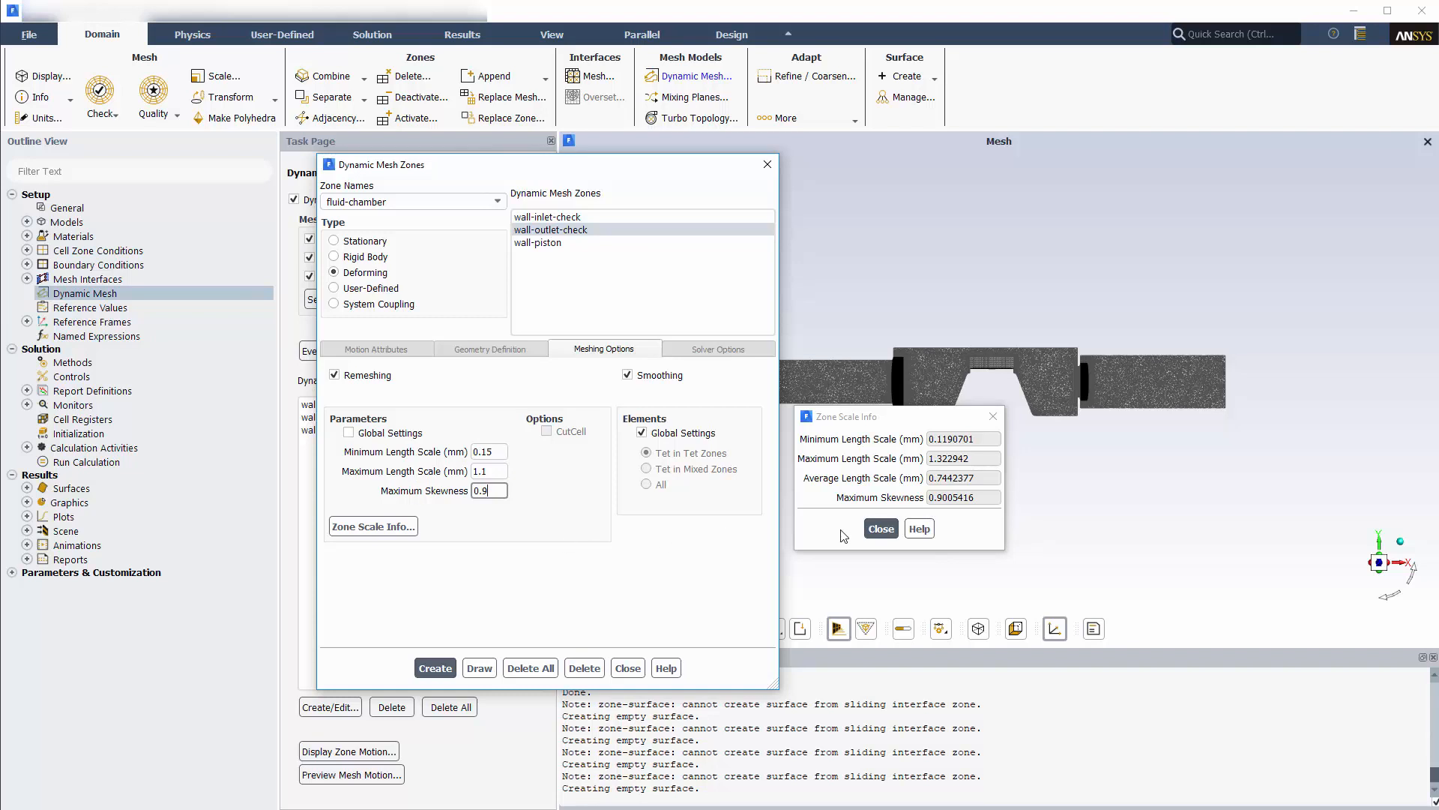
{"action": "left_click", "coordinate": [880, 528]}
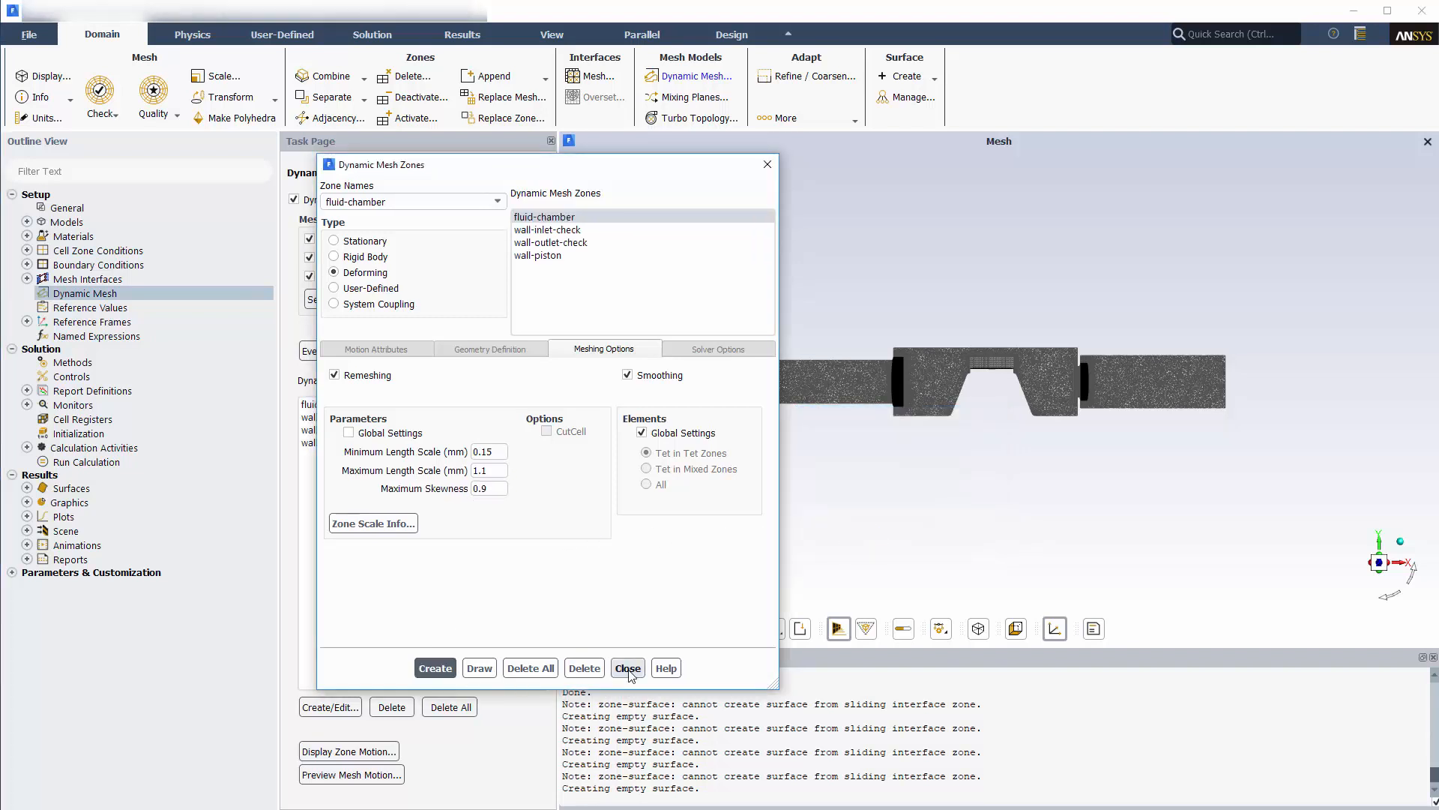
{"action": "left_click", "coordinate": [628, 667]}
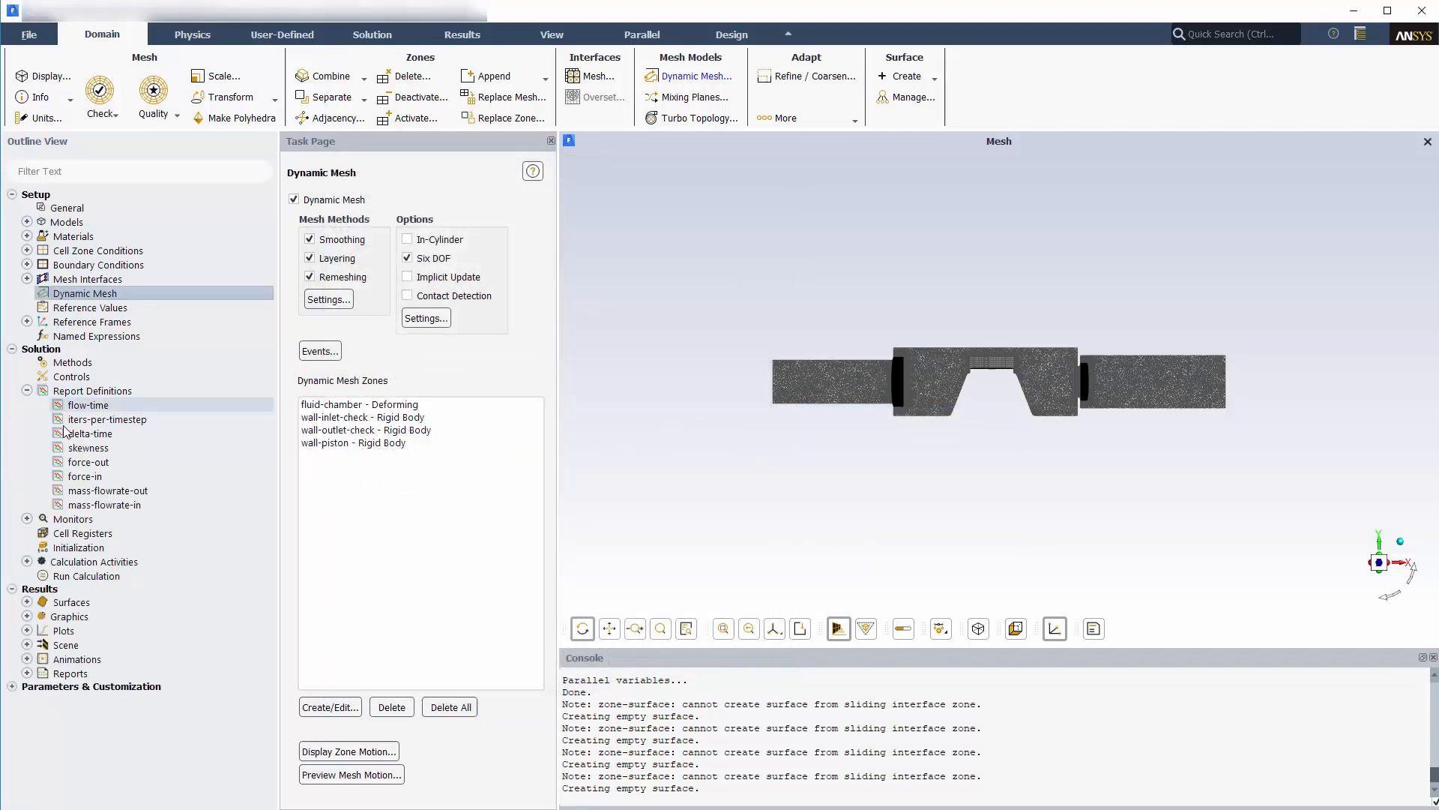
{"action": "double_click", "coordinate": [84, 475]}
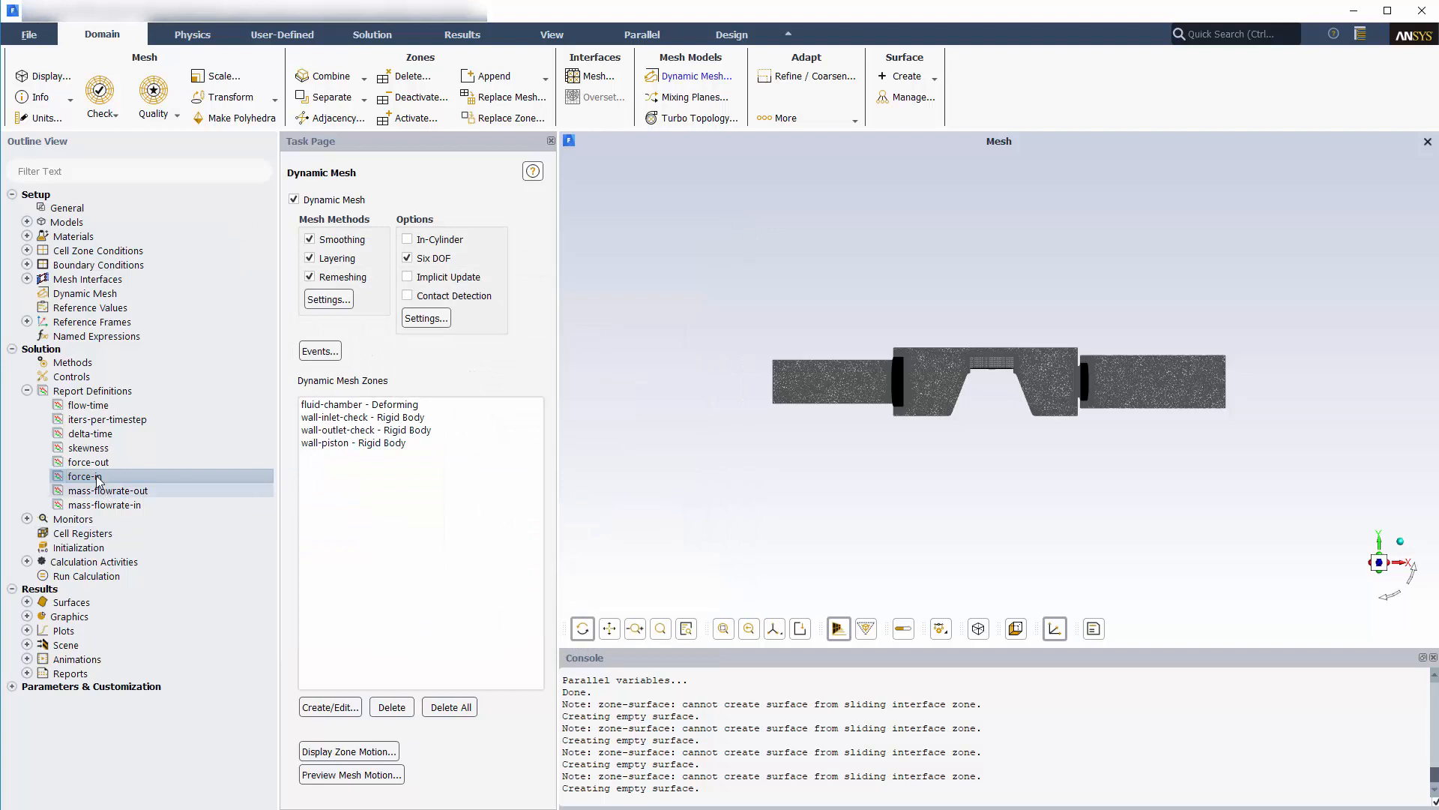
{"action": "double_click", "coordinate": [82, 462]}
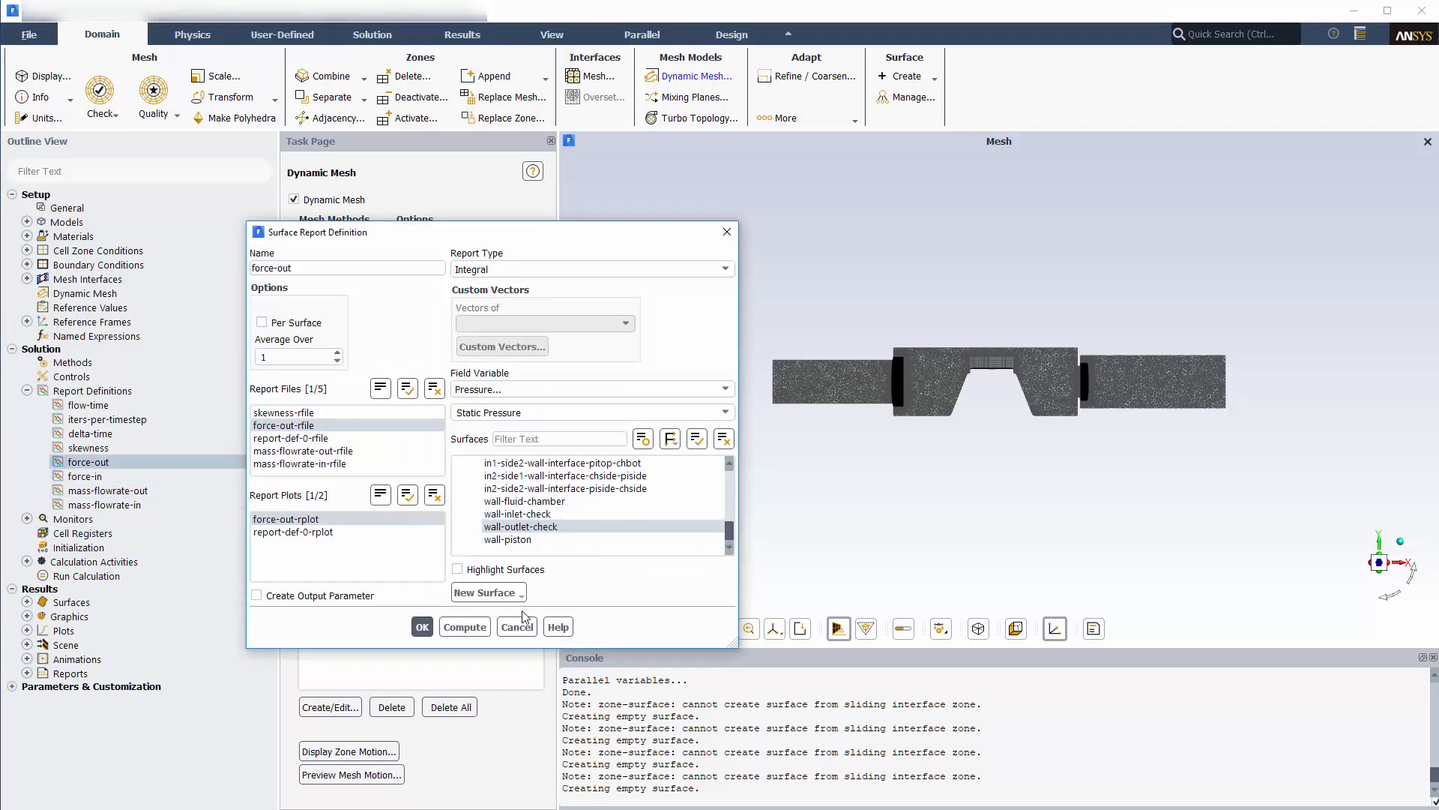
{"action": "left_click", "coordinate": [516, 627]}
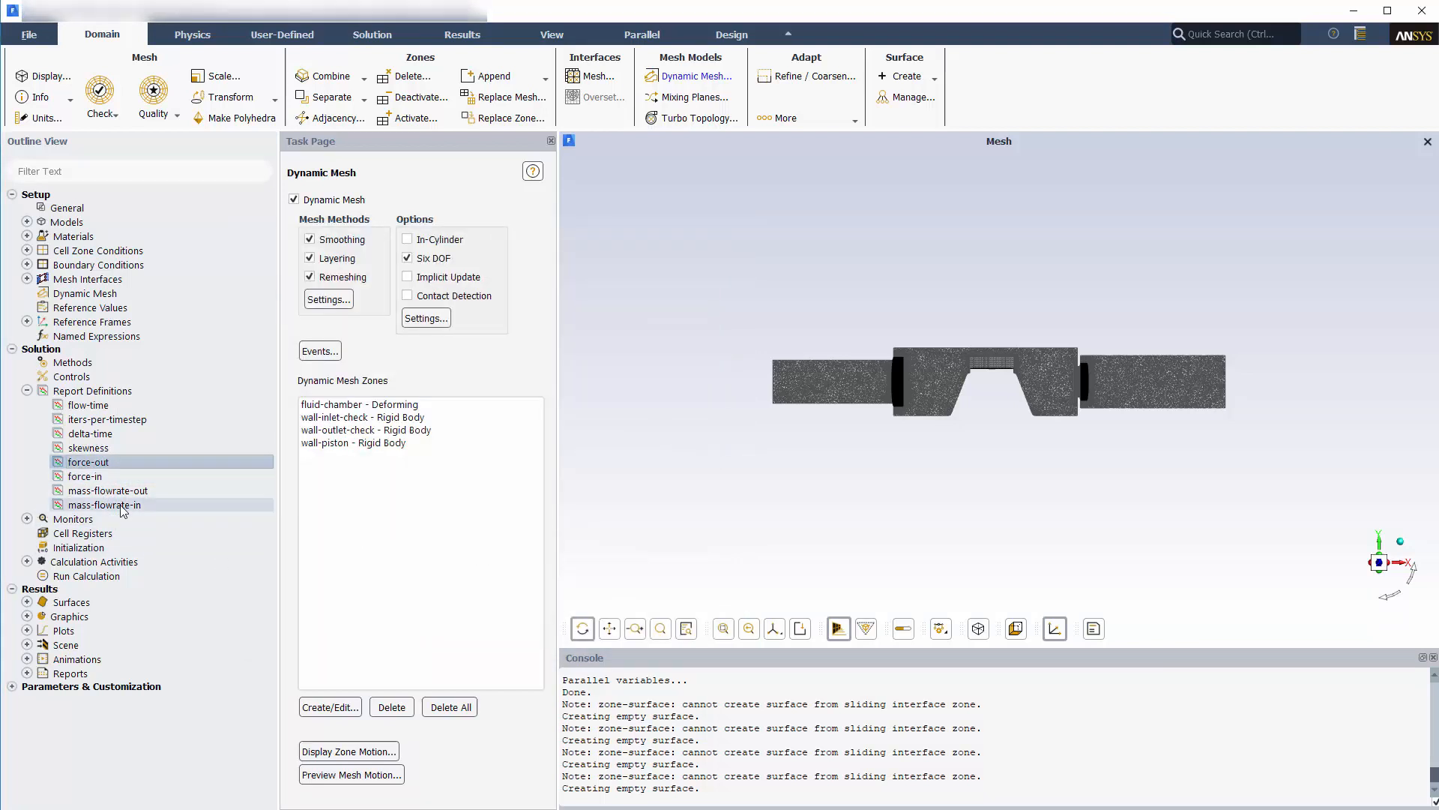
{"action": "double_click", "coordinate": [103, 504]}
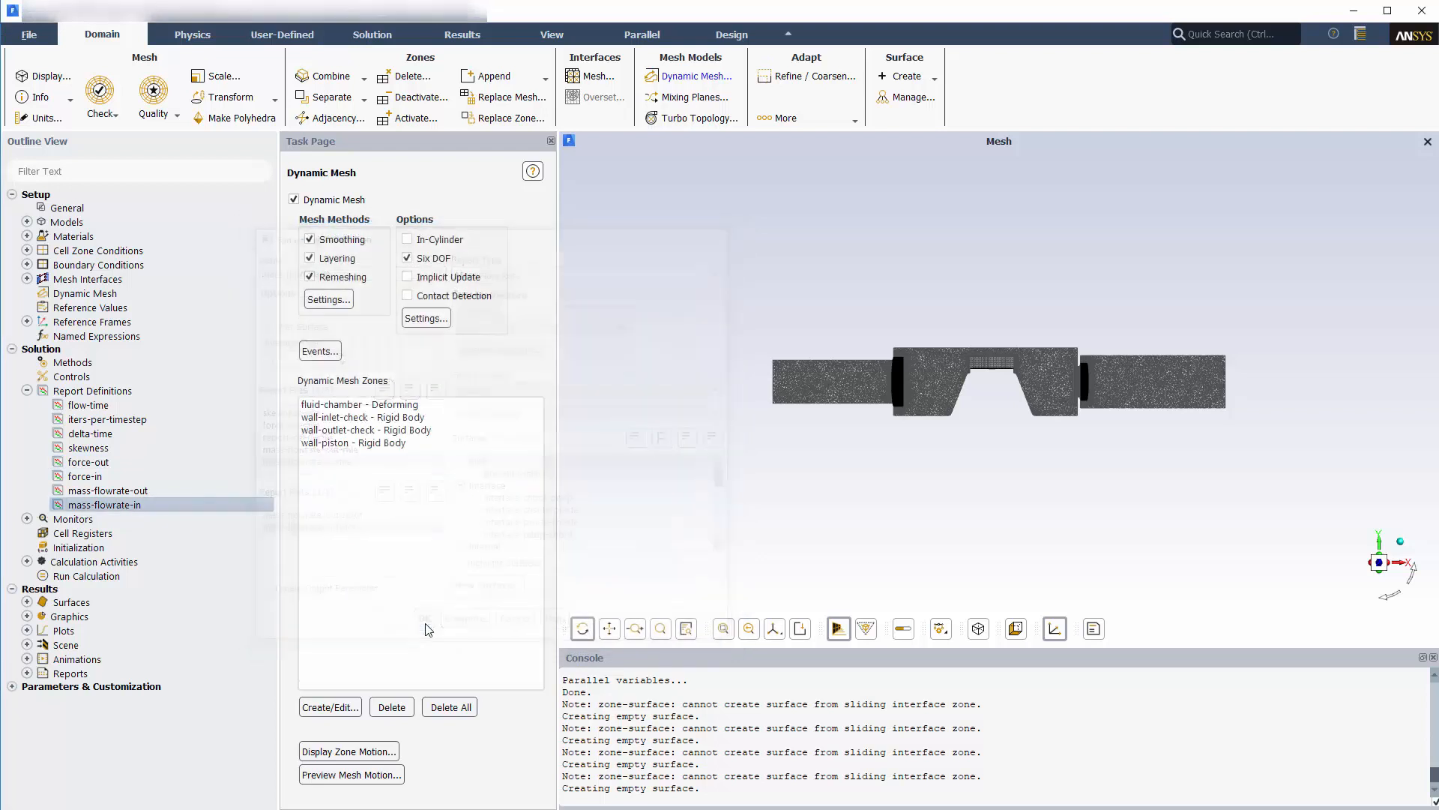
{"action": "double_click", "coordinate": [106, 490]}
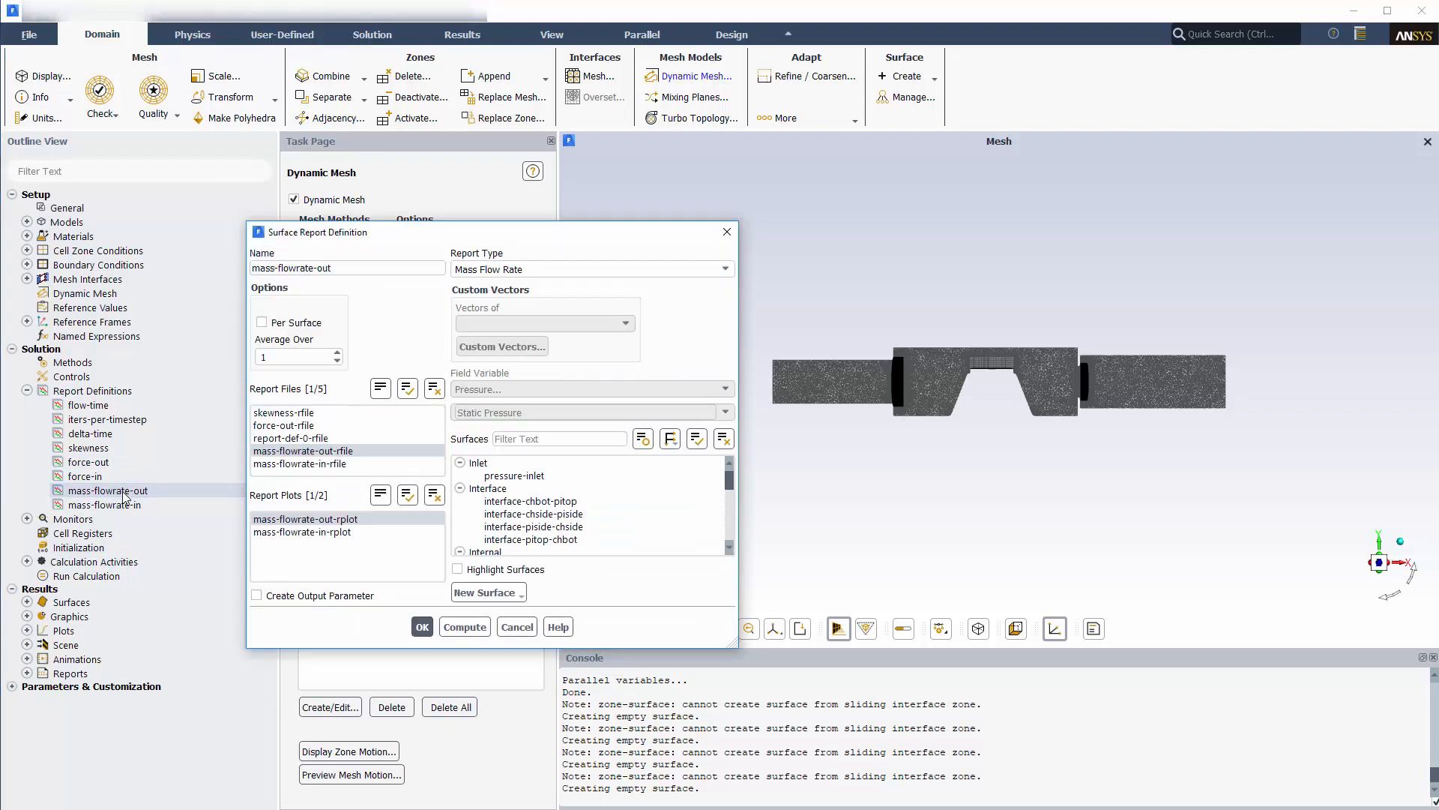
{"action": "scroll", "scroll_direction": "down", "scroll_amount": 3}
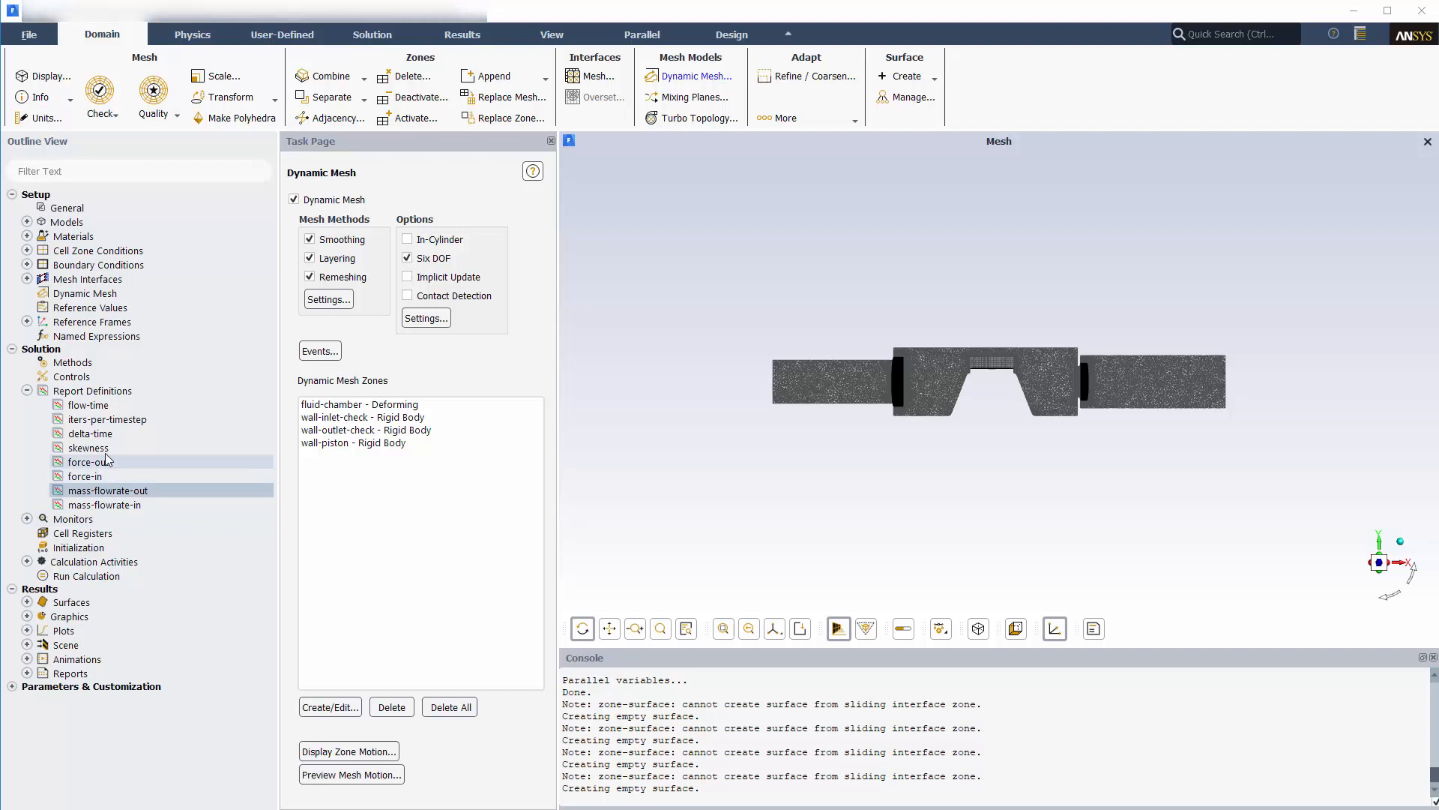
{"action": "double_click", "coordinate": [88, 448]}
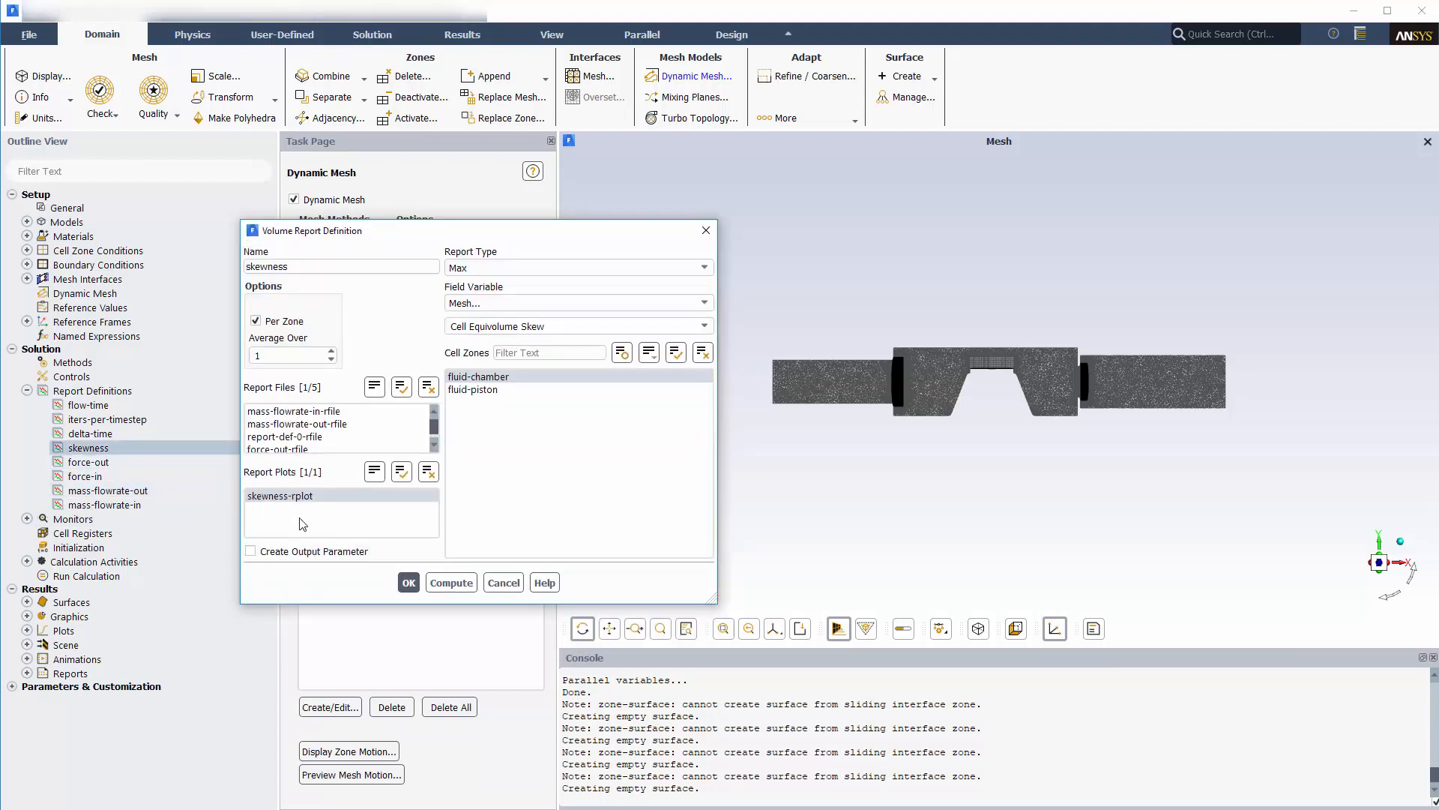
{"action": "left_click", "coordinate": [504, 582]}
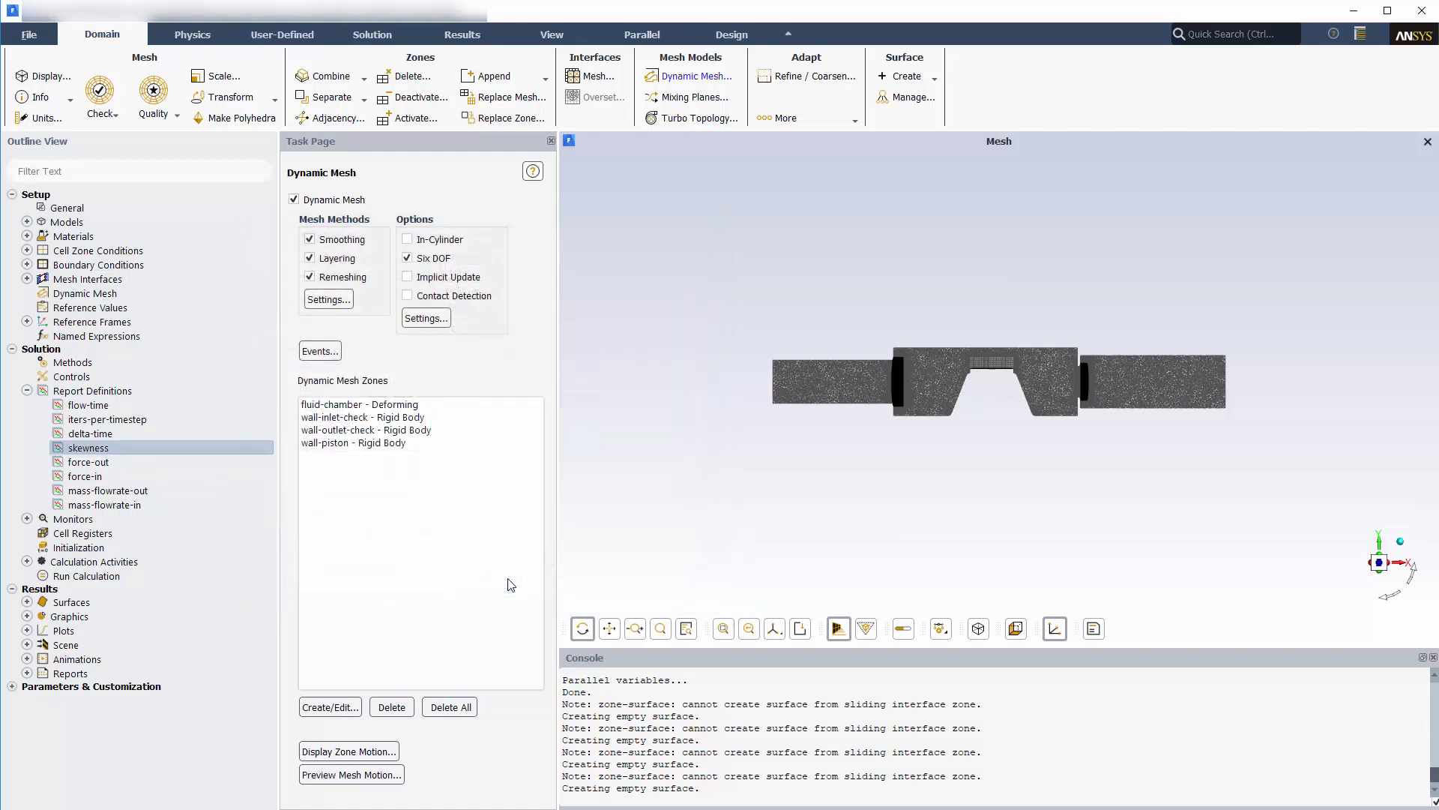